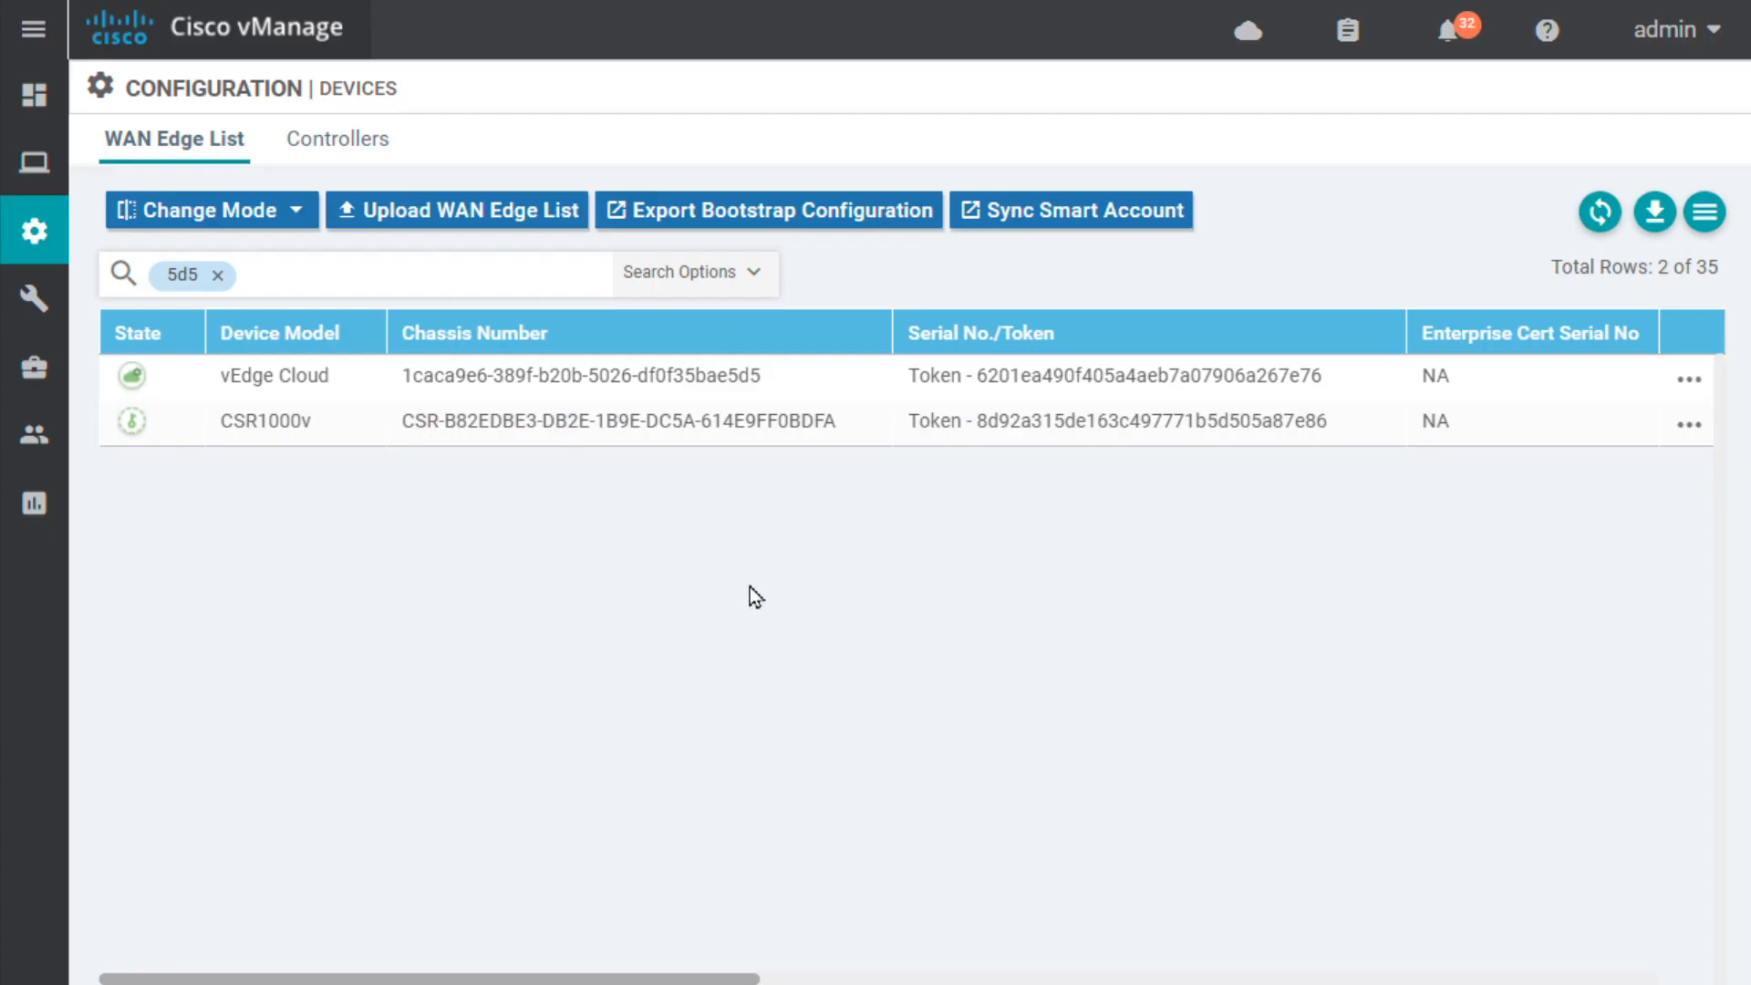
Go to Configuration > Devices to view the WAN Edge List with the vEdge Cloud chassis number and token.
{"action": "left_click", "coordinate": [34, 232]}
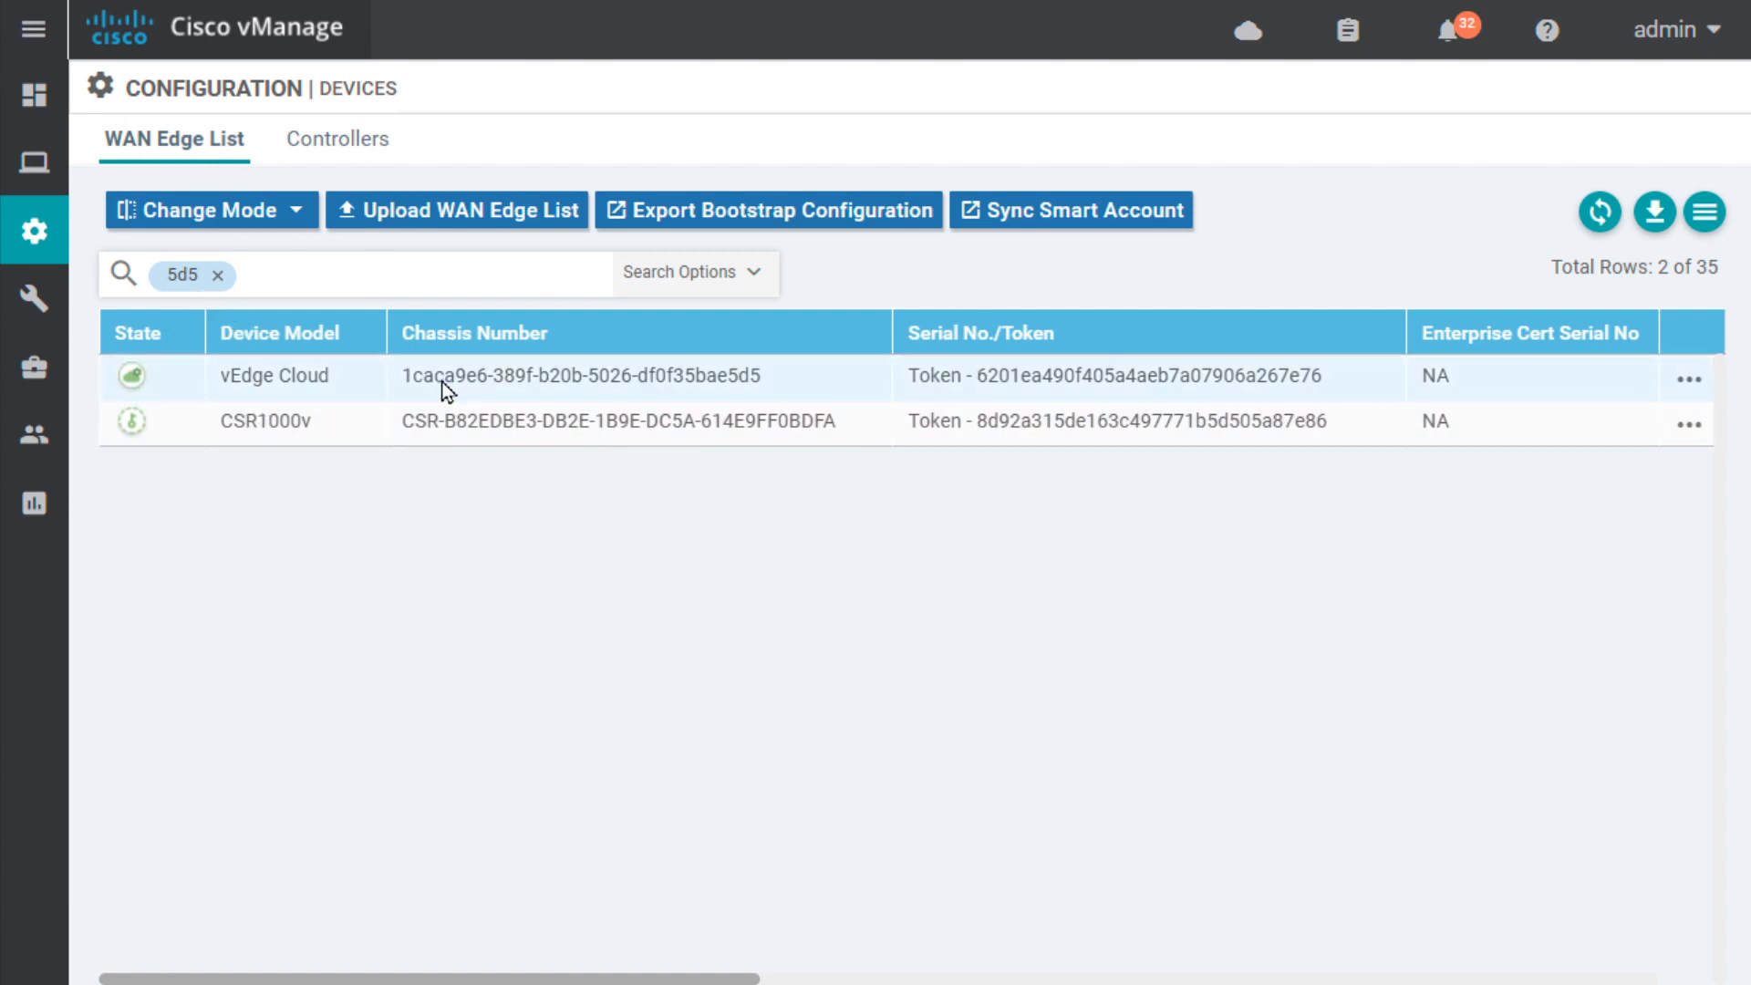
{"action": "mouse_move", "coordinate": [514, 396]}
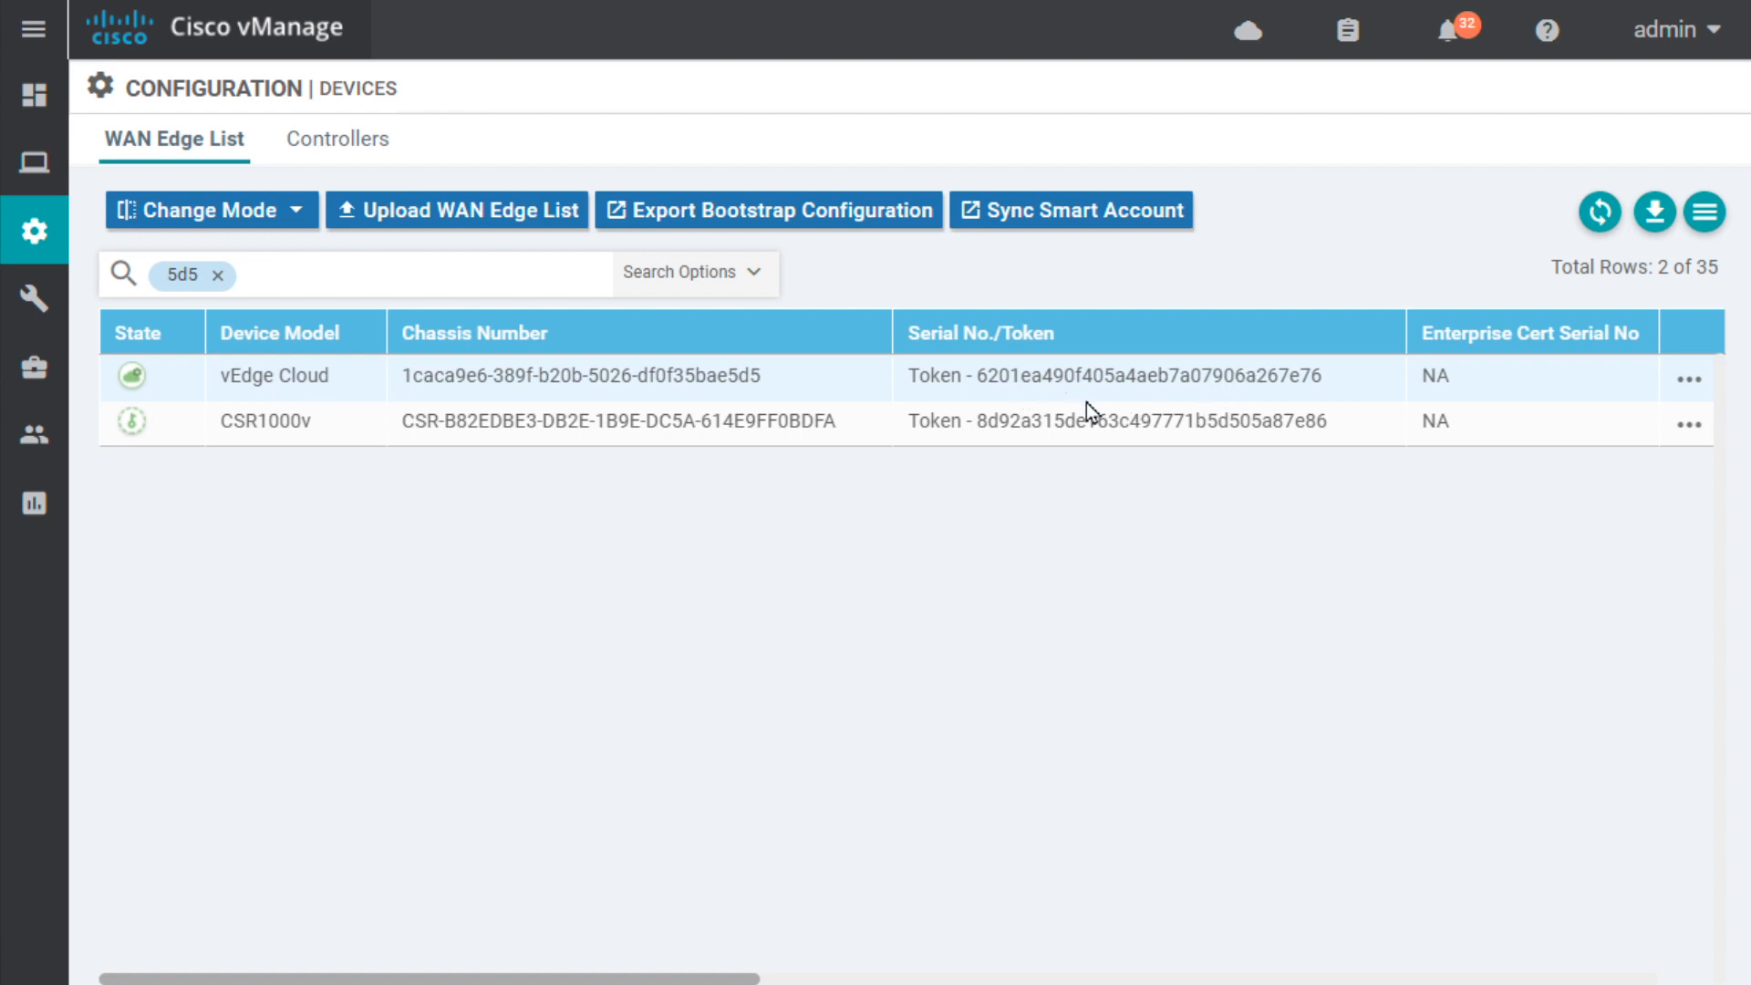
{"action": "mouse_move", "coordinate": [1132, 399]}
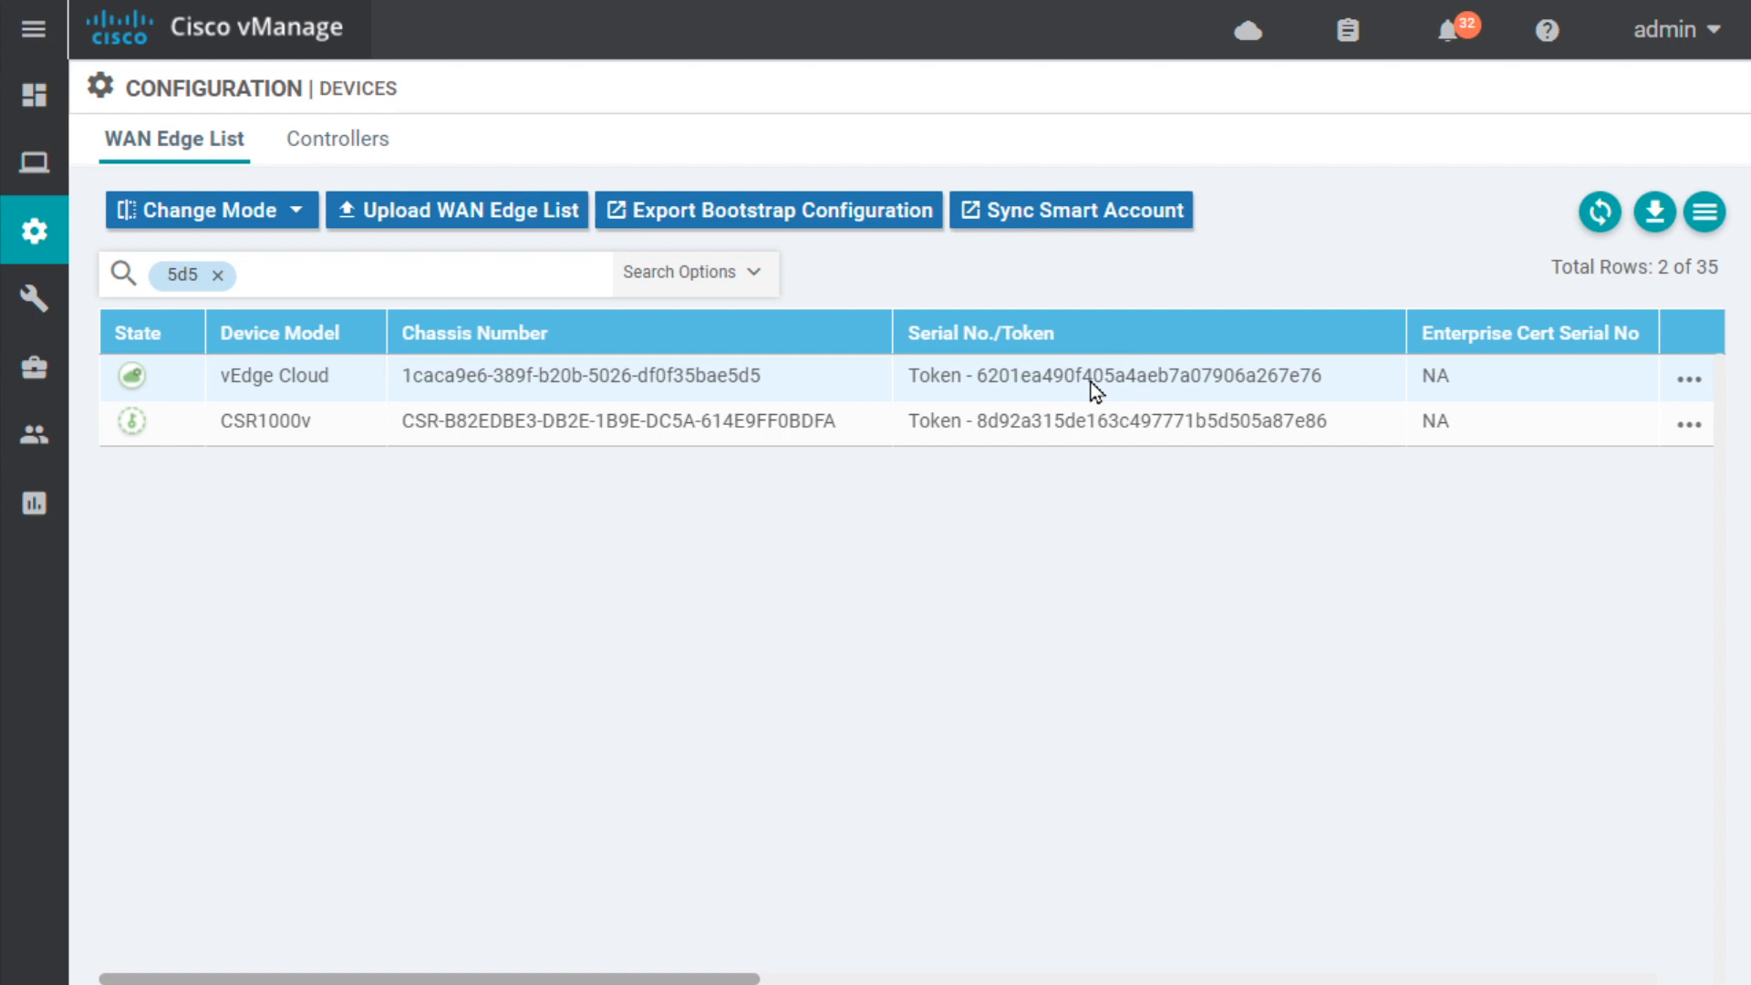
{"action": "mouse_move", "coordinate": [1061, 394]}
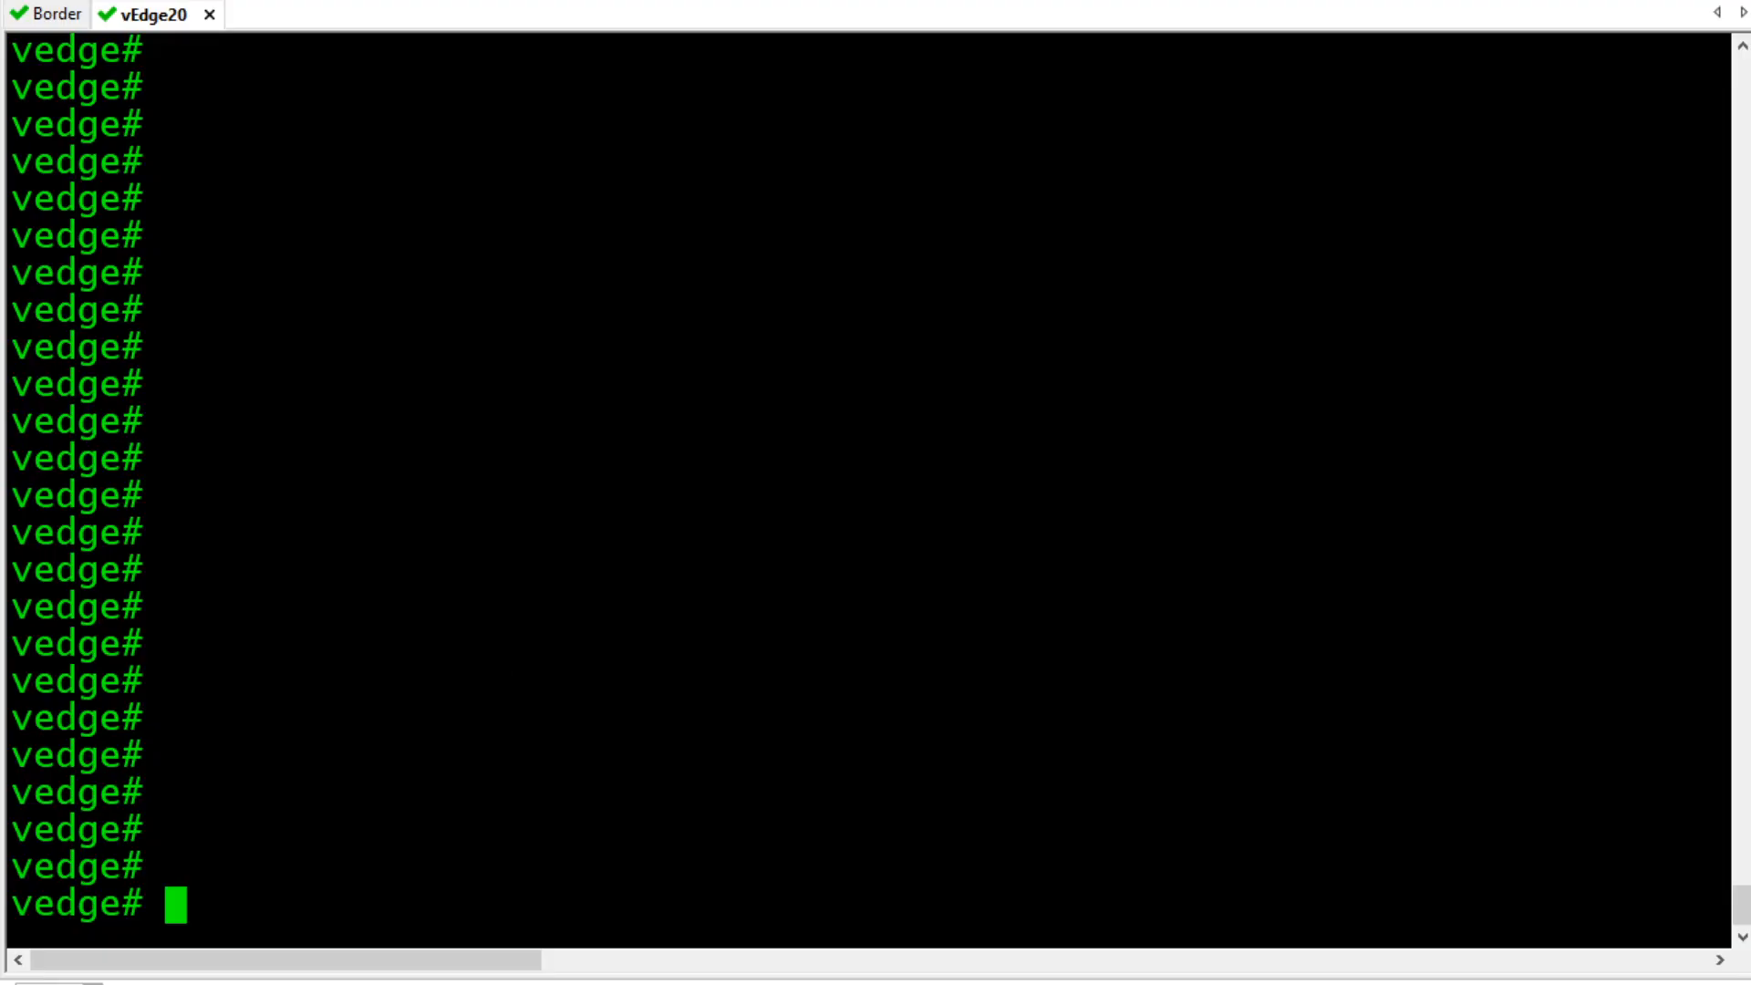
Display the system running config, confirming vbond is ztp.viptela.com.
{"action": "type", "text": "show run sy"}
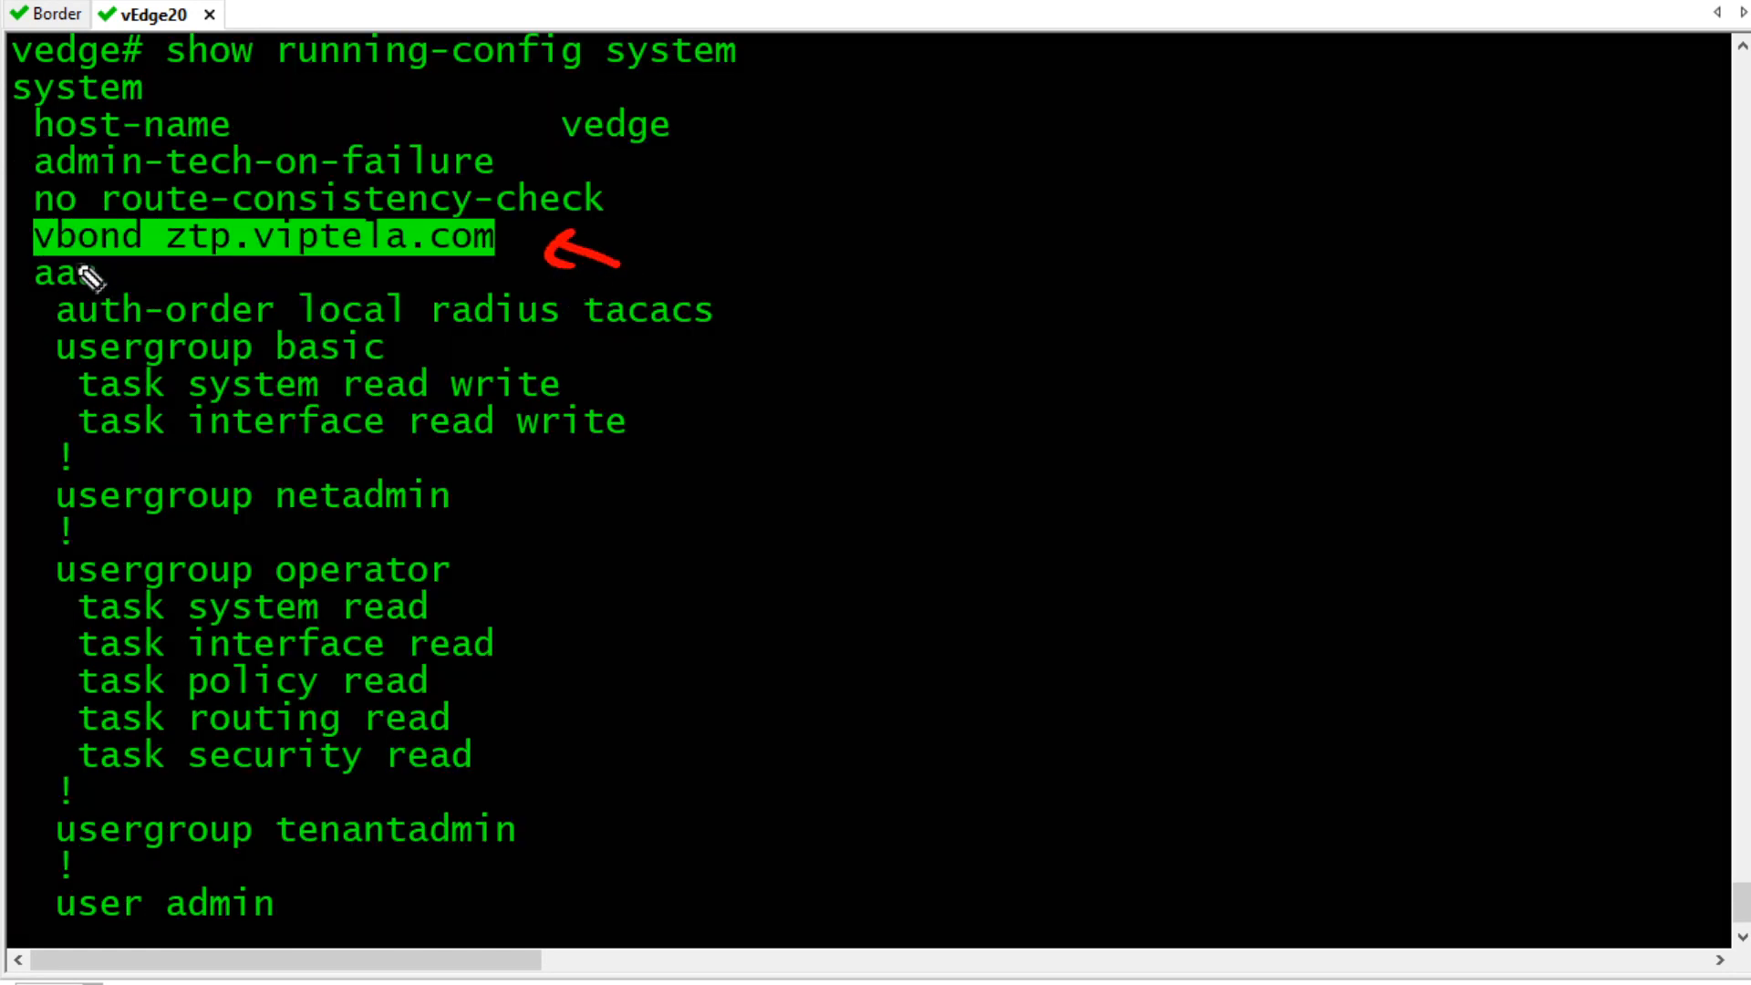
{"action": "mouse_move", "coordinate": [406, 259]}
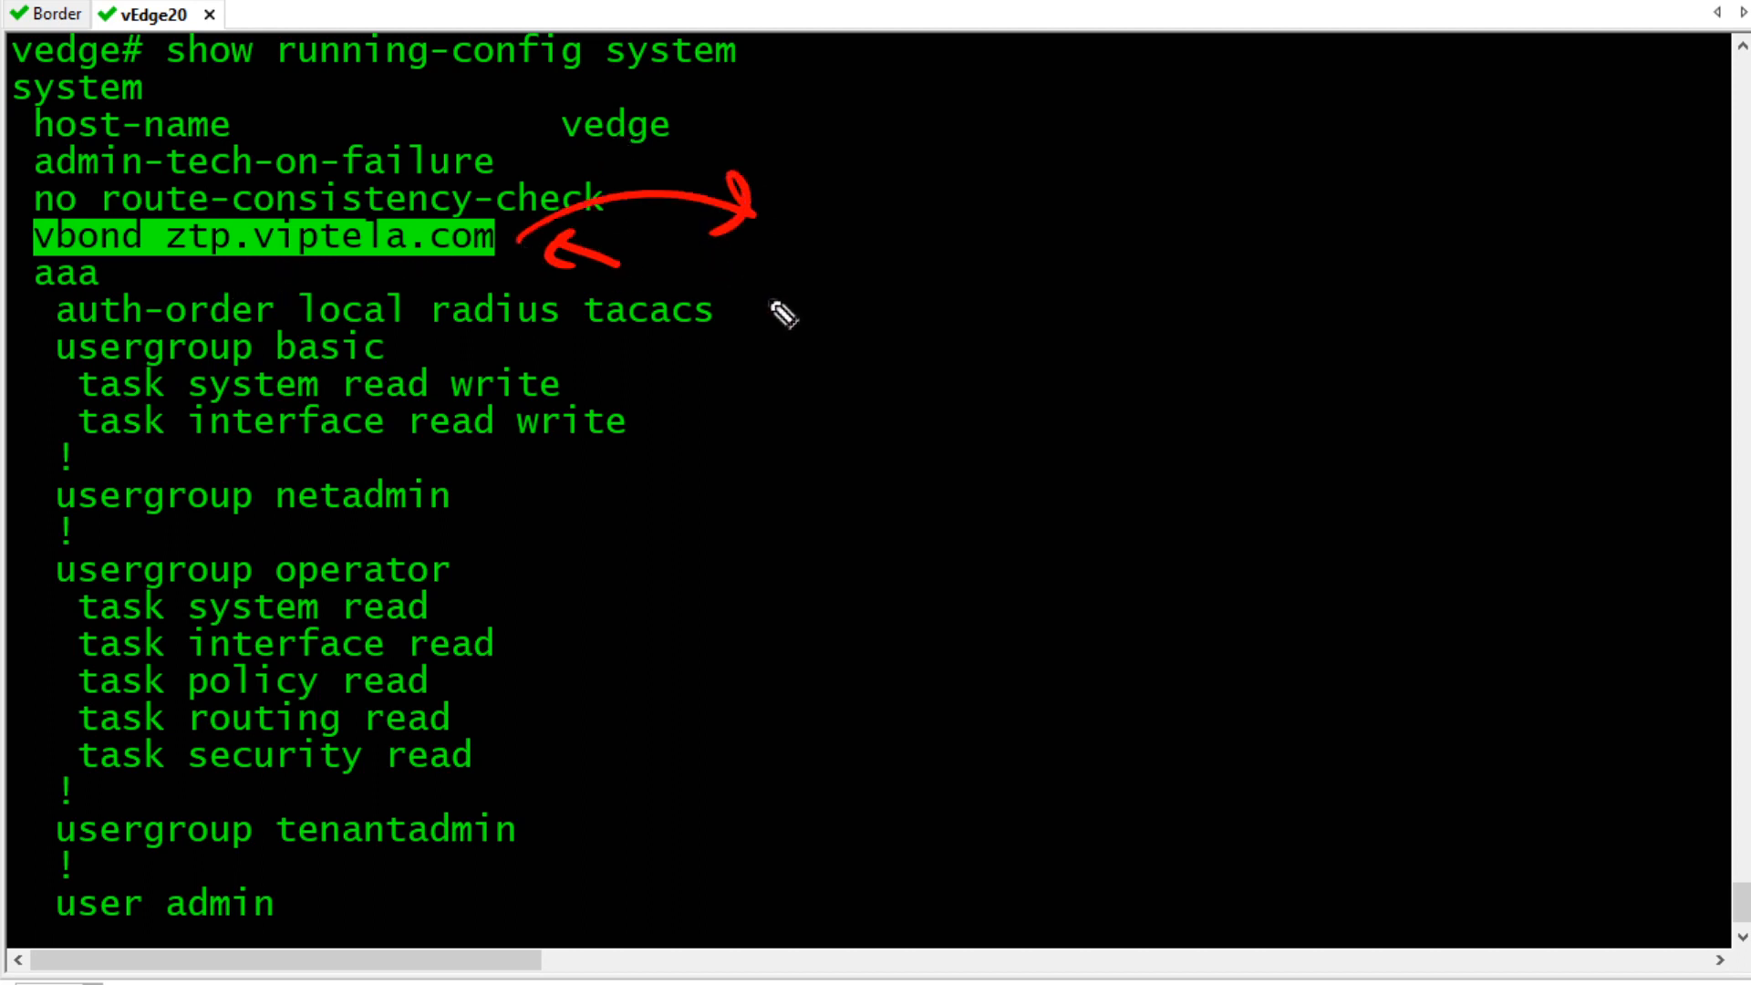
{"action": "mouse_move", "coordinate": [679, 330]}
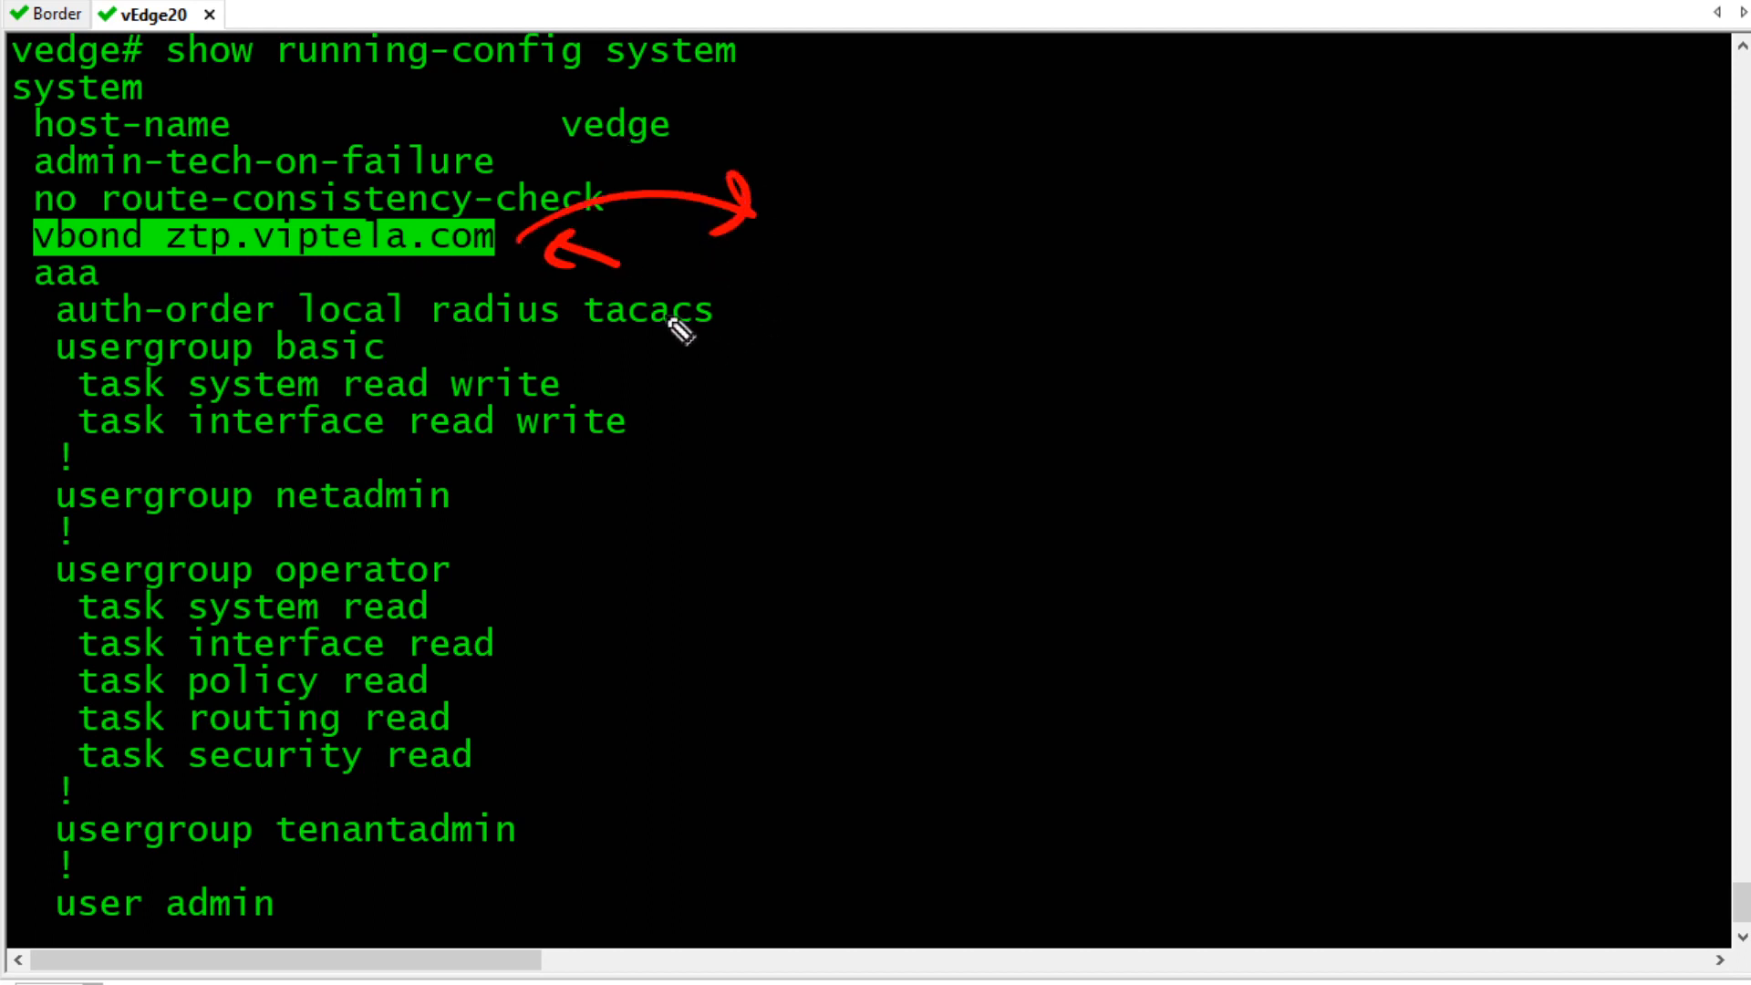
{"action": "mouse_move", "coordinate": [542, 211]}
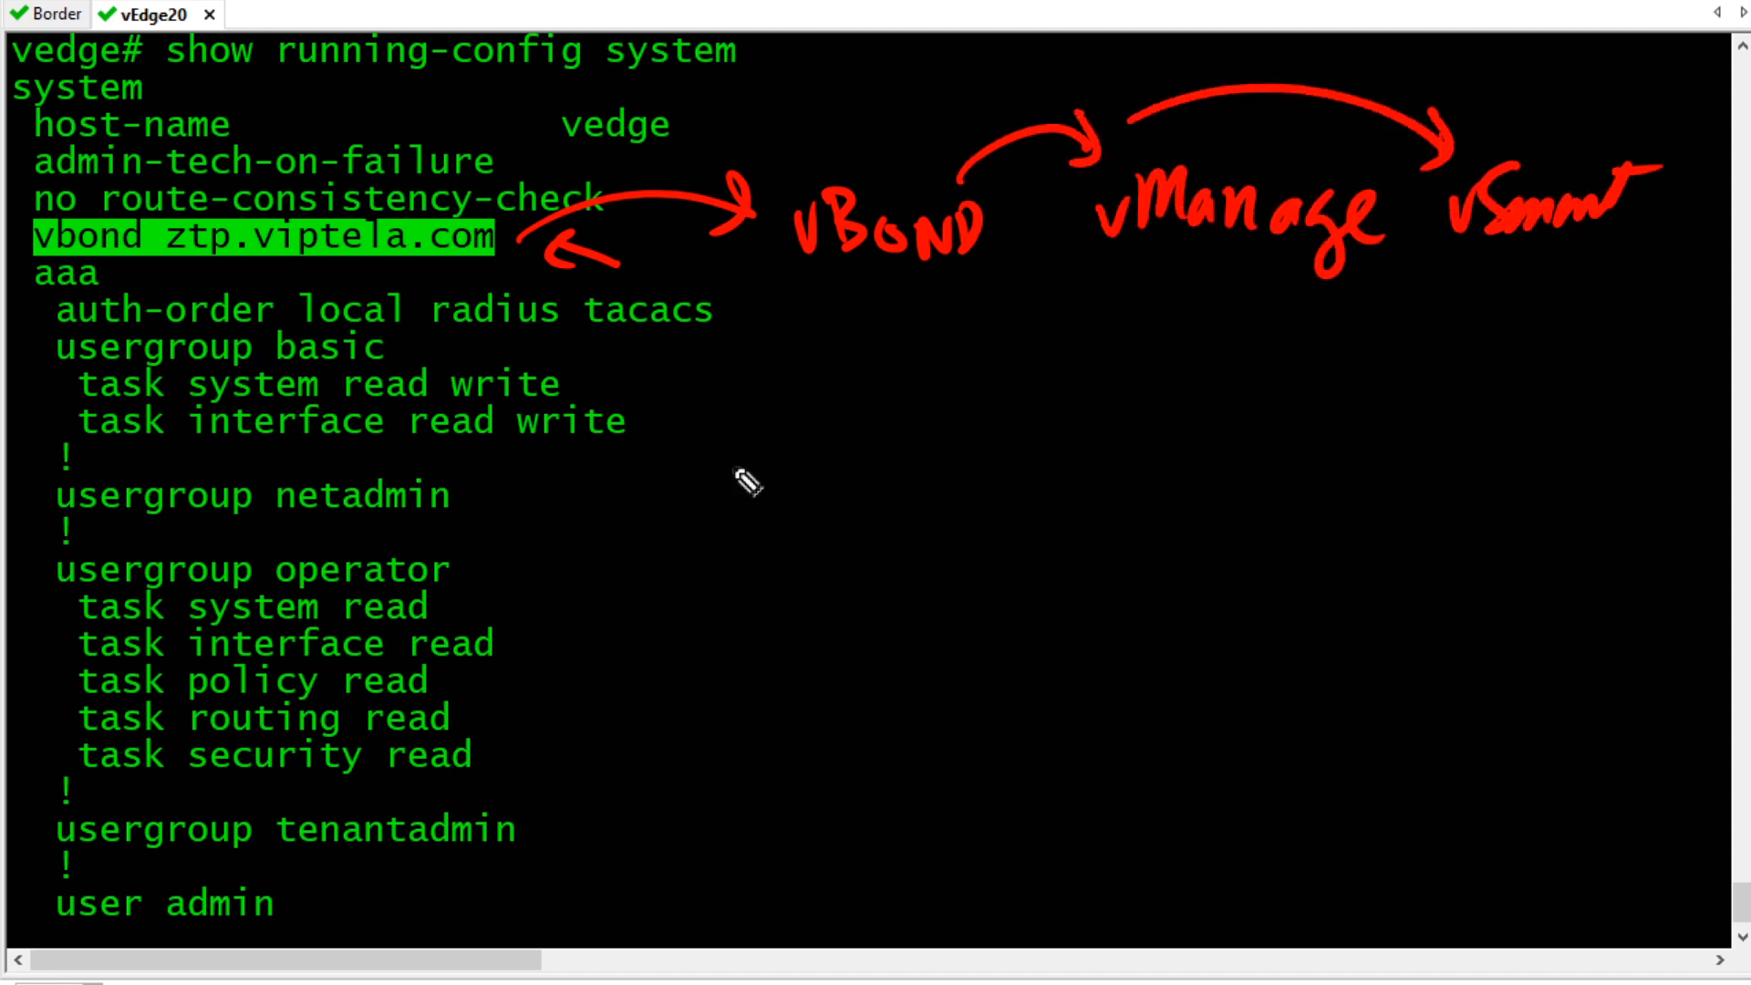
{"action": "mouse_move", "coordinate": [721, 463]}
{"action": "type", "text": "conf t"}
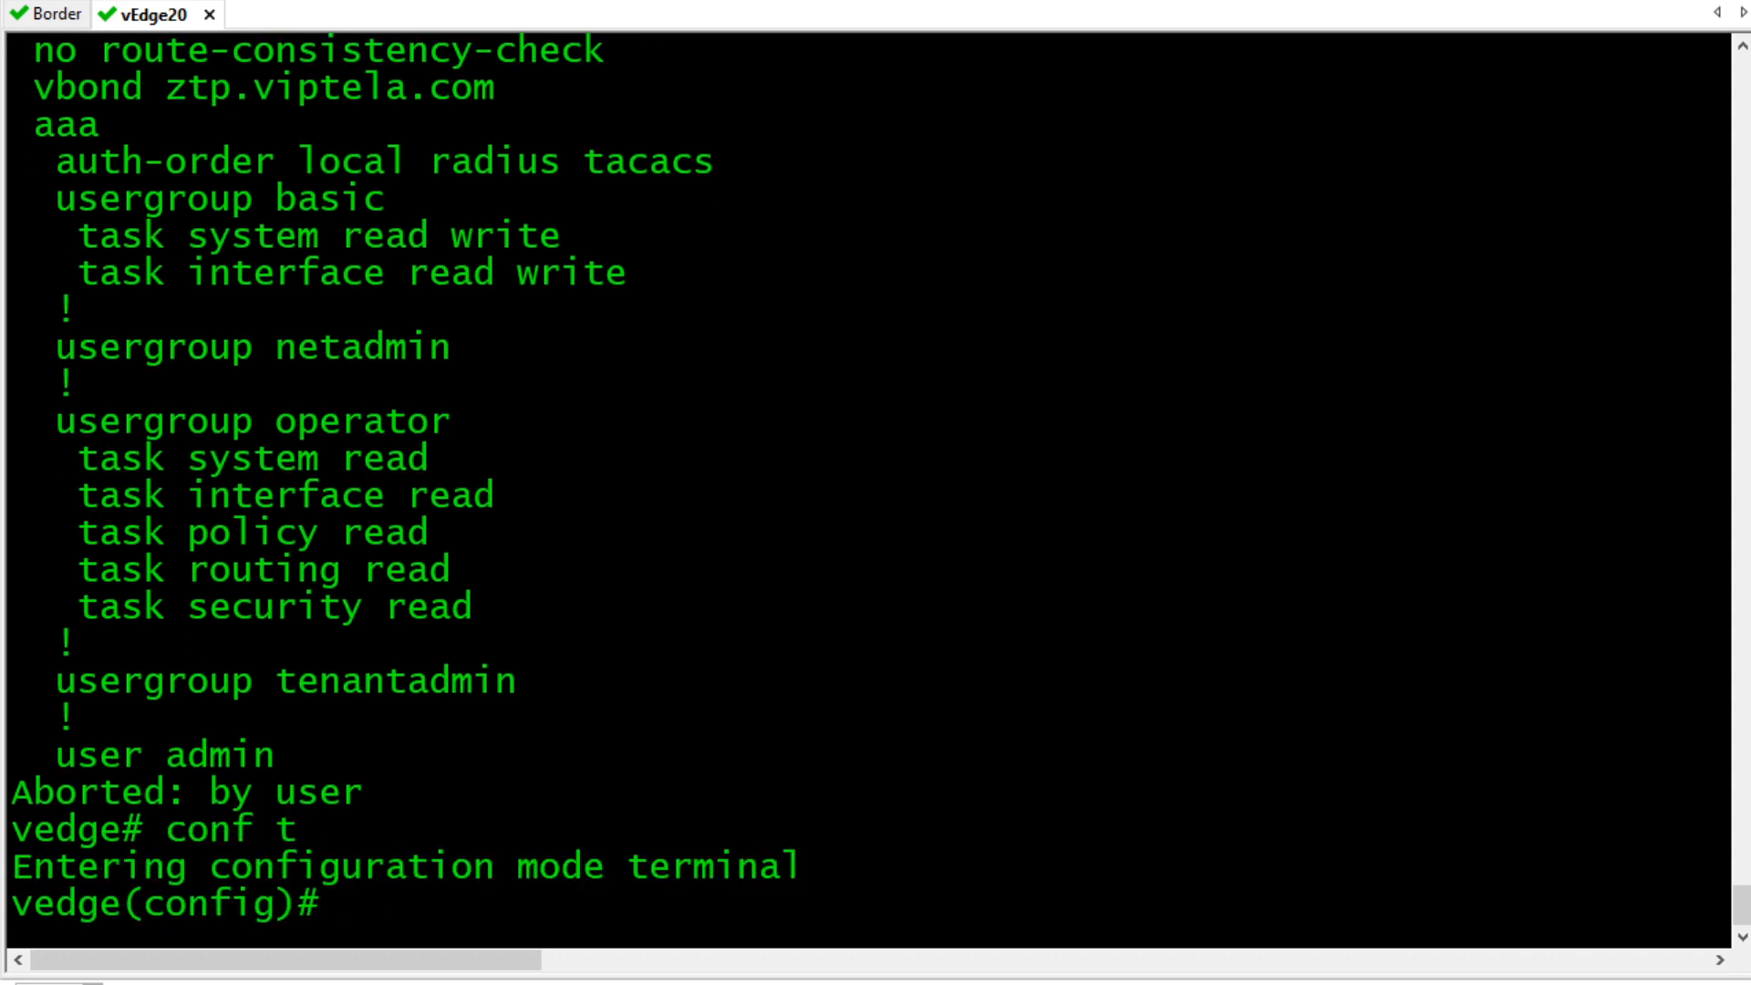
Set the system organization-name to org and commit the configuration.
{"action": "type", "text": "system"}
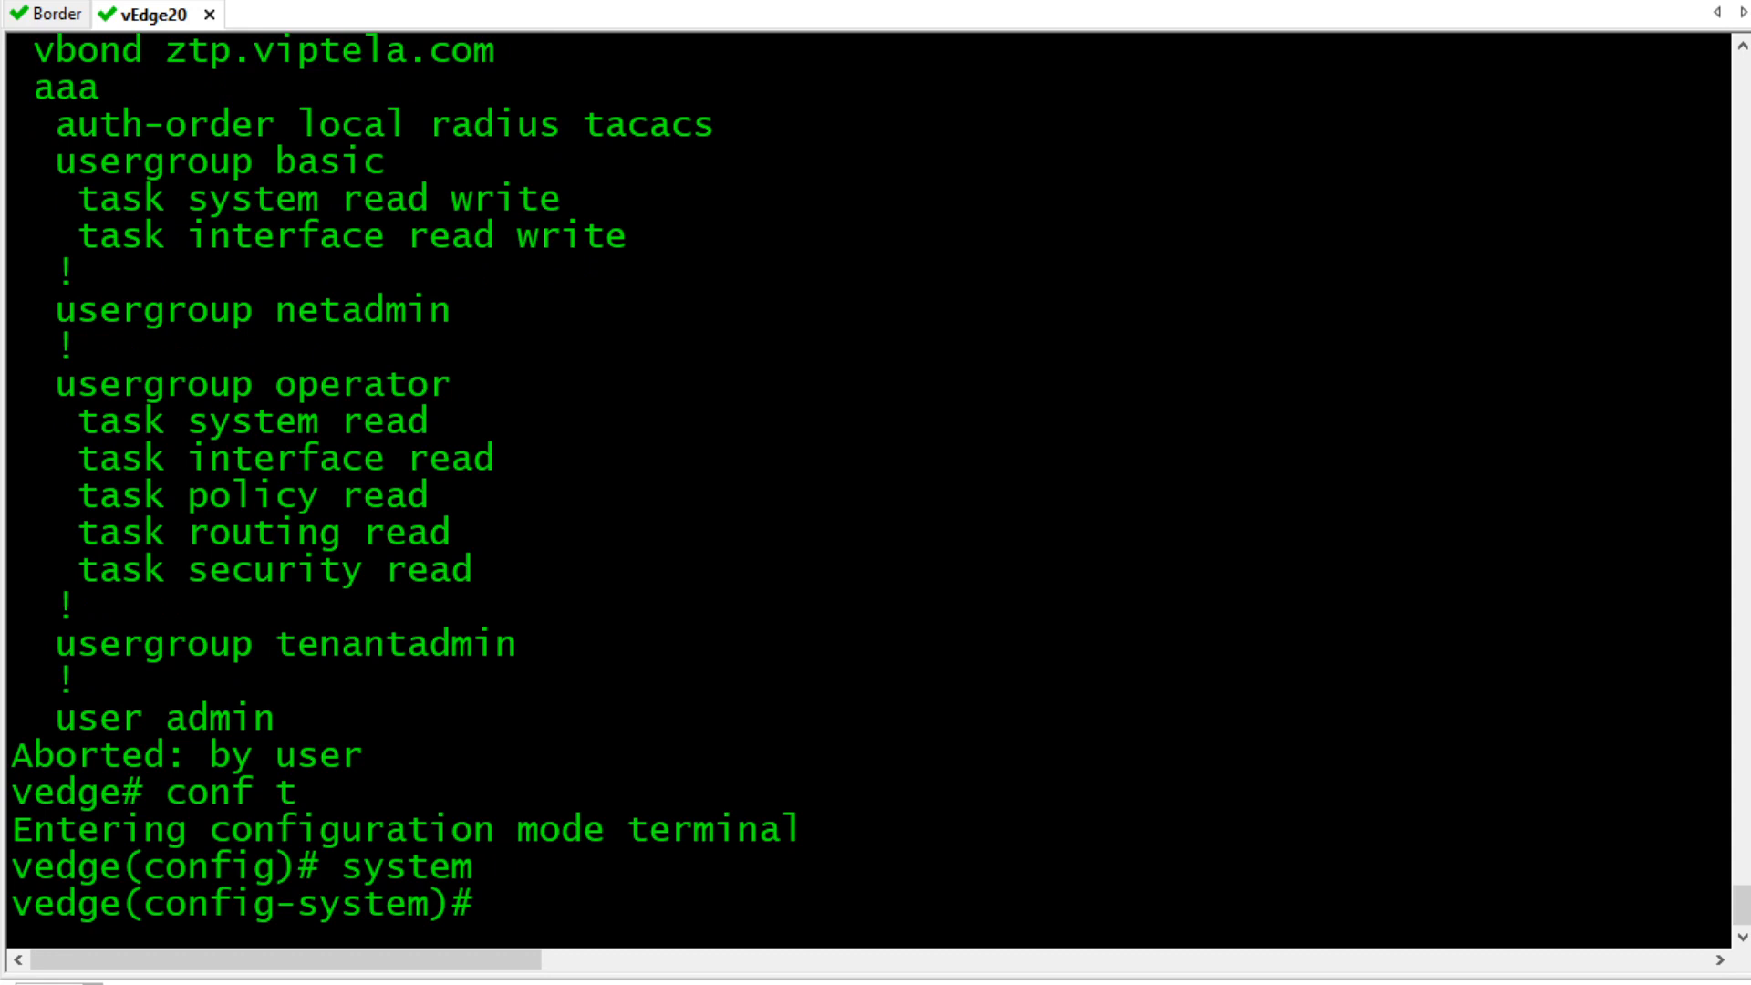
{"action": "type", "text": "organization-name"}
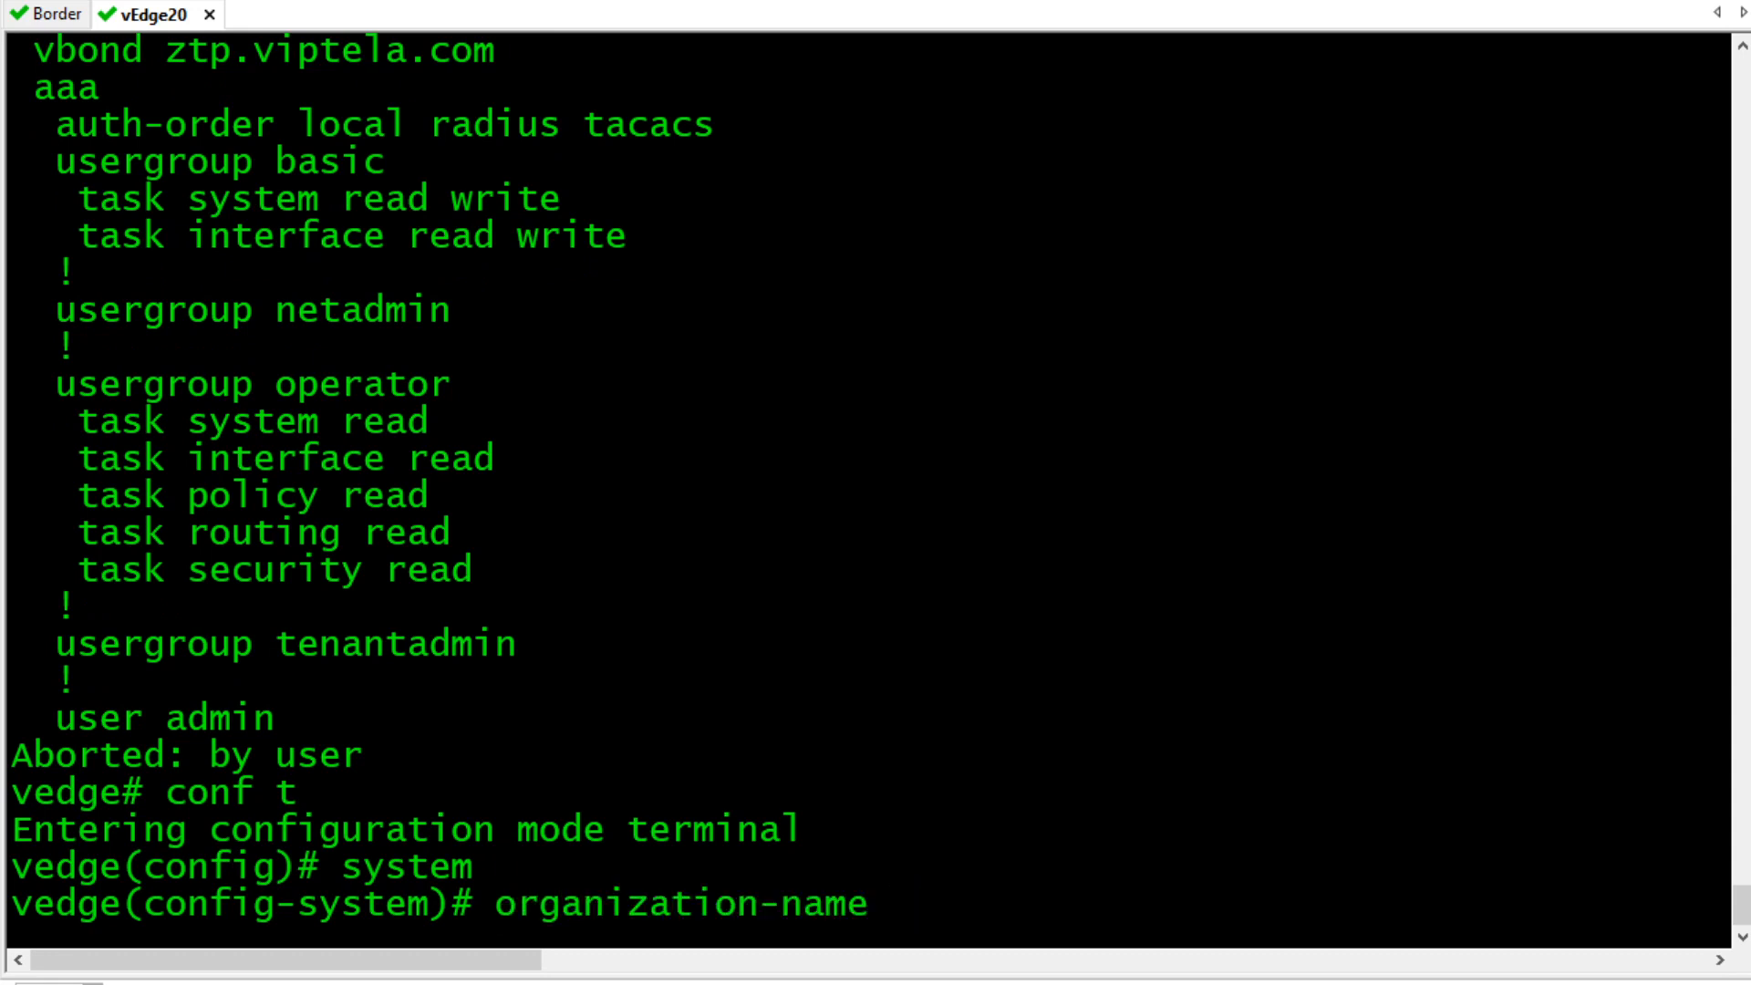
{"action": "type", "text": "org"}
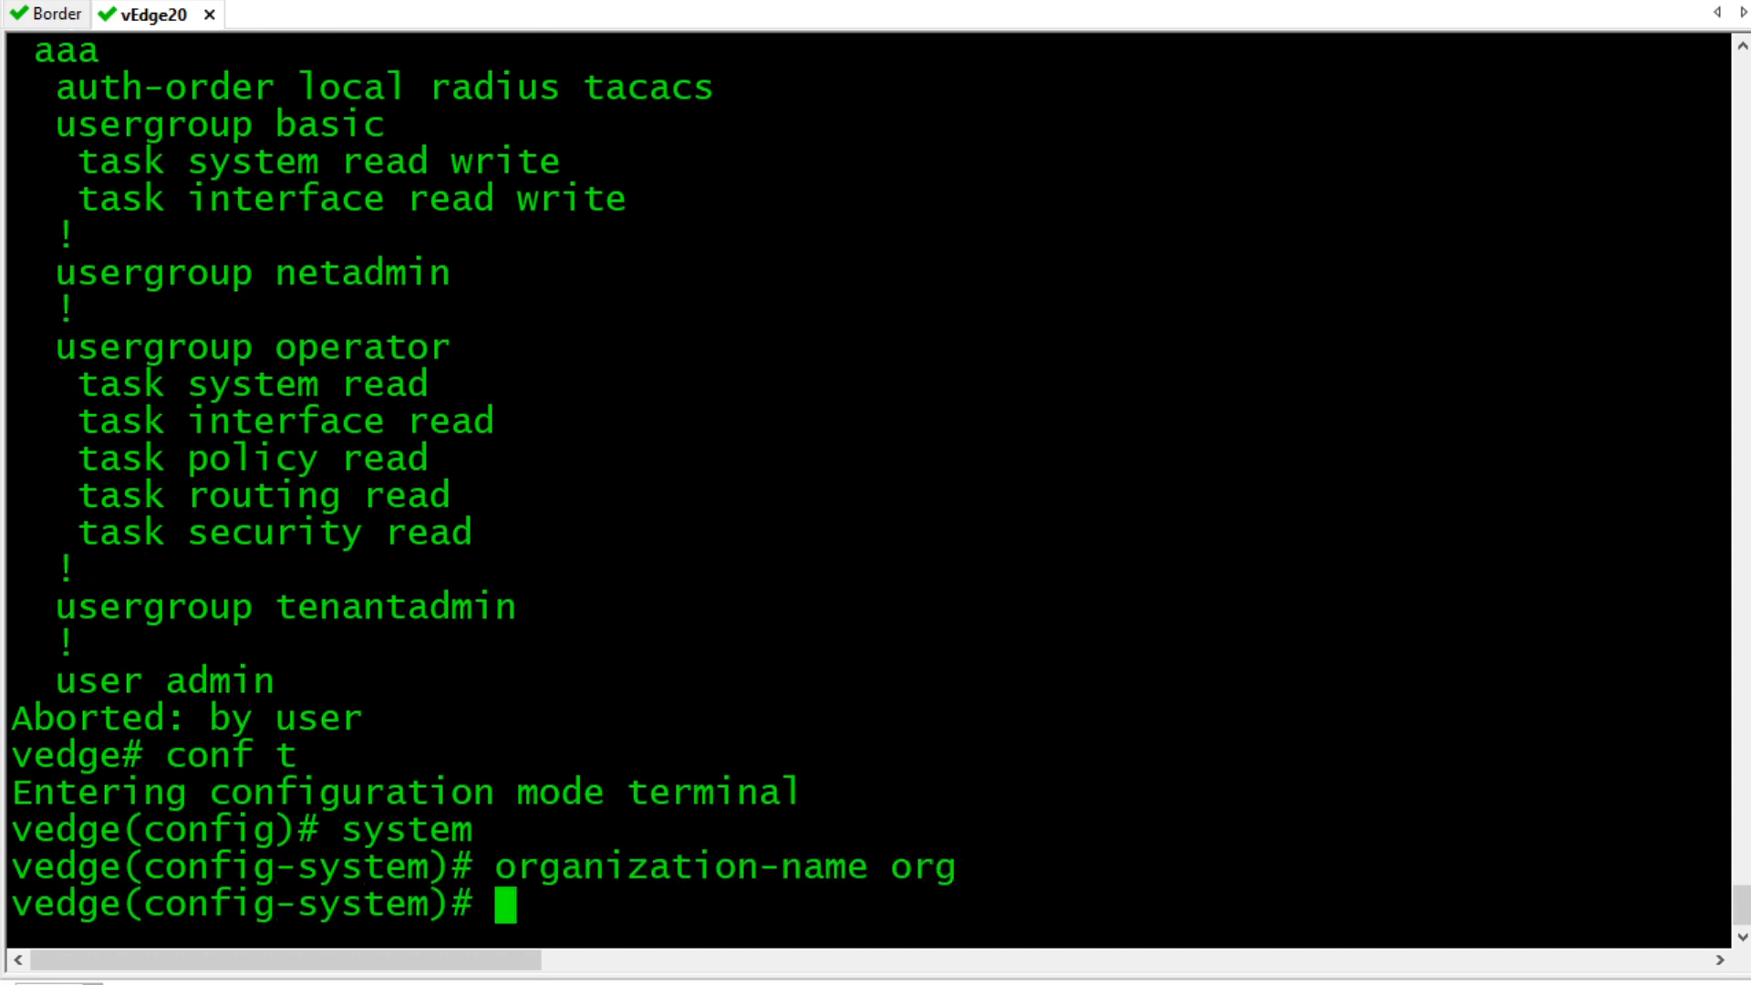
{"action": "double_click", "coordinate": [923, 865]}
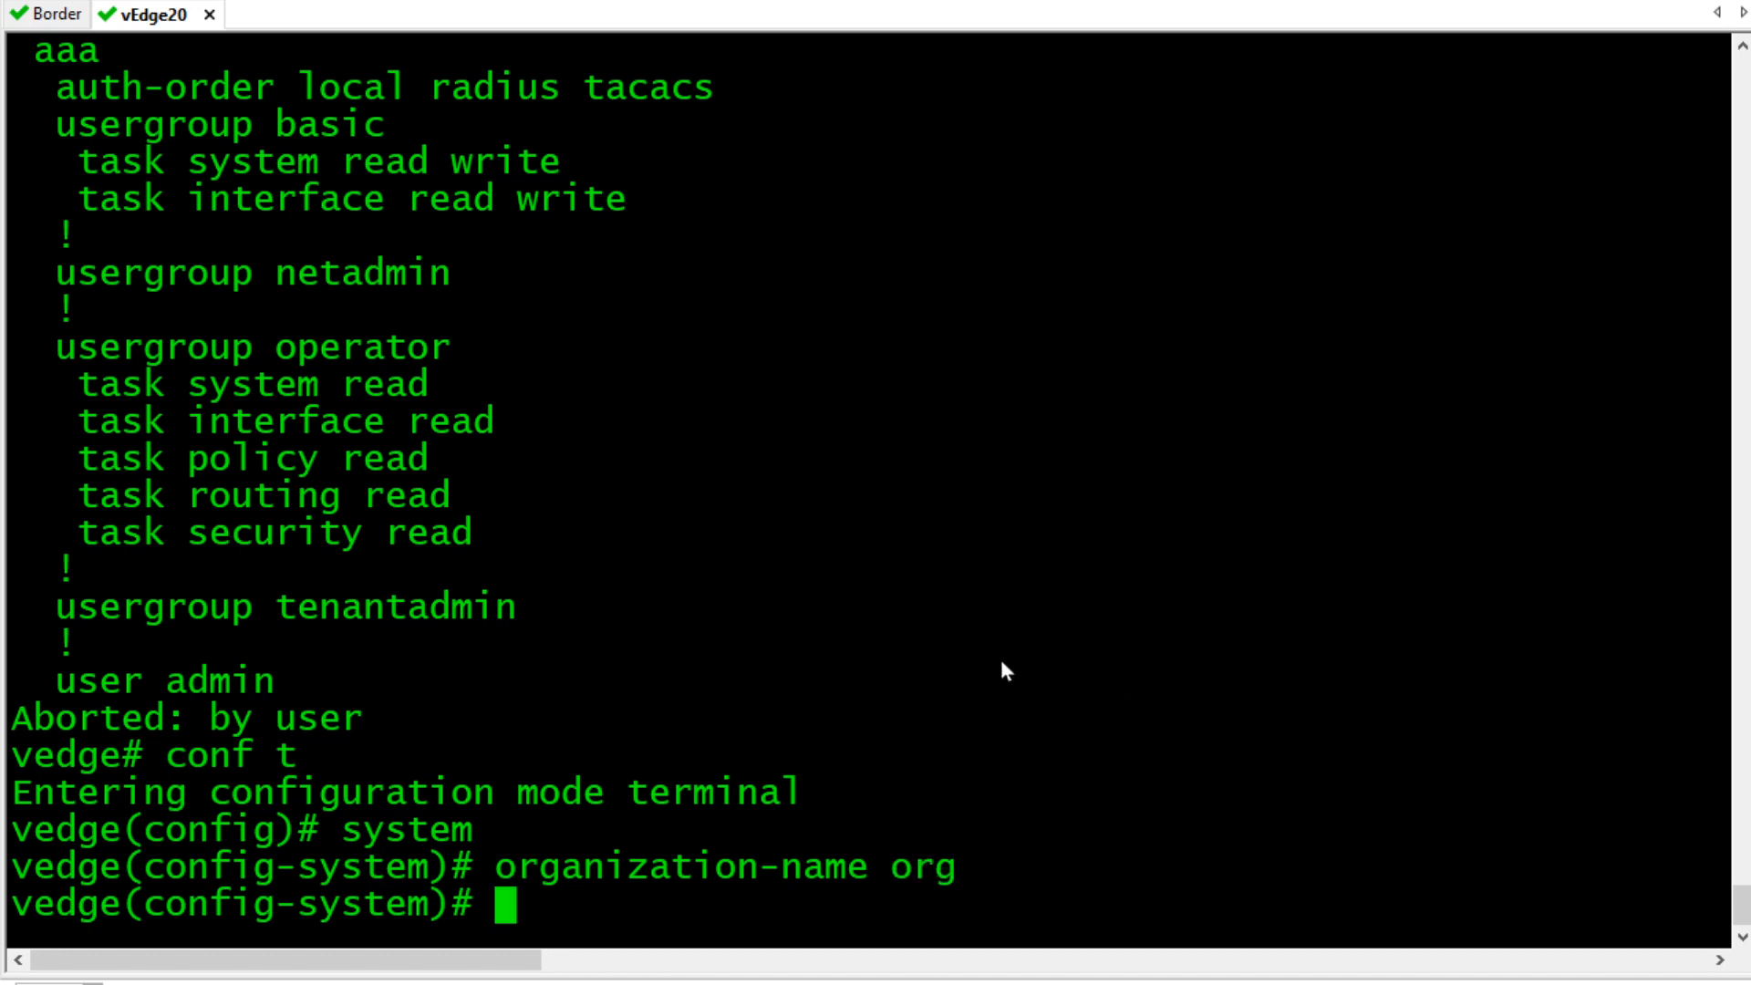
{"action": "type", "text": "commit"}
{"action": "type", "text": "end"}
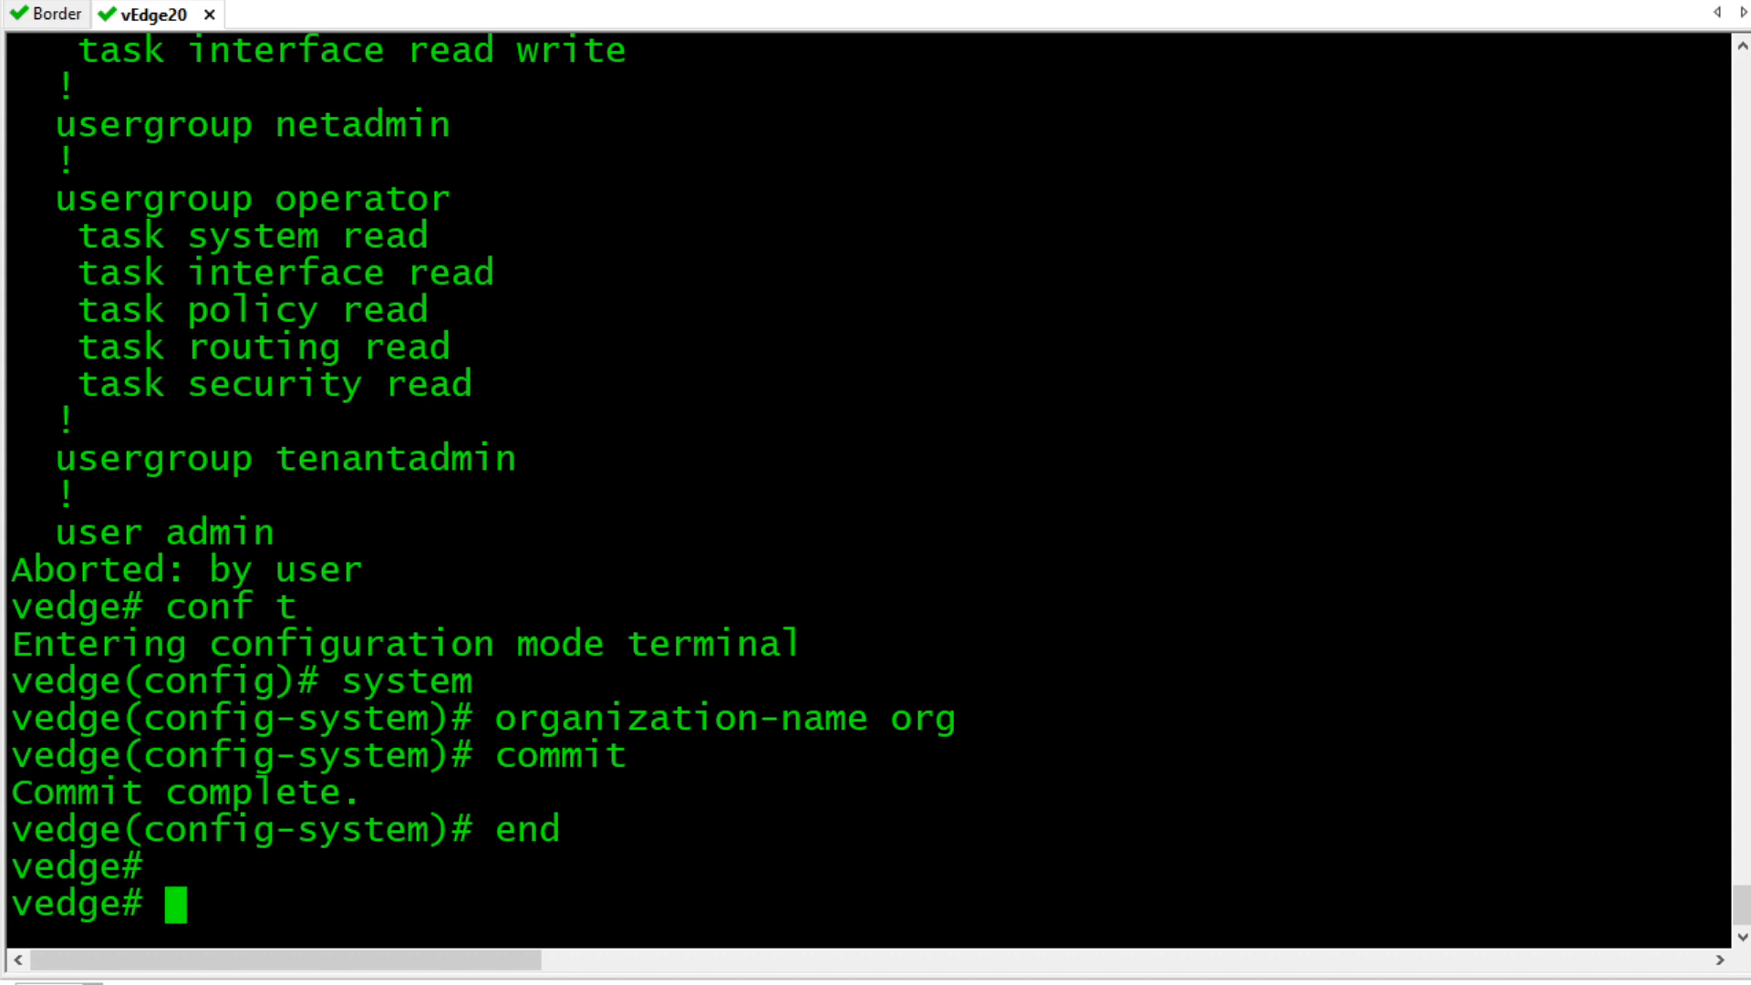
{"action": "type", "text": "request vedge-cloud"}
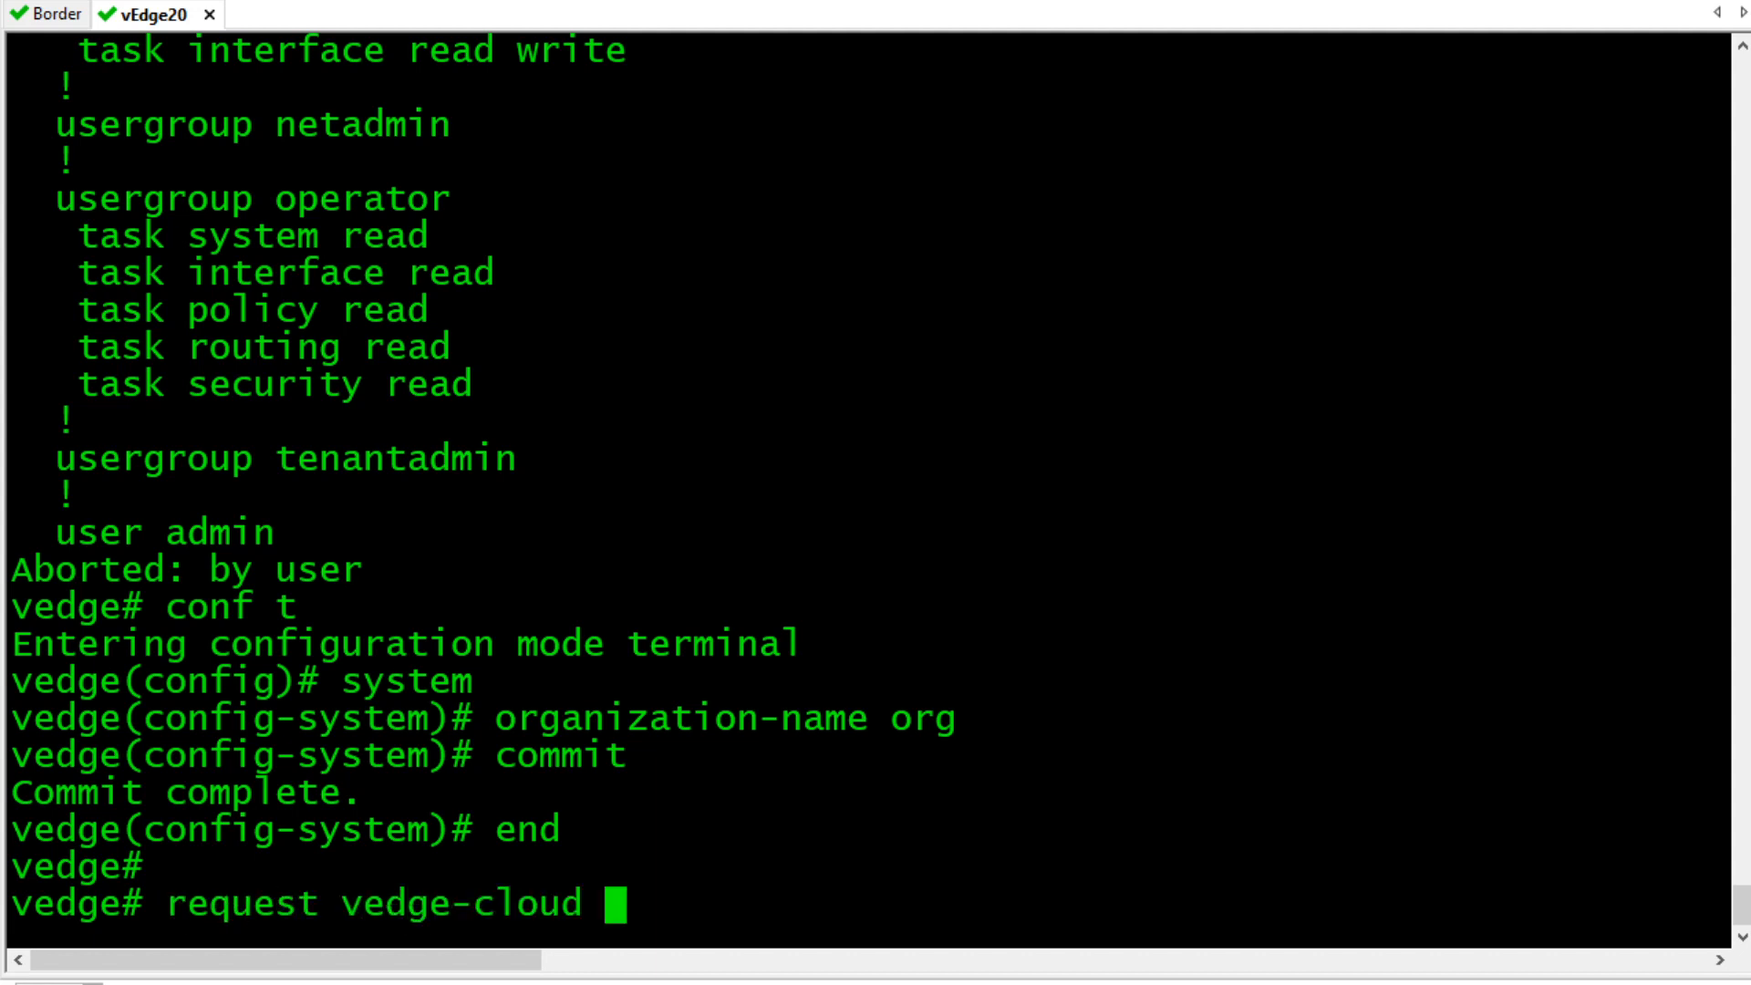
Run 'request vedge-cloud activate' to start the vEdge Cloud activation.
{"action": "type", "text": "activate"}
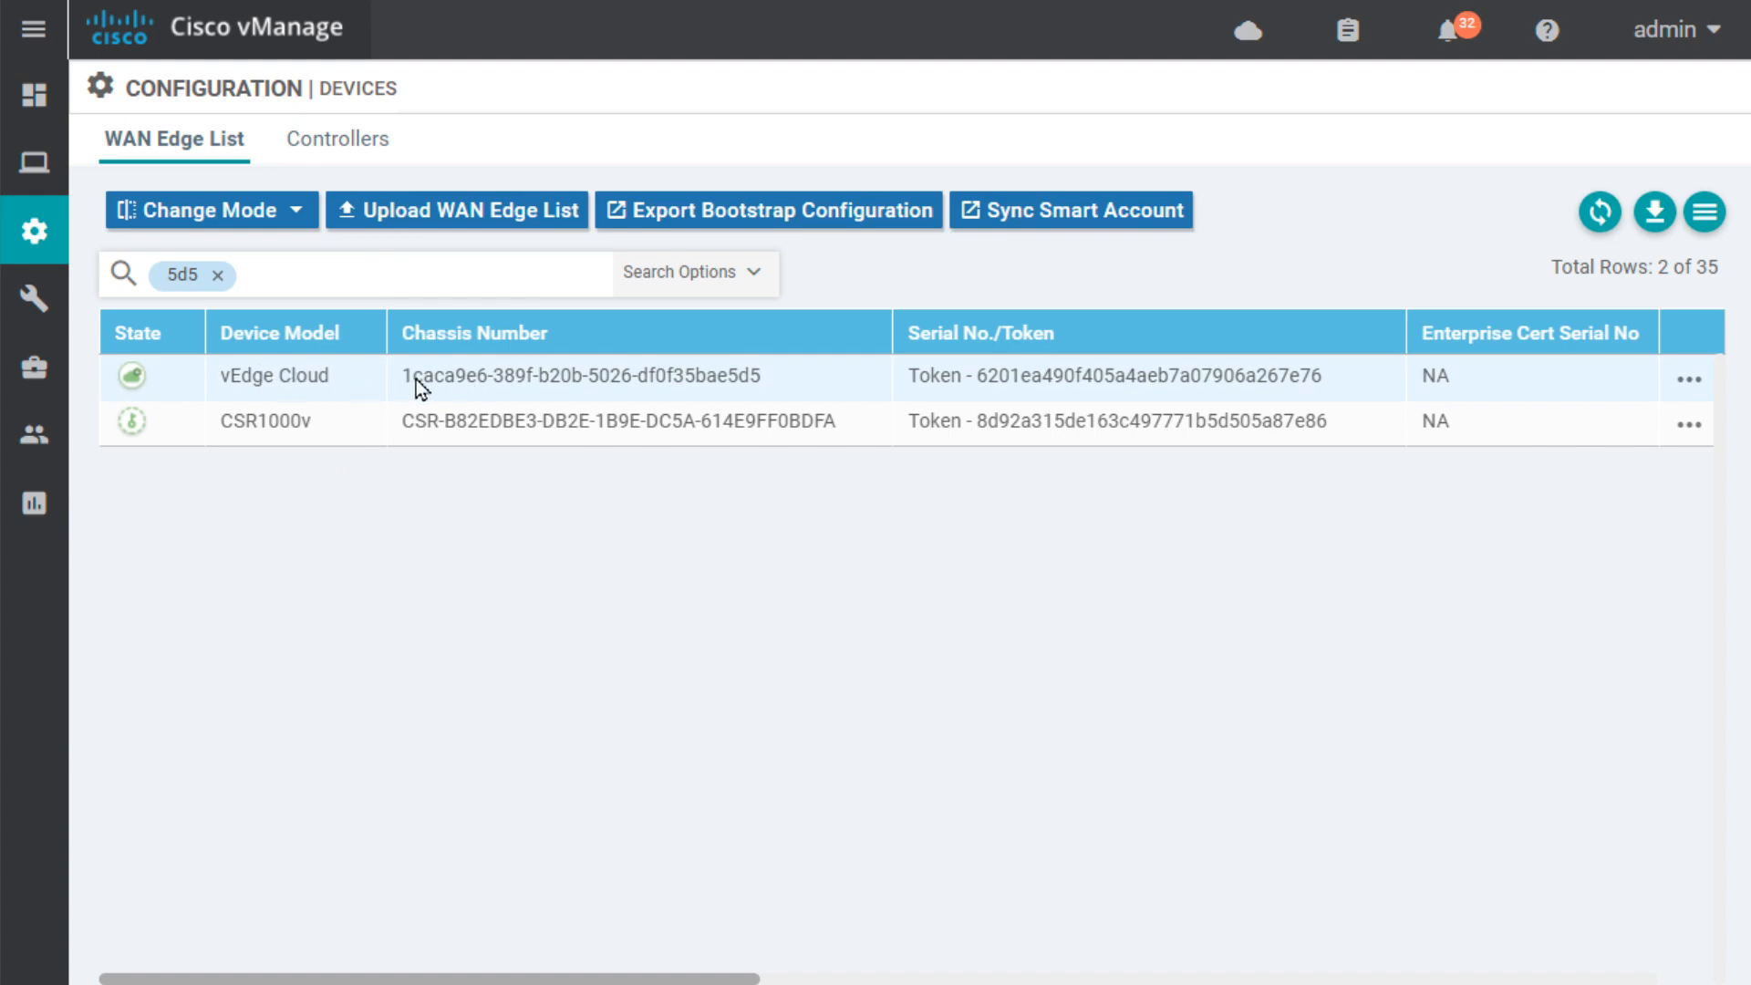
Copy the vEdge Cloud chassis number from the WAN Edge List for the activation prompt.
{"action": "double_click", "coordinate": [577, 375]}
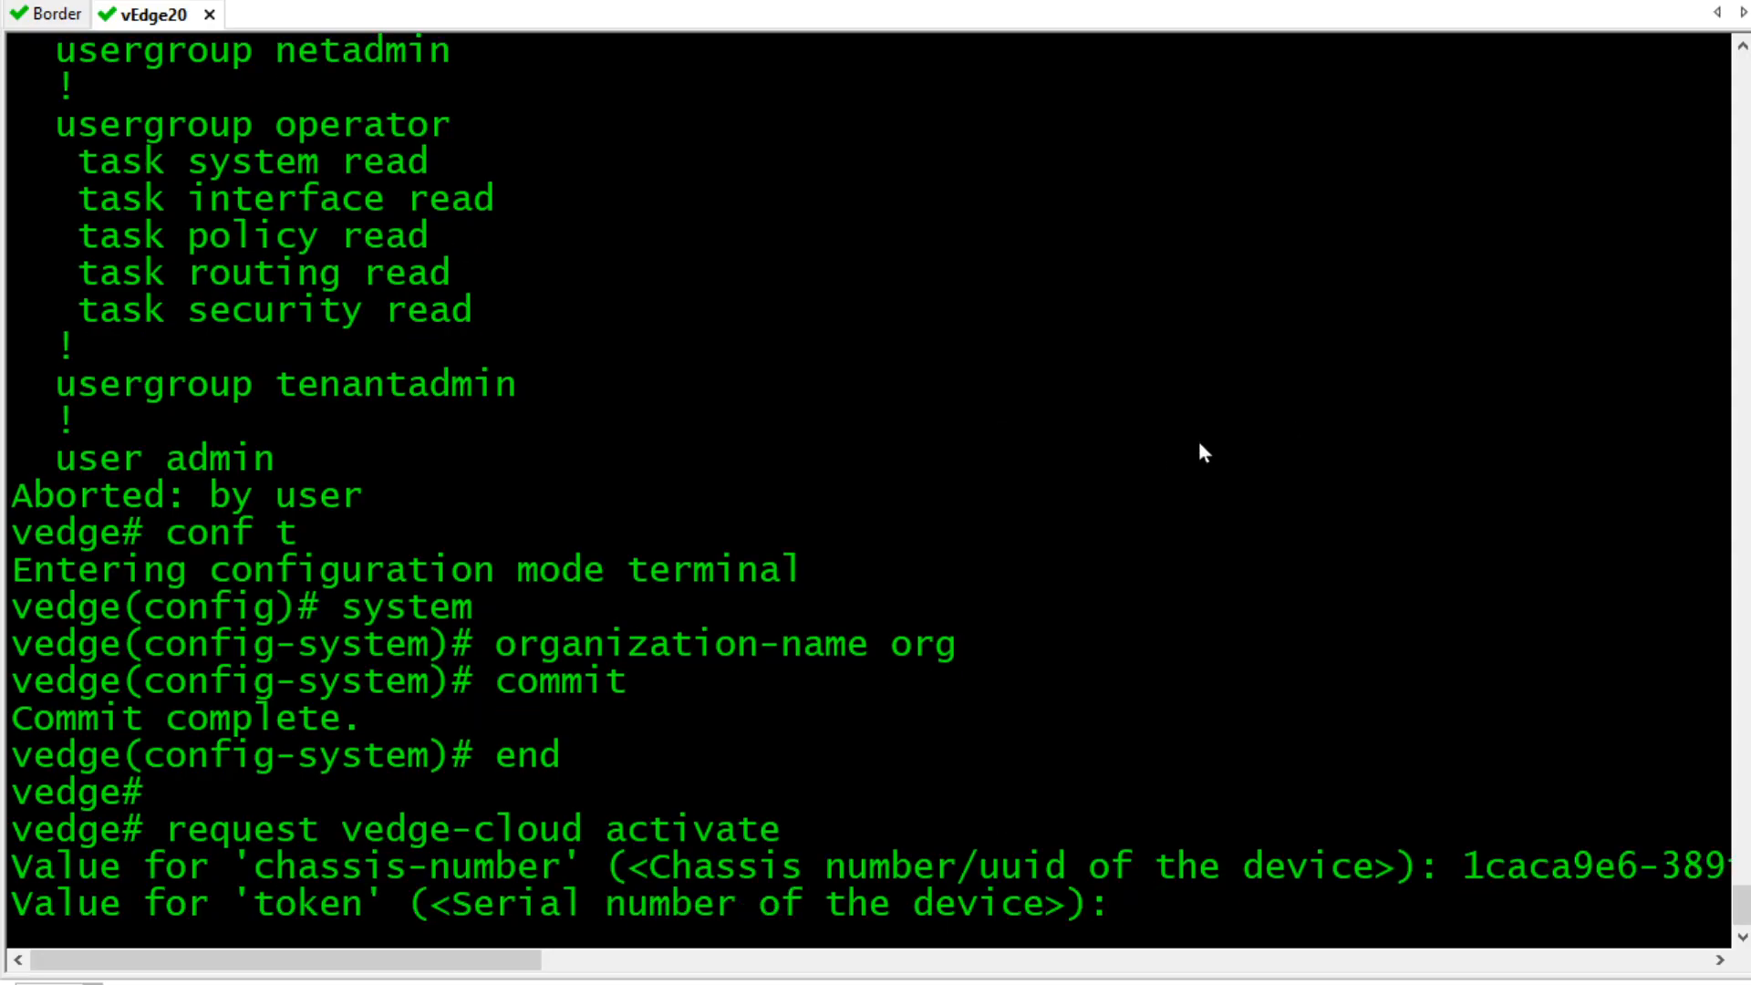
{"action": "mouse_move", "coordinate": [344, 932]}
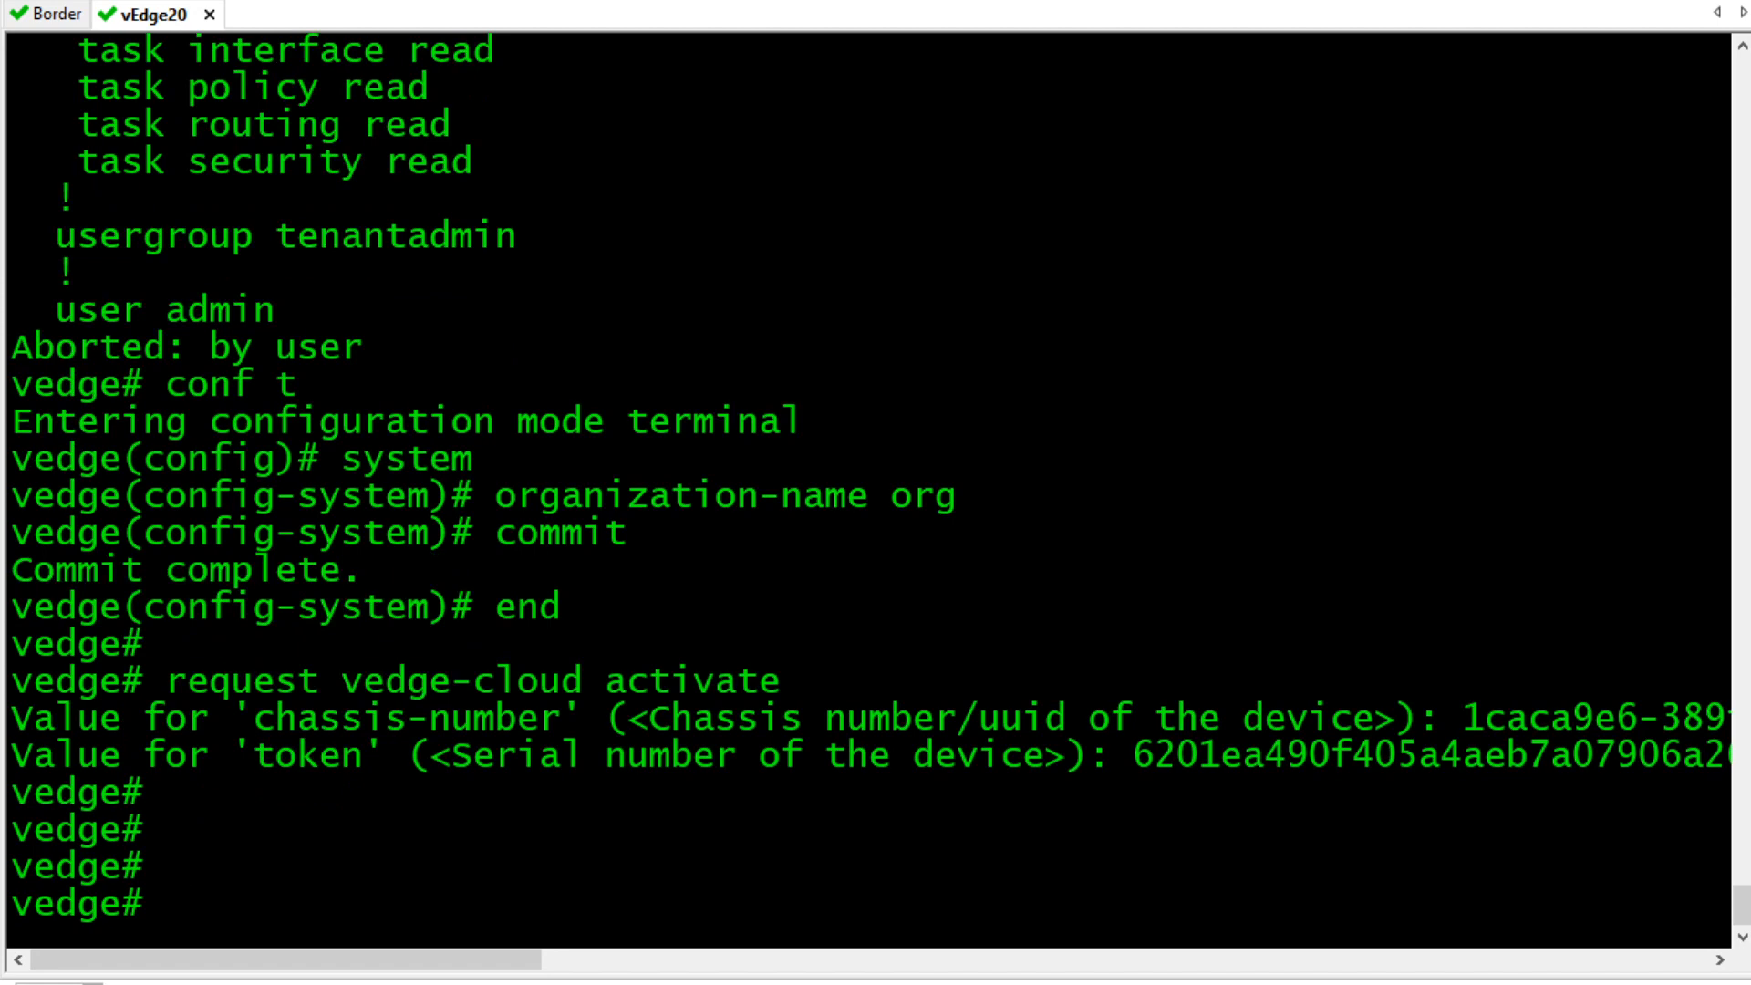
After the token is accepted, list the interface status with 'show interface'.
{"action": "type", "text": "show interface de"}
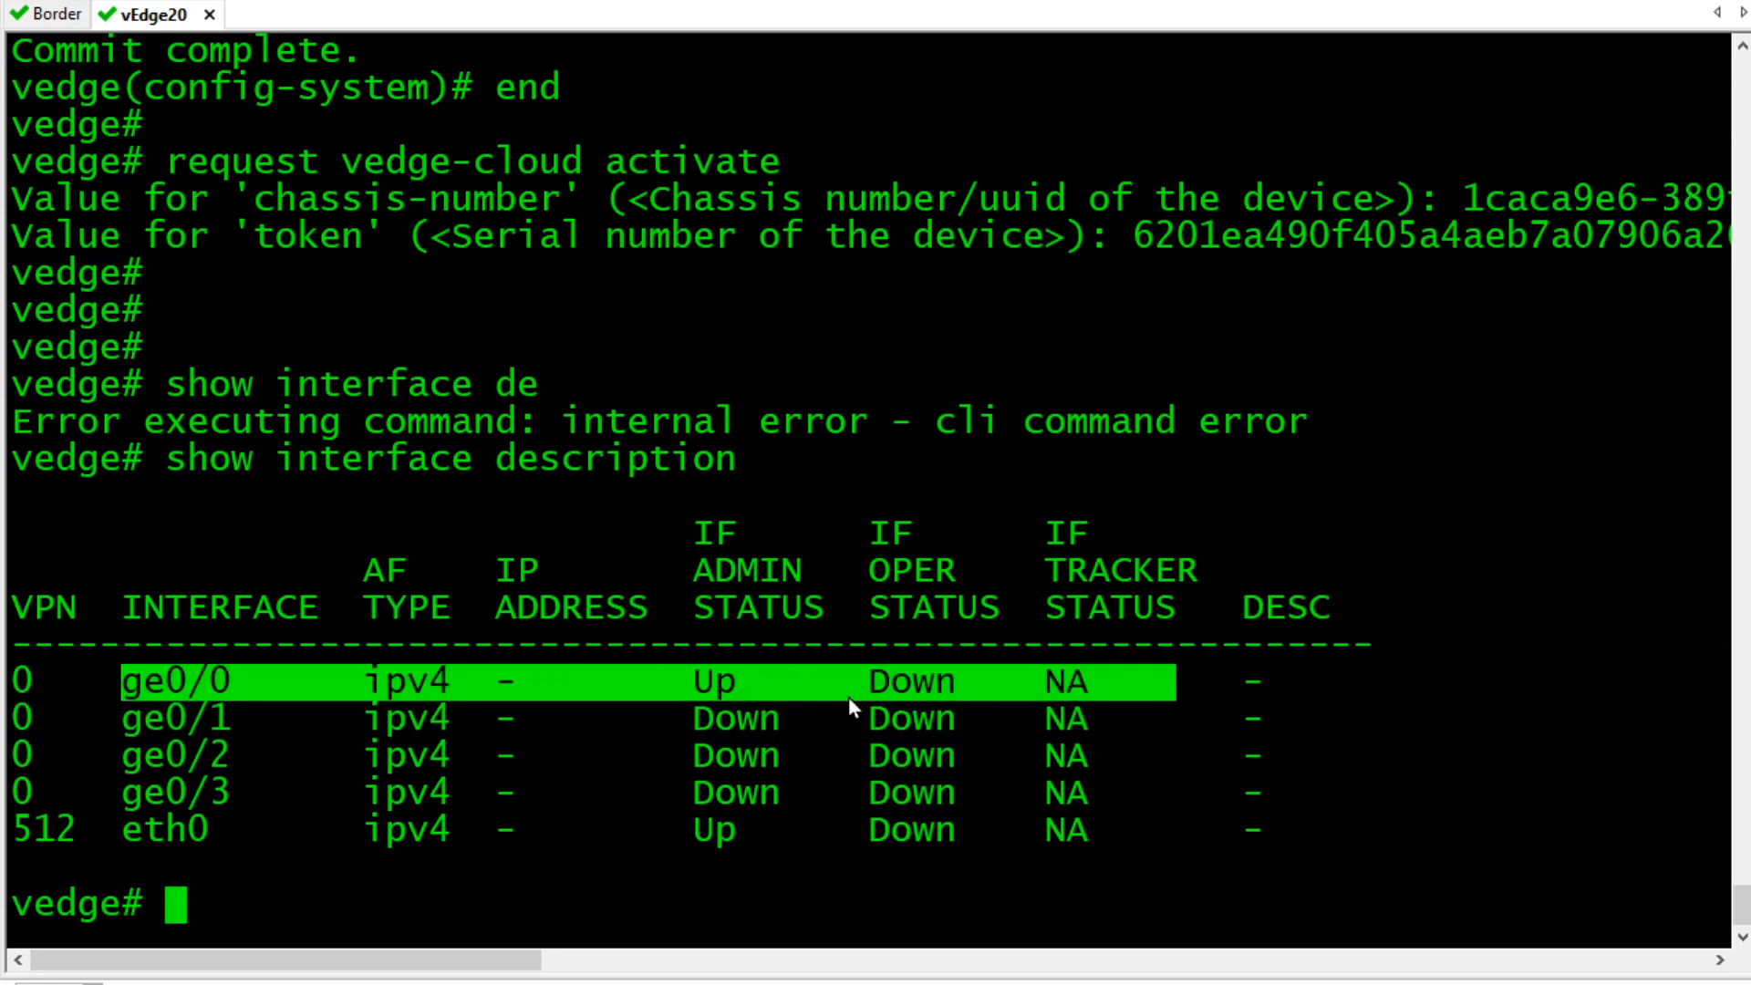
{"action": "mouse_move", "coordinate": [832, 726]}
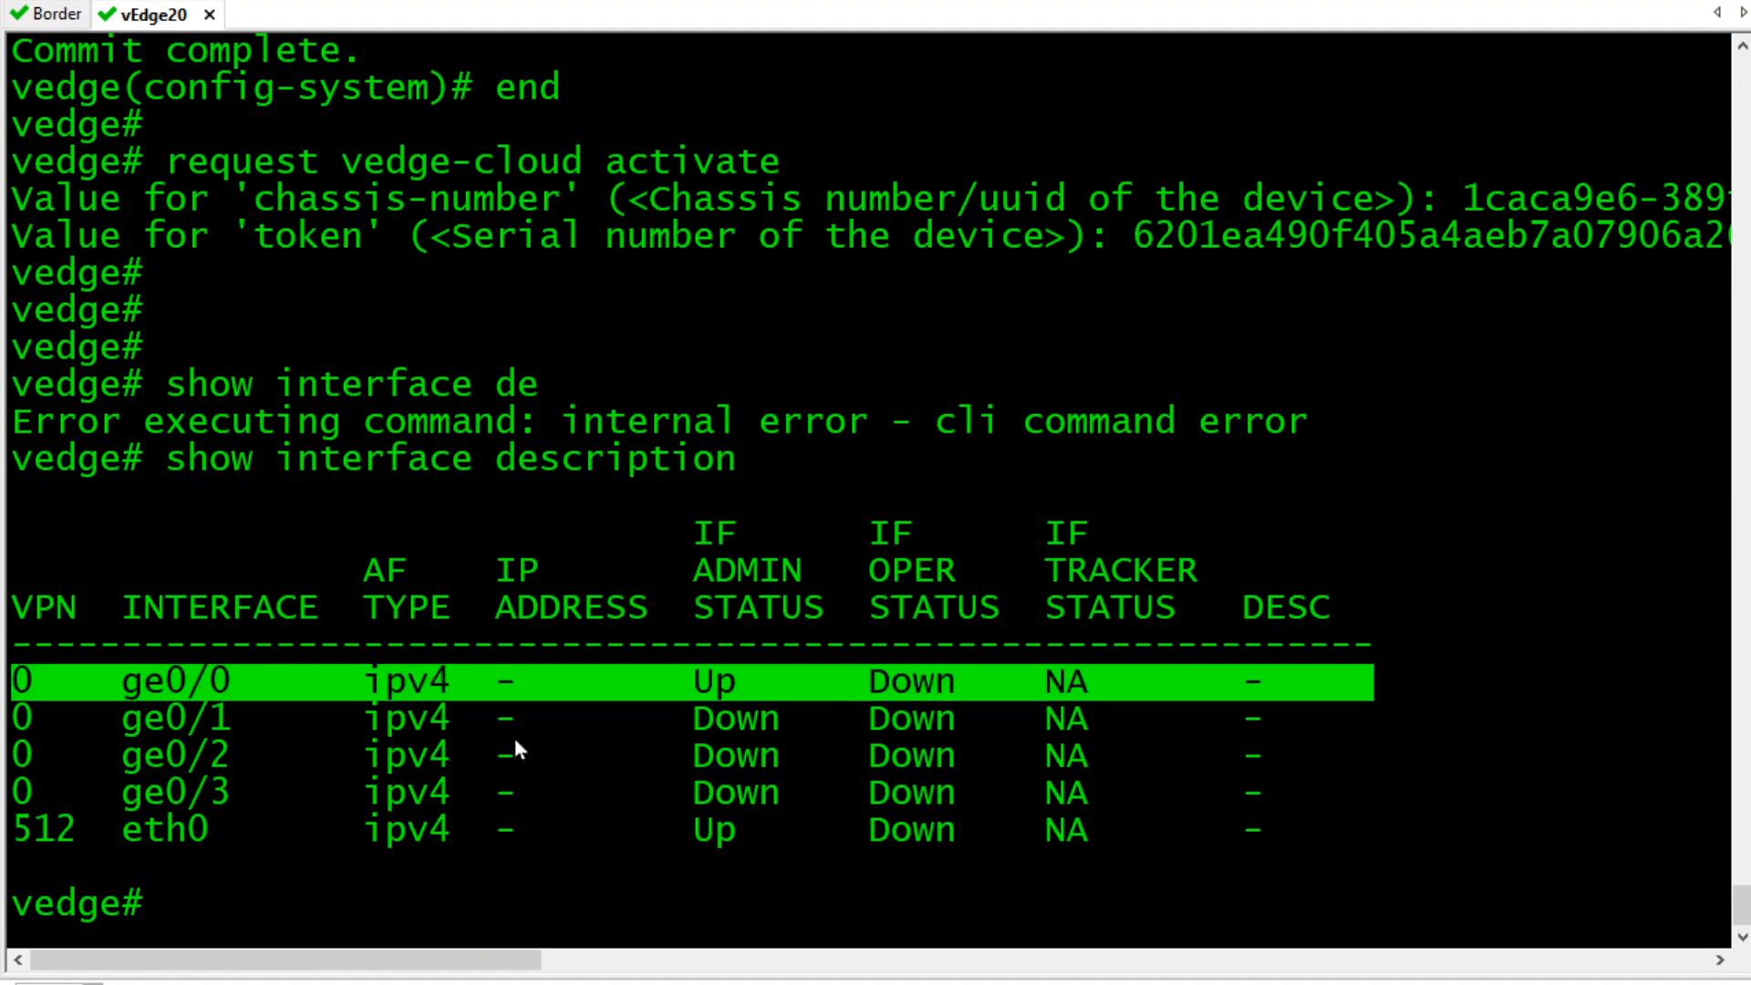
{"action": "mouse_move", "coordinate": [517, 750]}
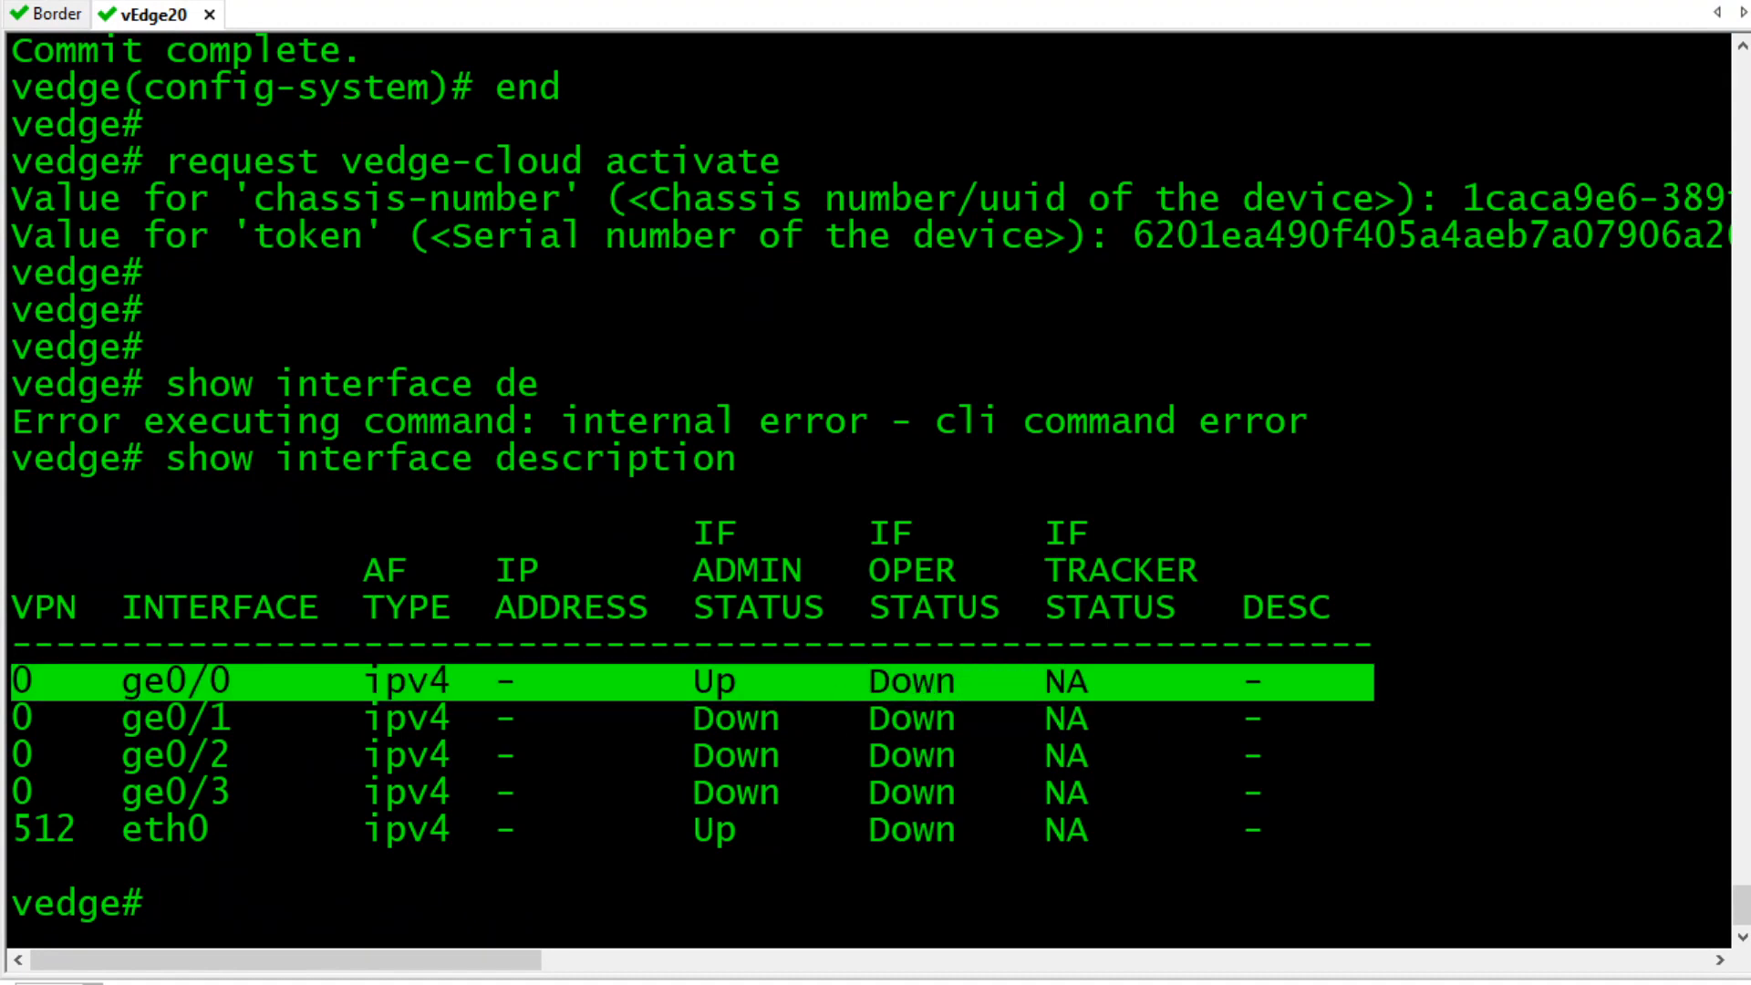
{"action": "mouse_move", "coordinate": [316, 255]}
{"action": "type", "text": "show interface description"}
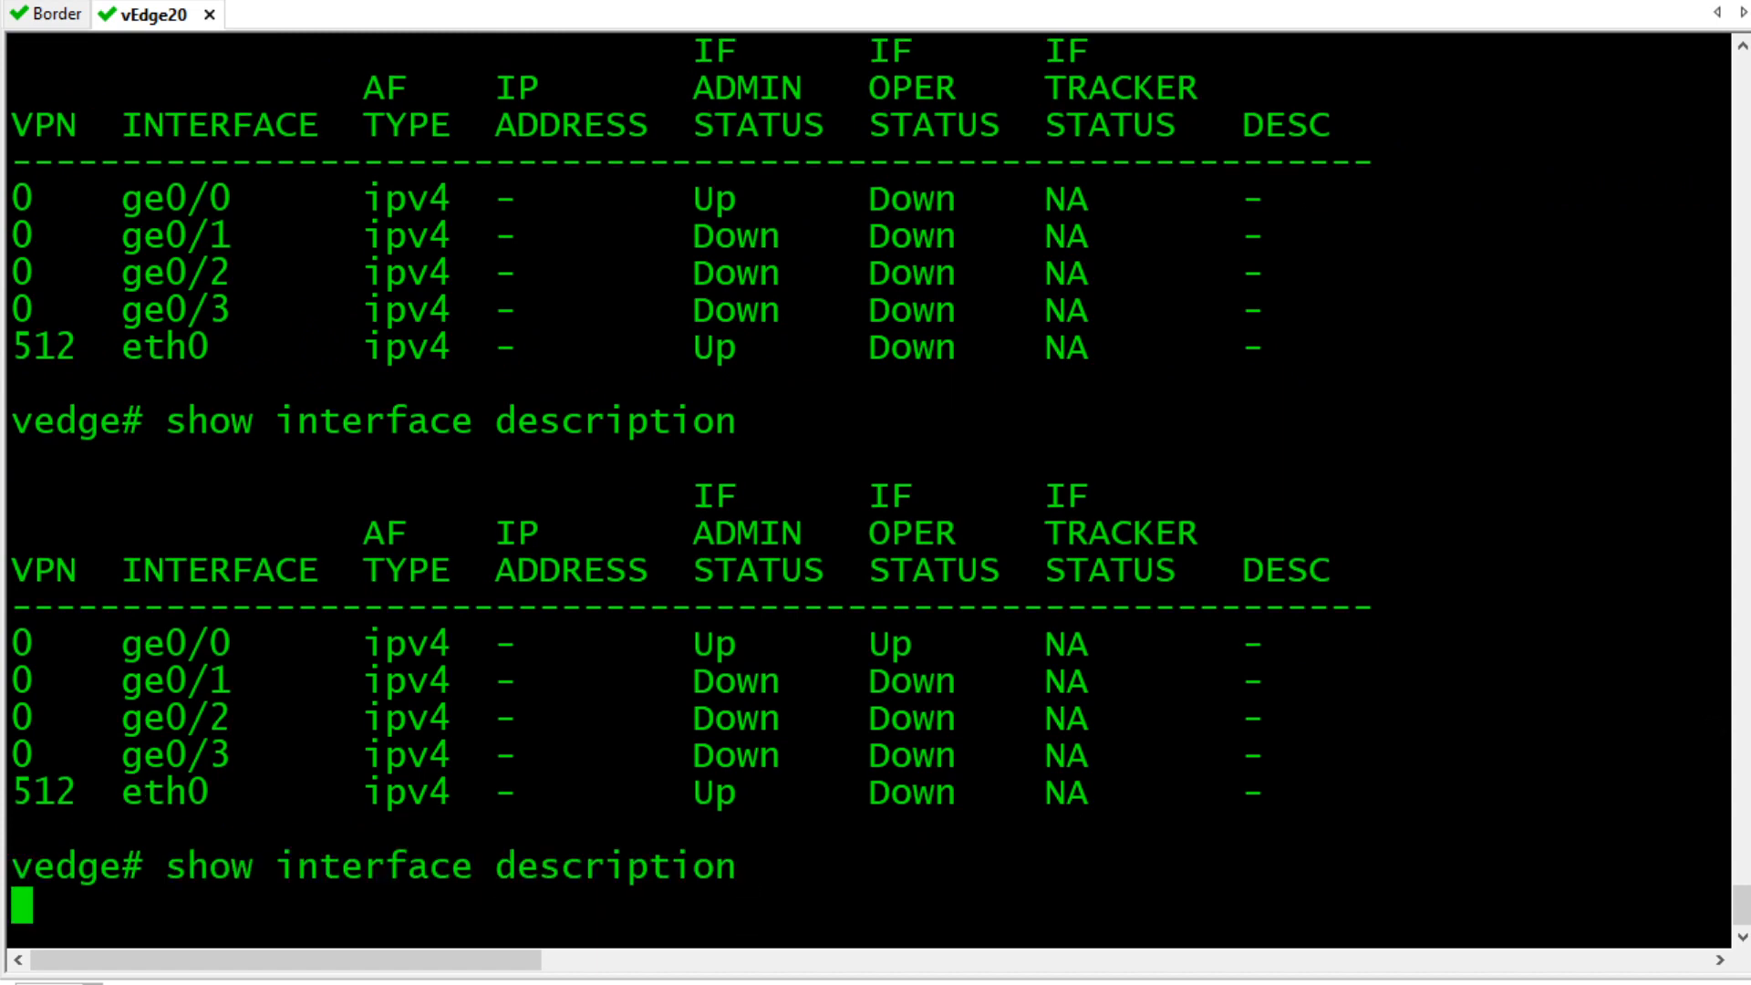
Recheck 'show interface description' until ge0/0 reports Oper Status Up.
{"action": "type", "text": "show control connection"}
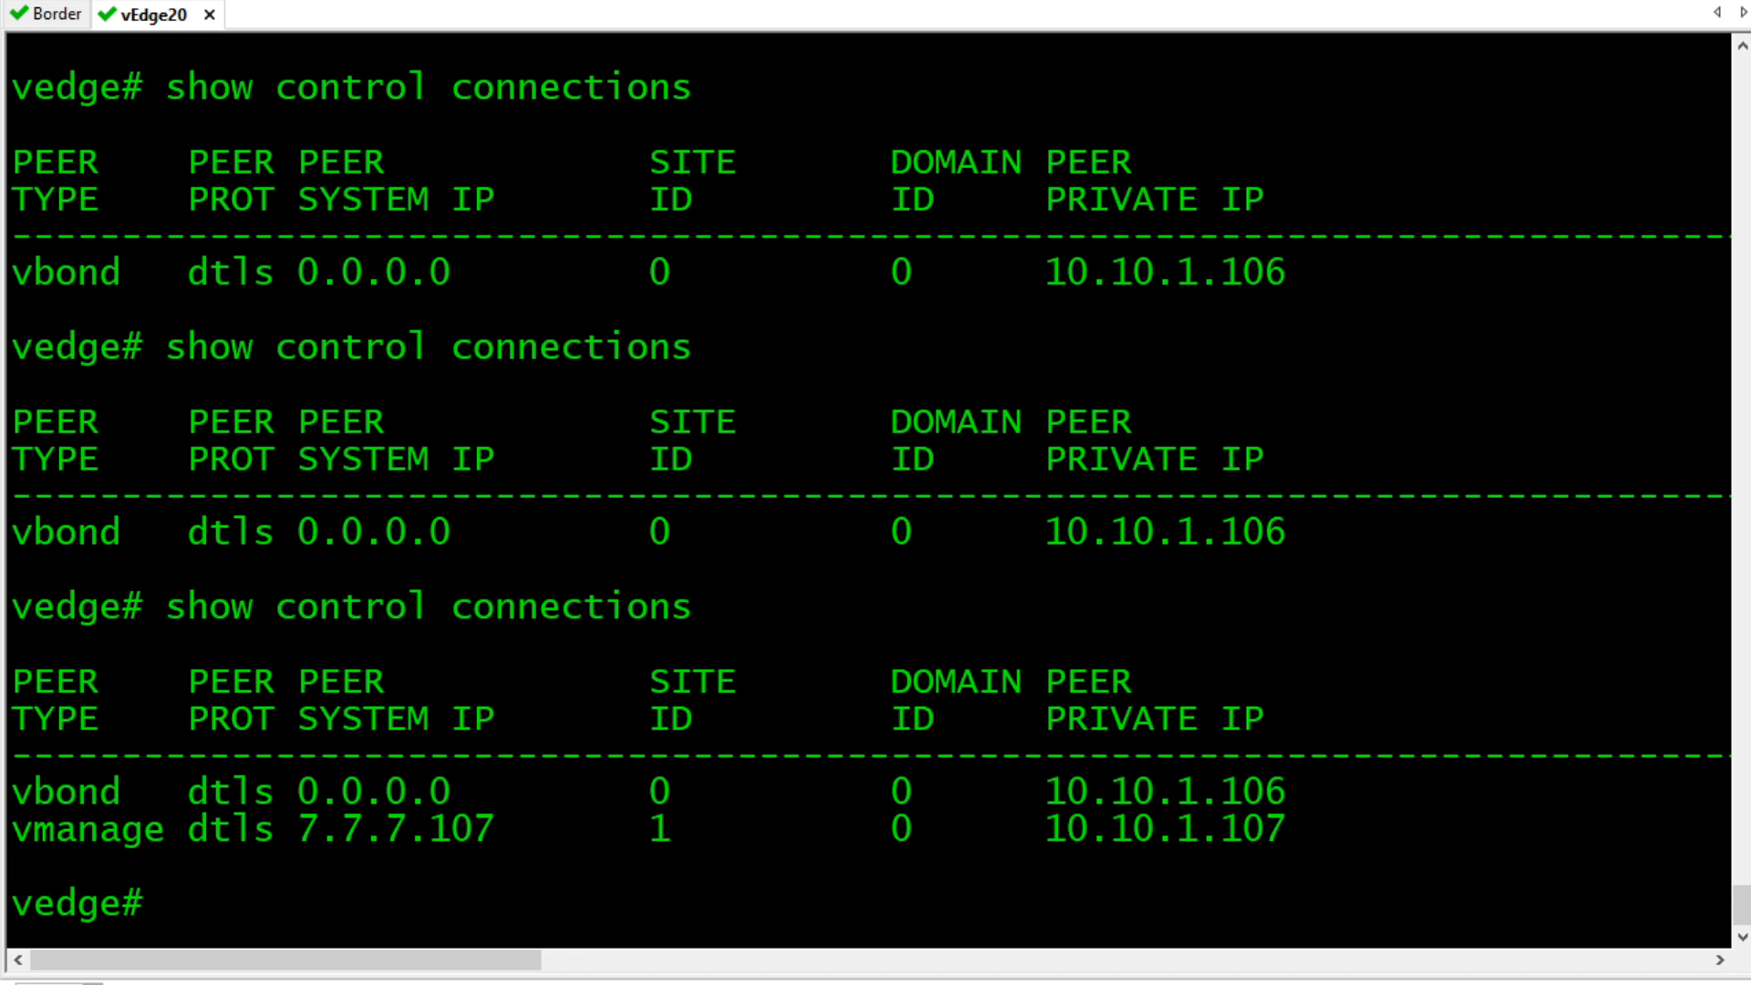
Run 'show control connections' to check the vBond and vManage peer entries.
{"action": "type", "text": "show control connections"}
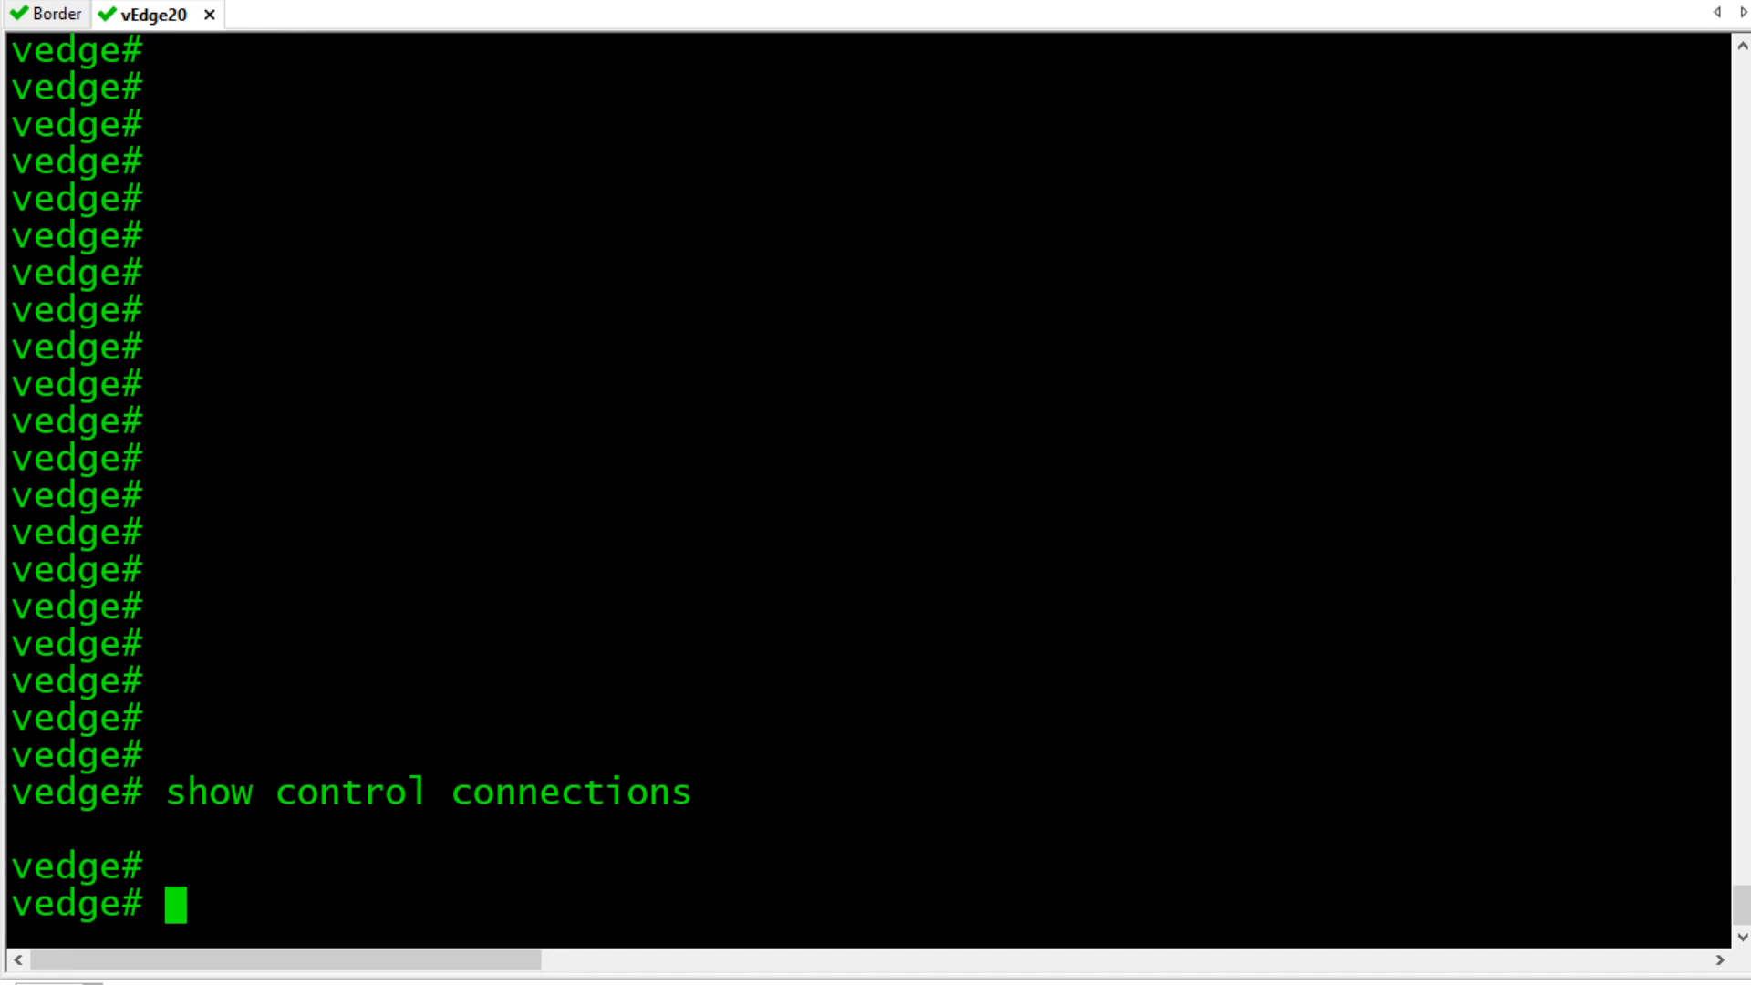
Page through the full 'show control connections-history' output and quit back to the prompt.
{"action": "type", "text": "show control connections"}
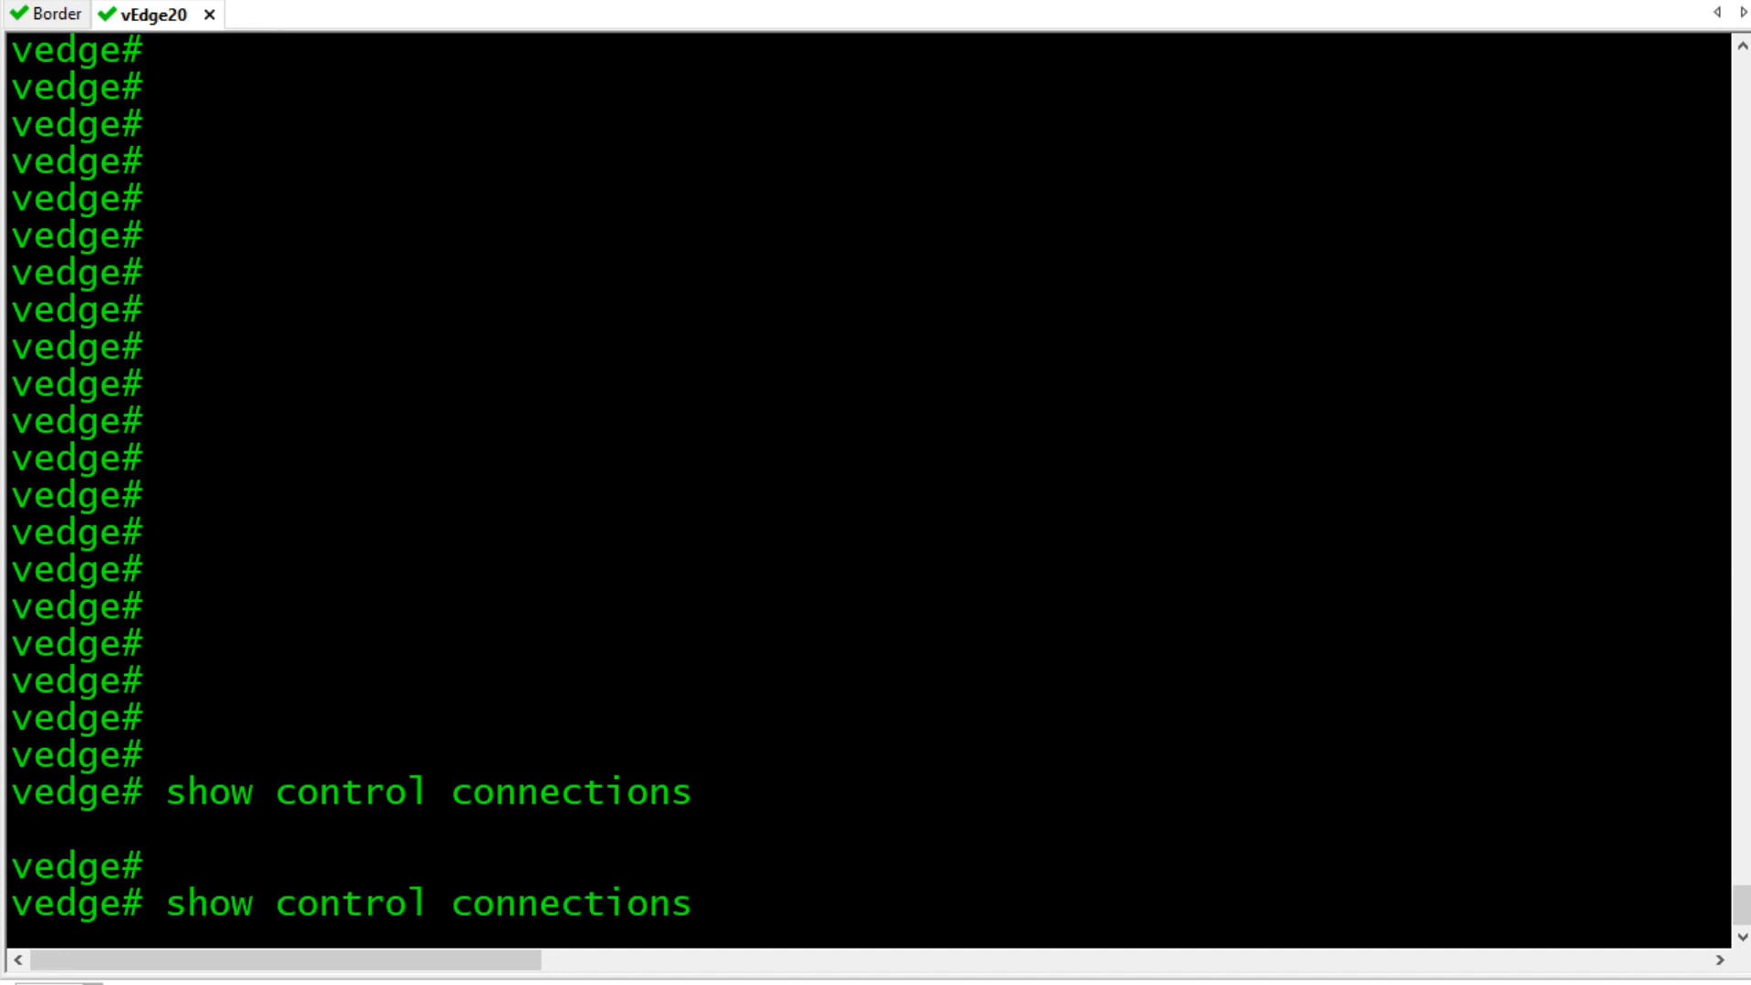
{"action": "type", "text": "-history"}
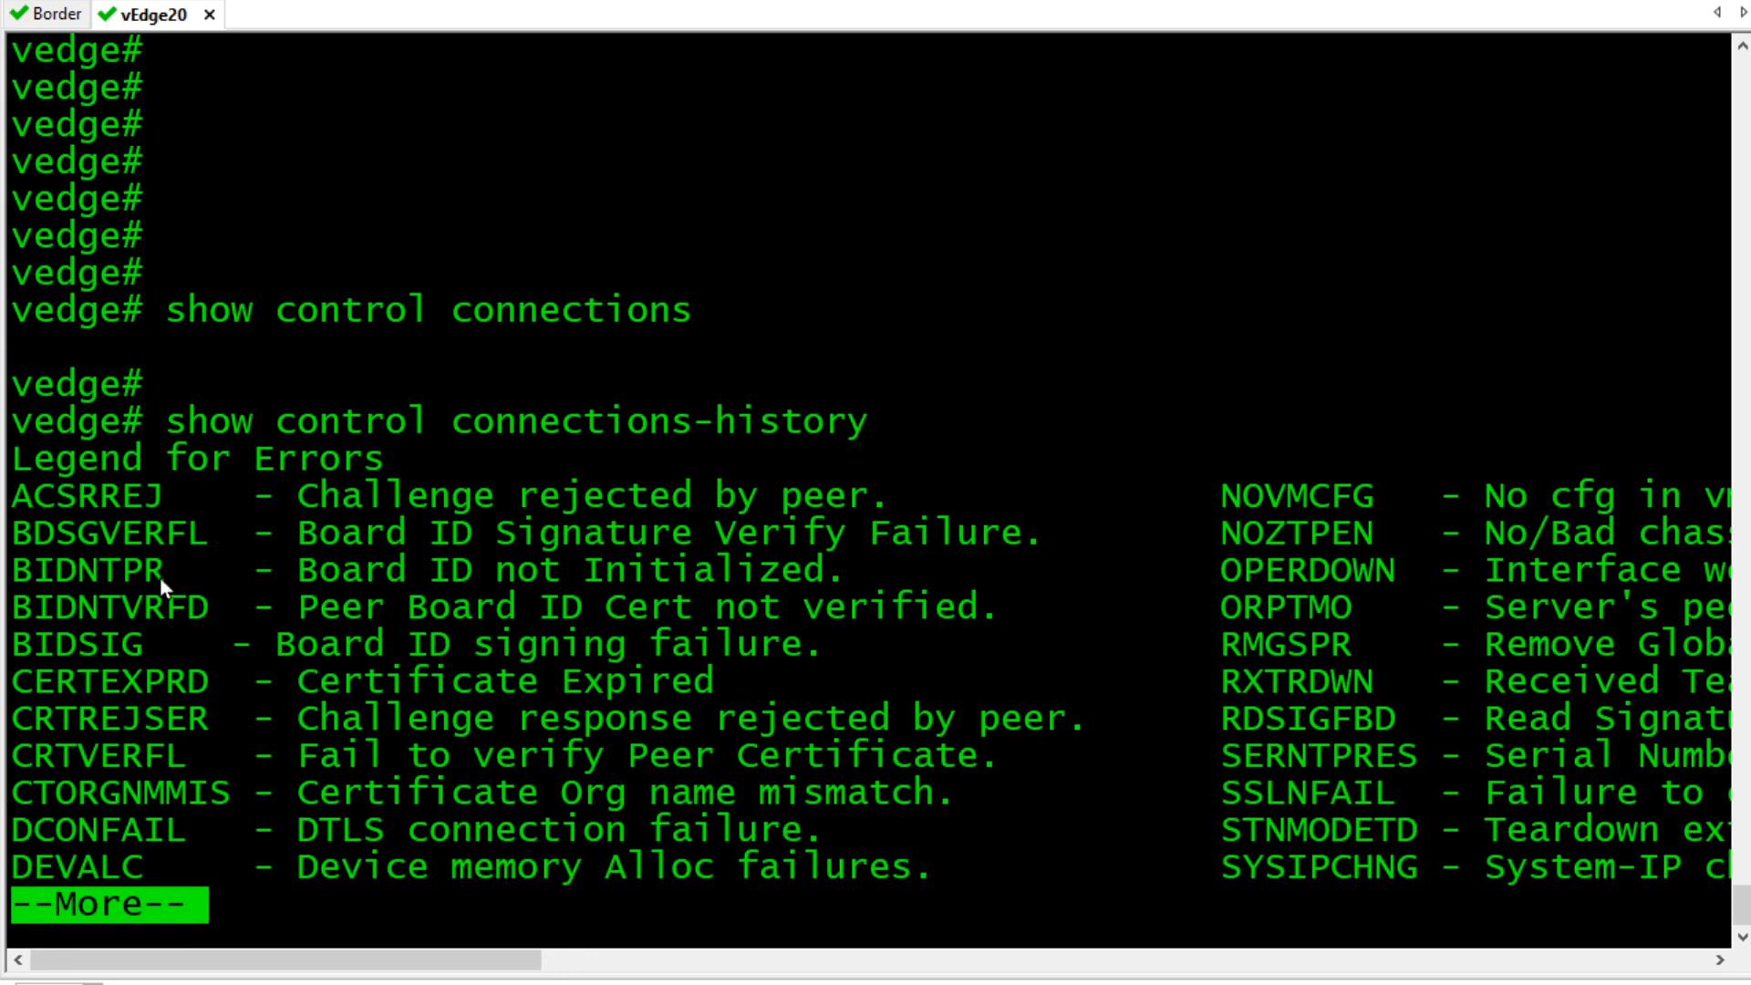
{"action": "mouse_move", "coordinate": [383, 573]}
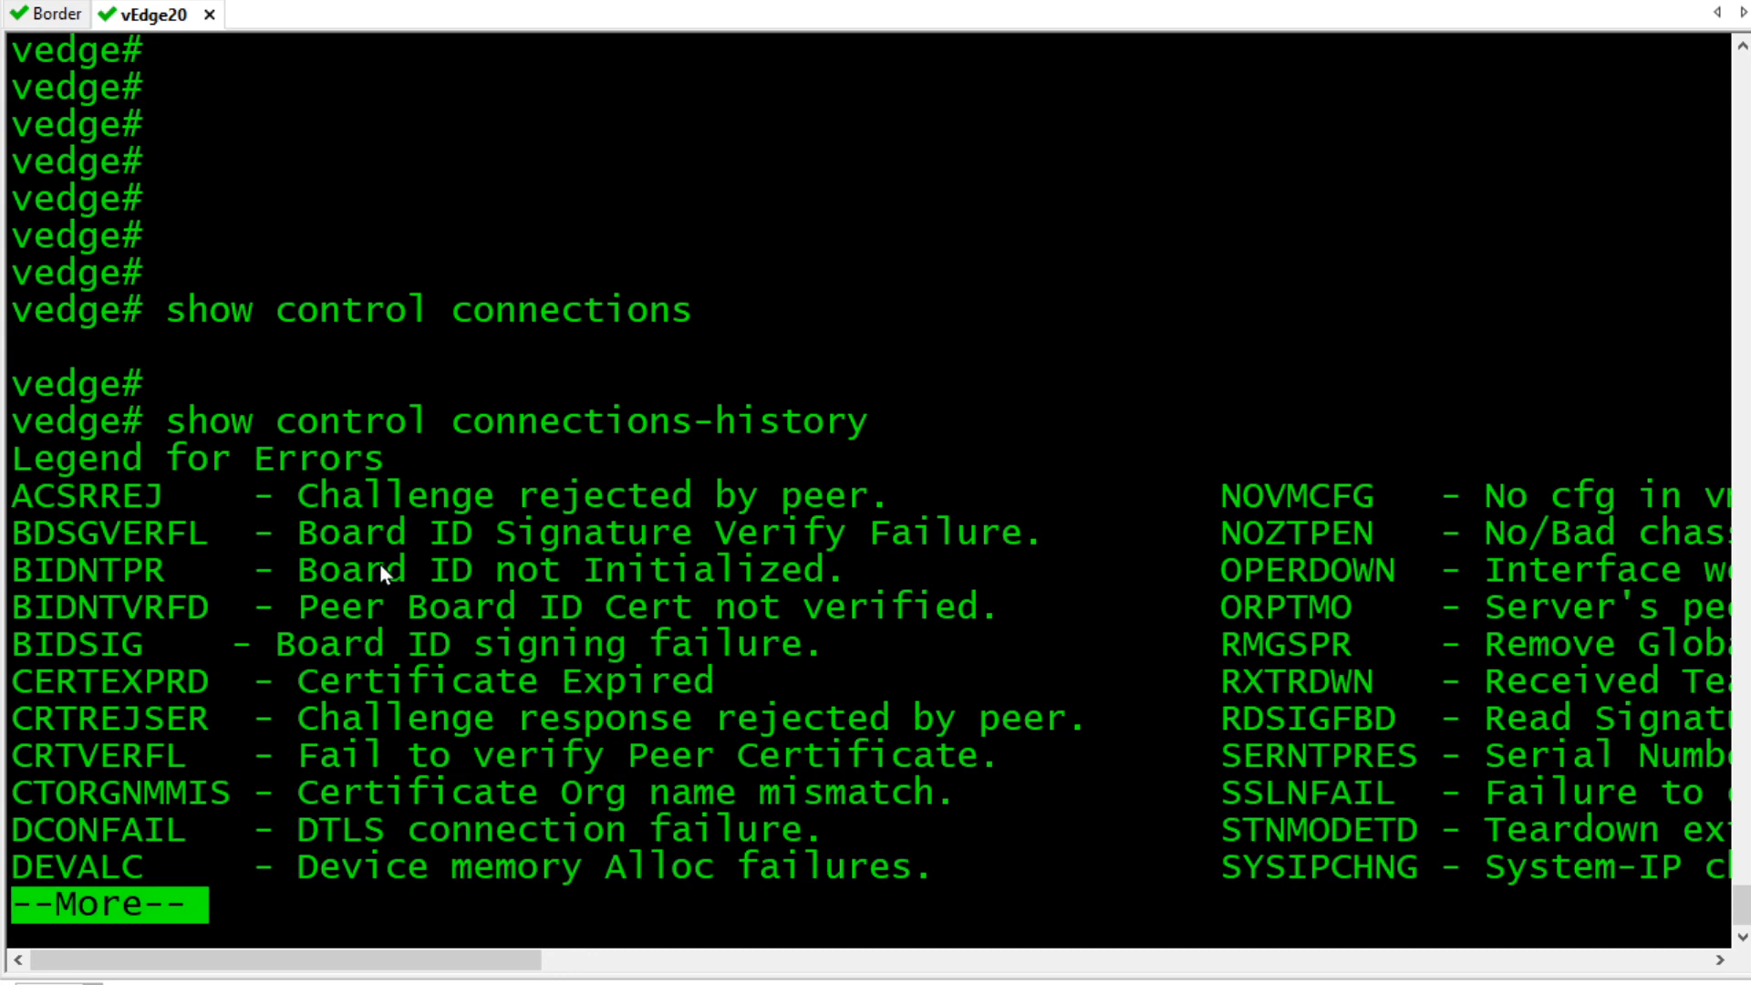
{"action": "key", "text": "space"}
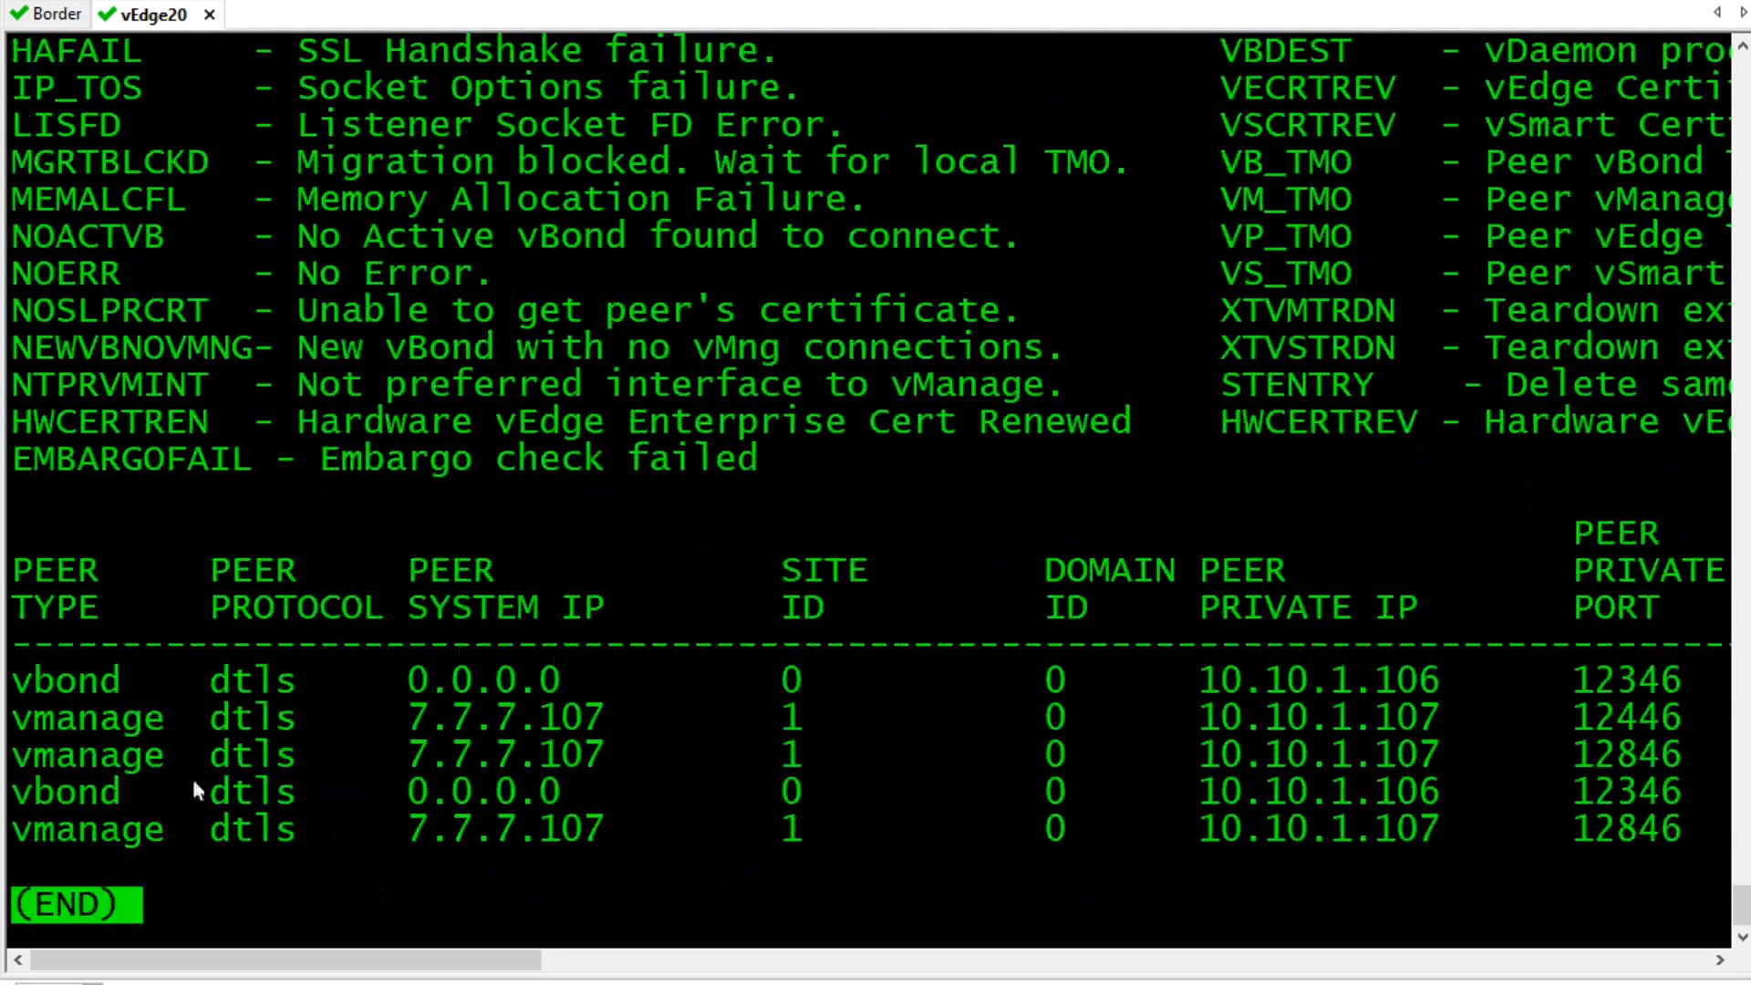
{"action": "key", "text": "q"}
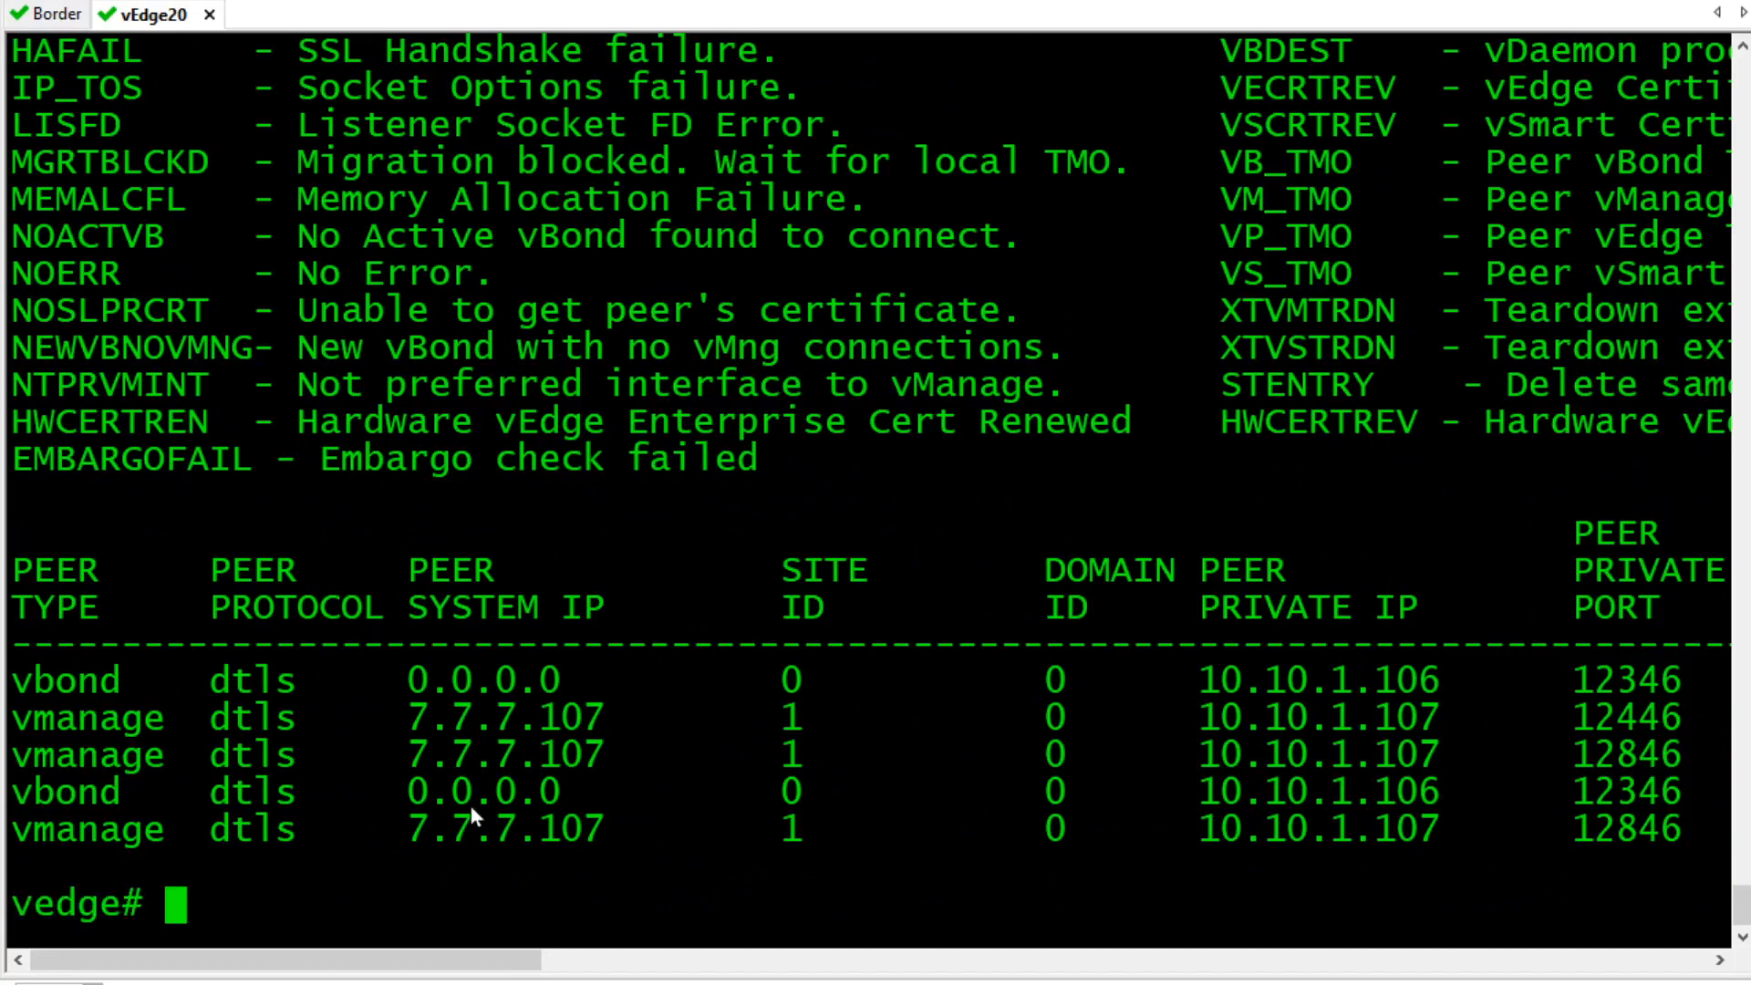
Rerun connections-history piped to 'begin PEER' to show only the peer table.
{"action": "type", "text": "show control connections-history |"}
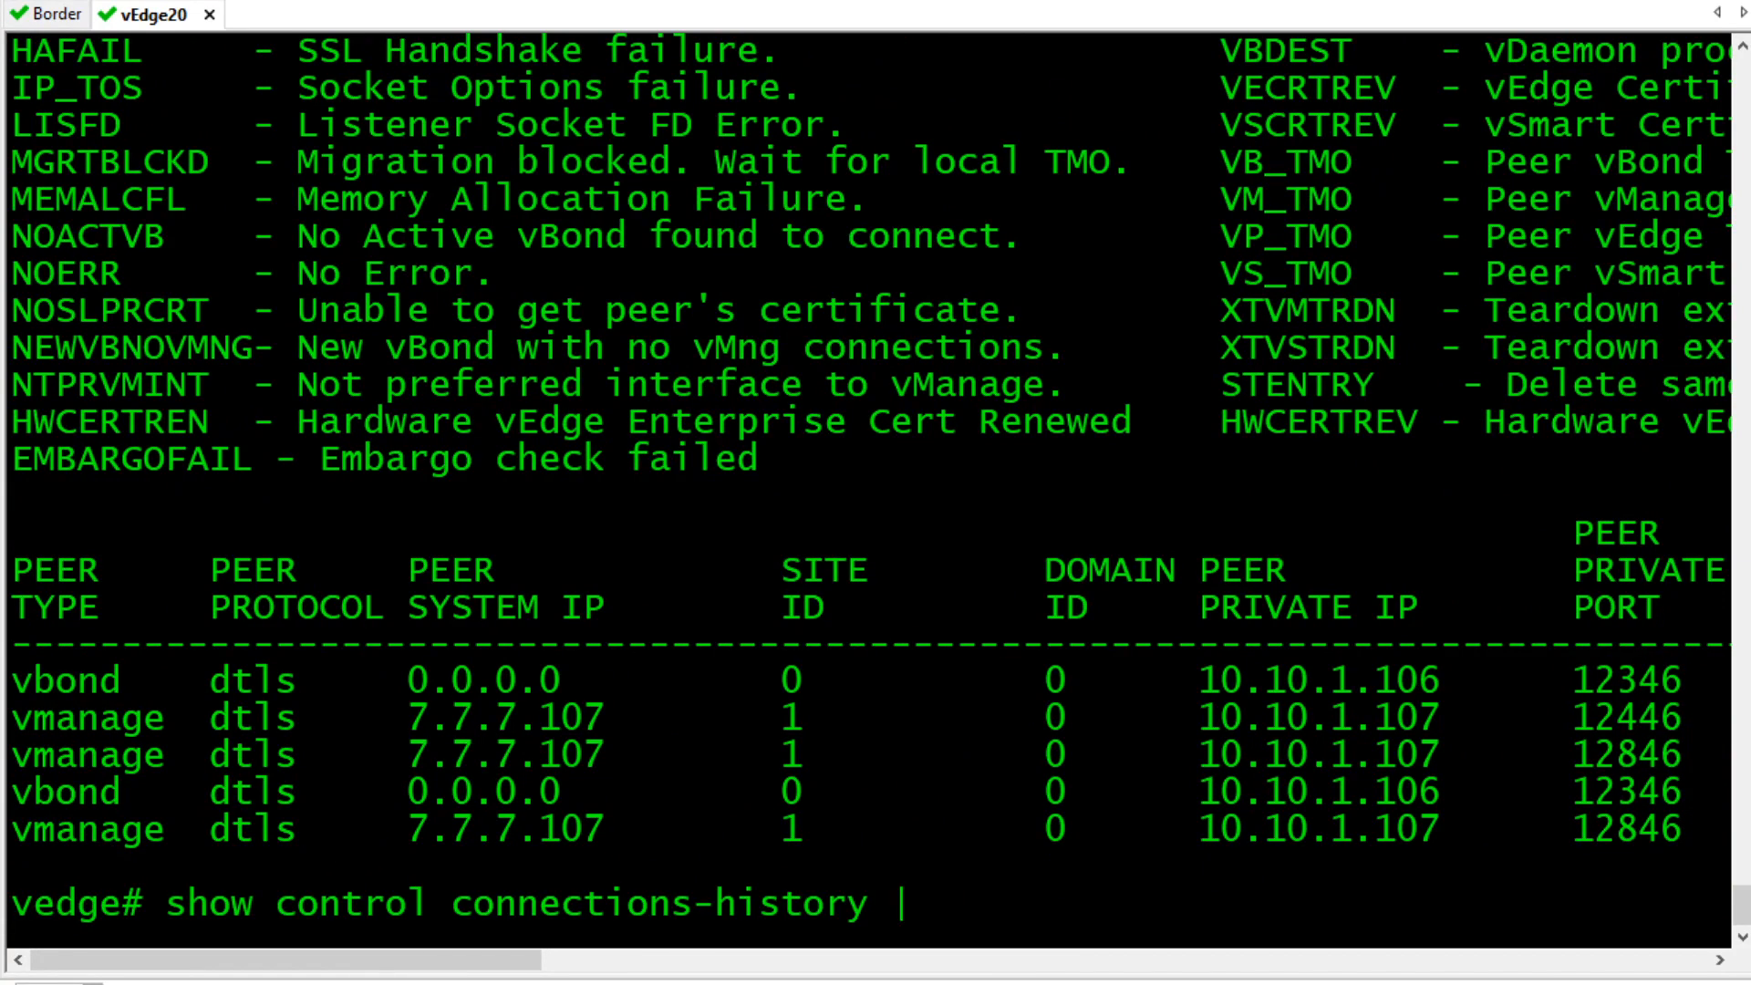
{"action": "type", "text": "begin"}
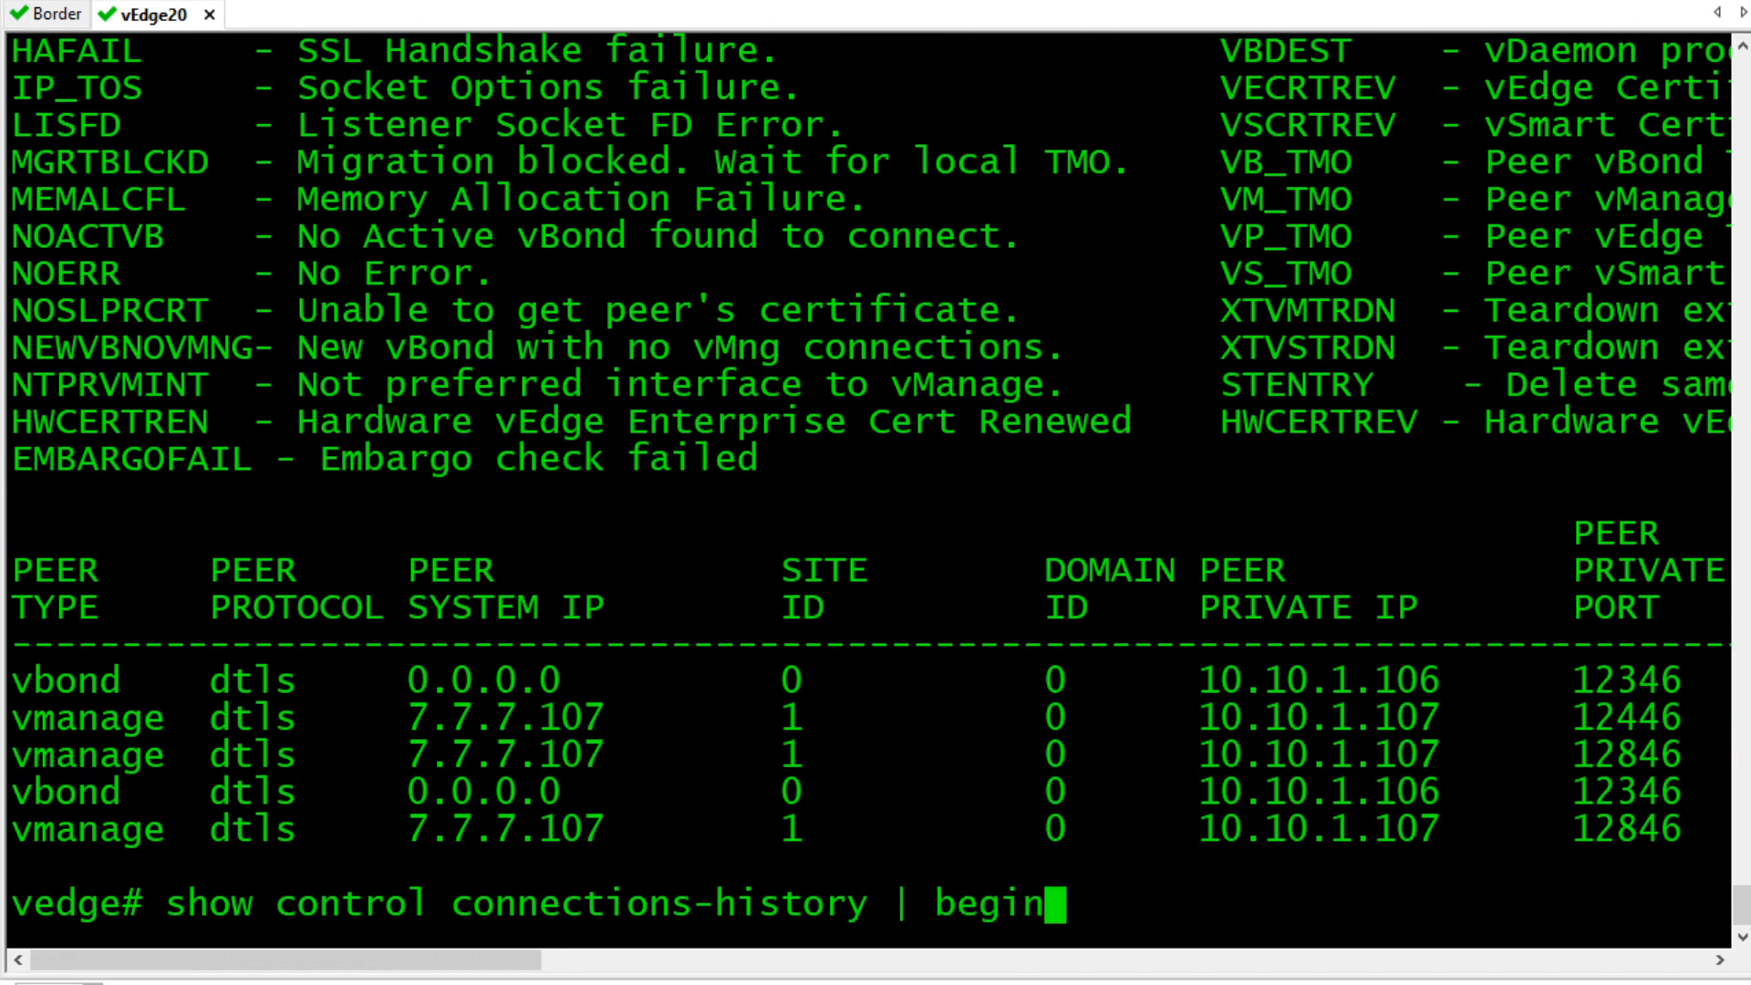
{"action": "type", "text": "PEER"}
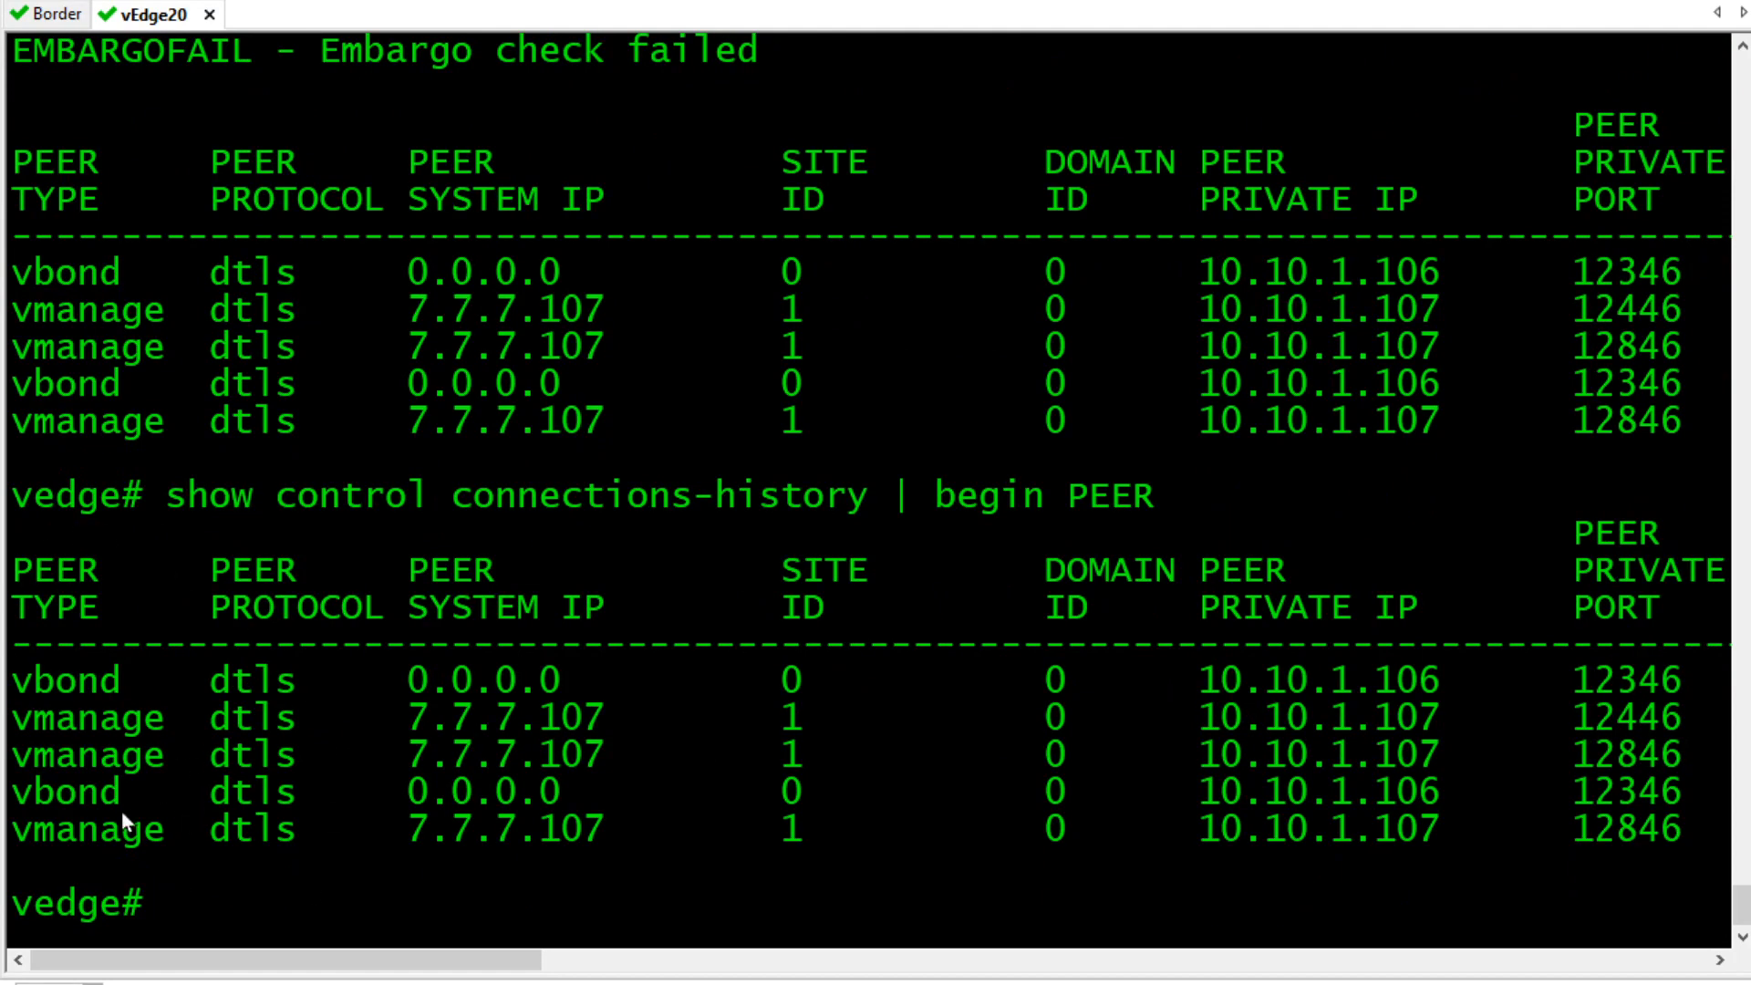
Scroll the filtered history to see the new vSmart entry under the vEdge-20-Onboard prompt.
{"action": "scroll", "scroll_direction": "right", "scroll_amount": 3}
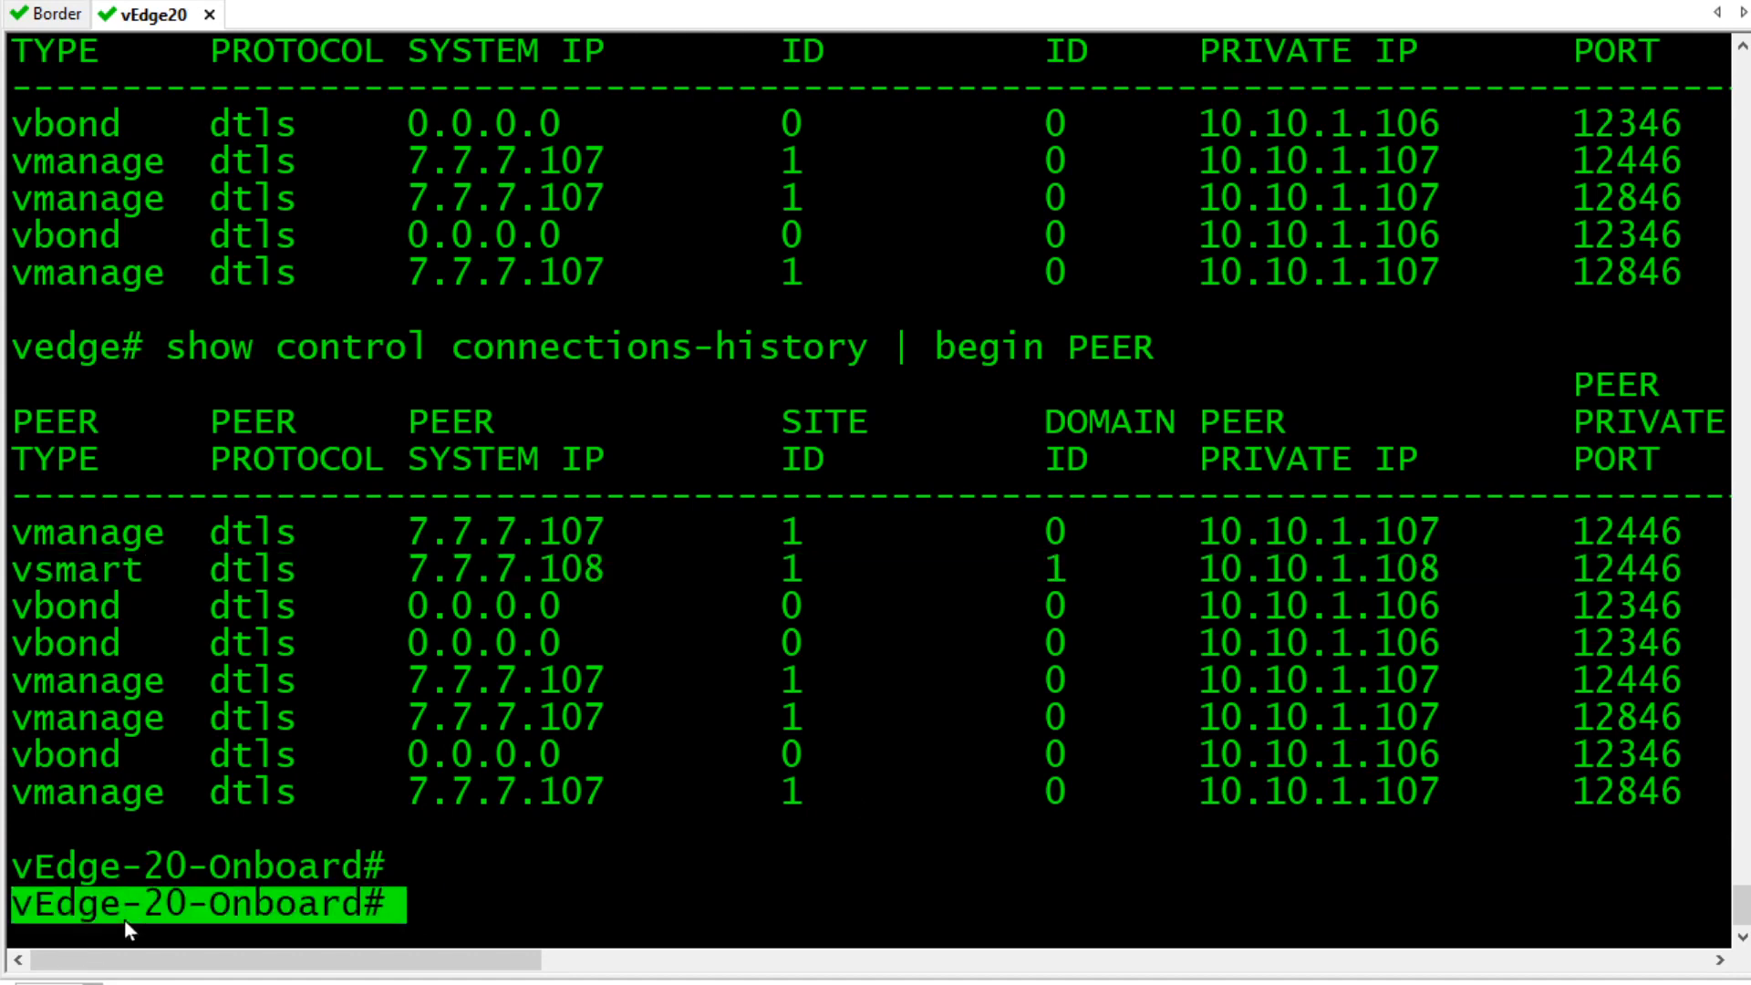
{"action": "mouse_move", "coordinate": [814, 813]}
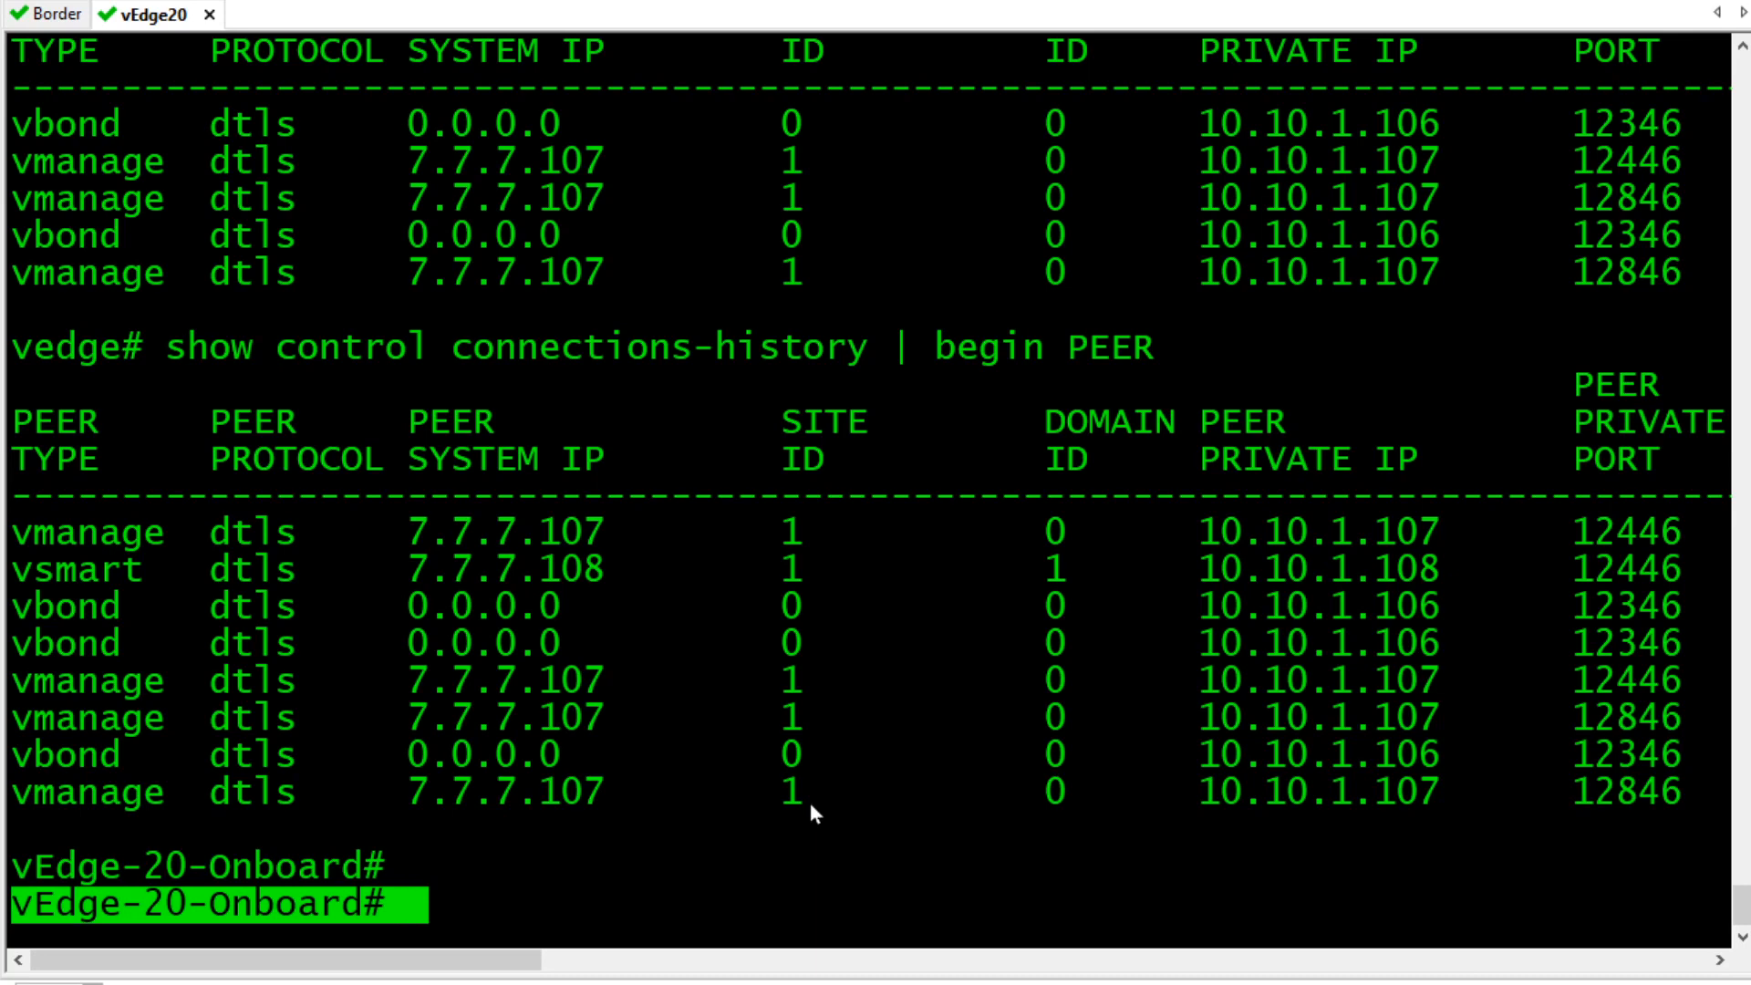
{"action": "type", "text": "show"}
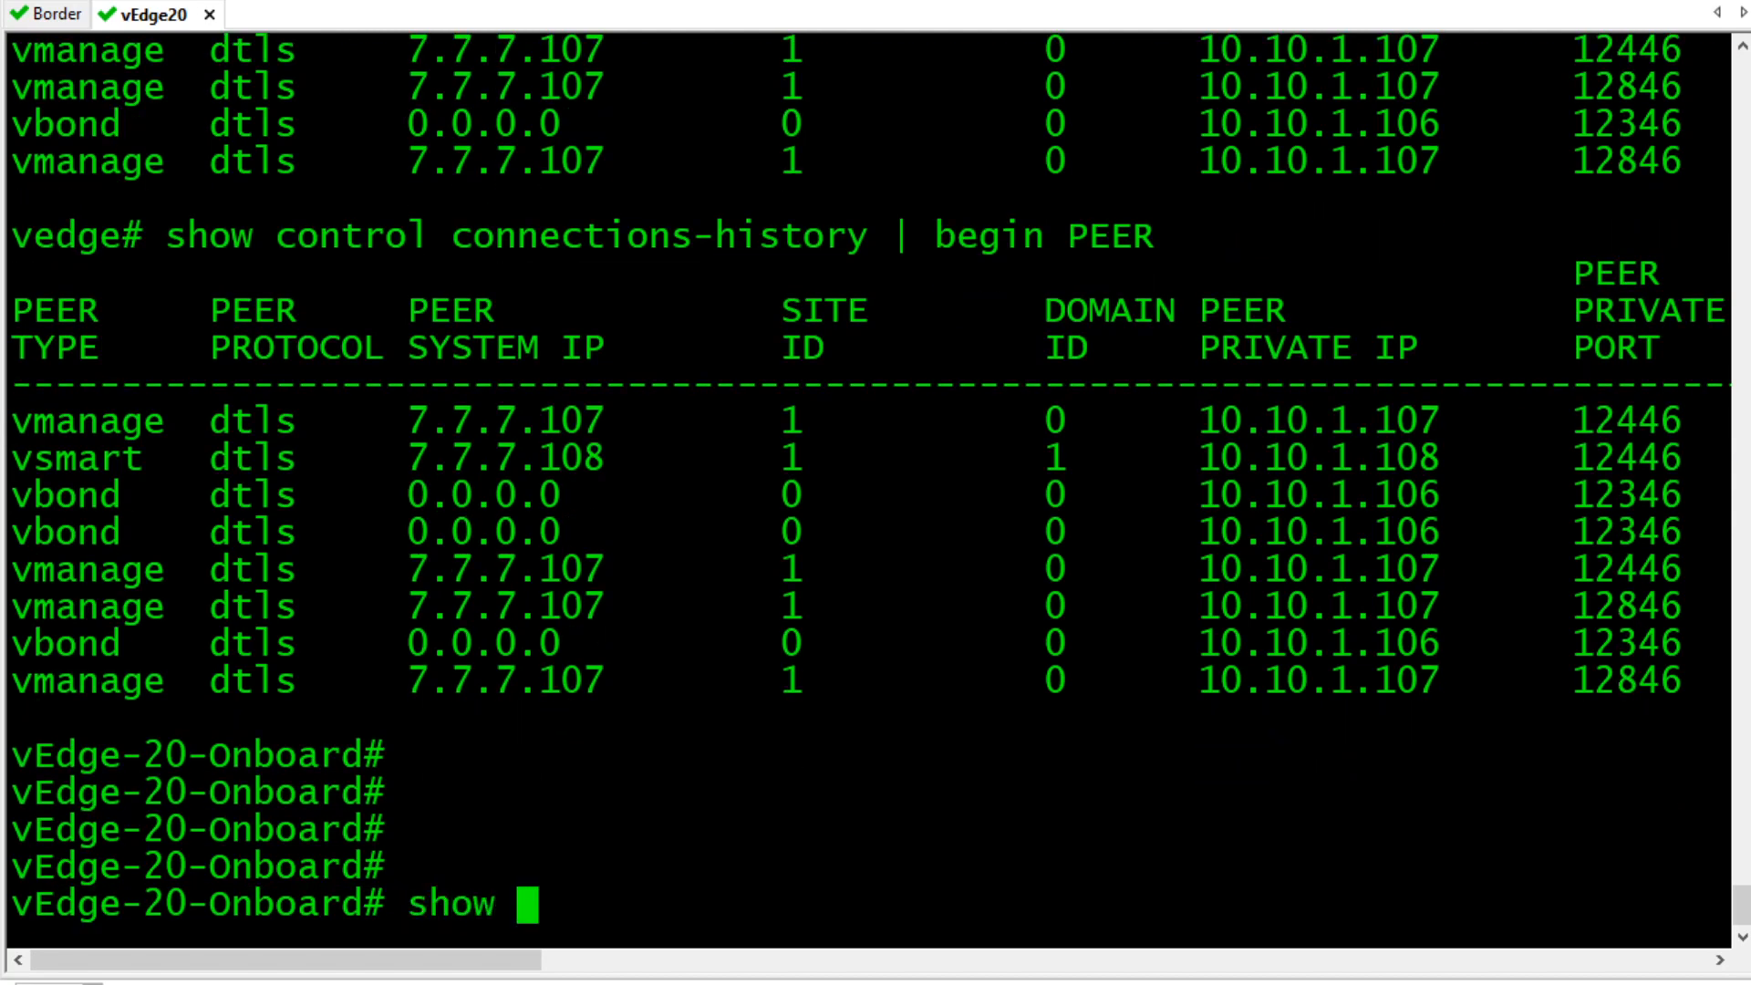
Run 'show omp route | tab' to list the OMP routes learned from vSmart 7.7.7.108.
{"action": "type", "text": "omp route"}
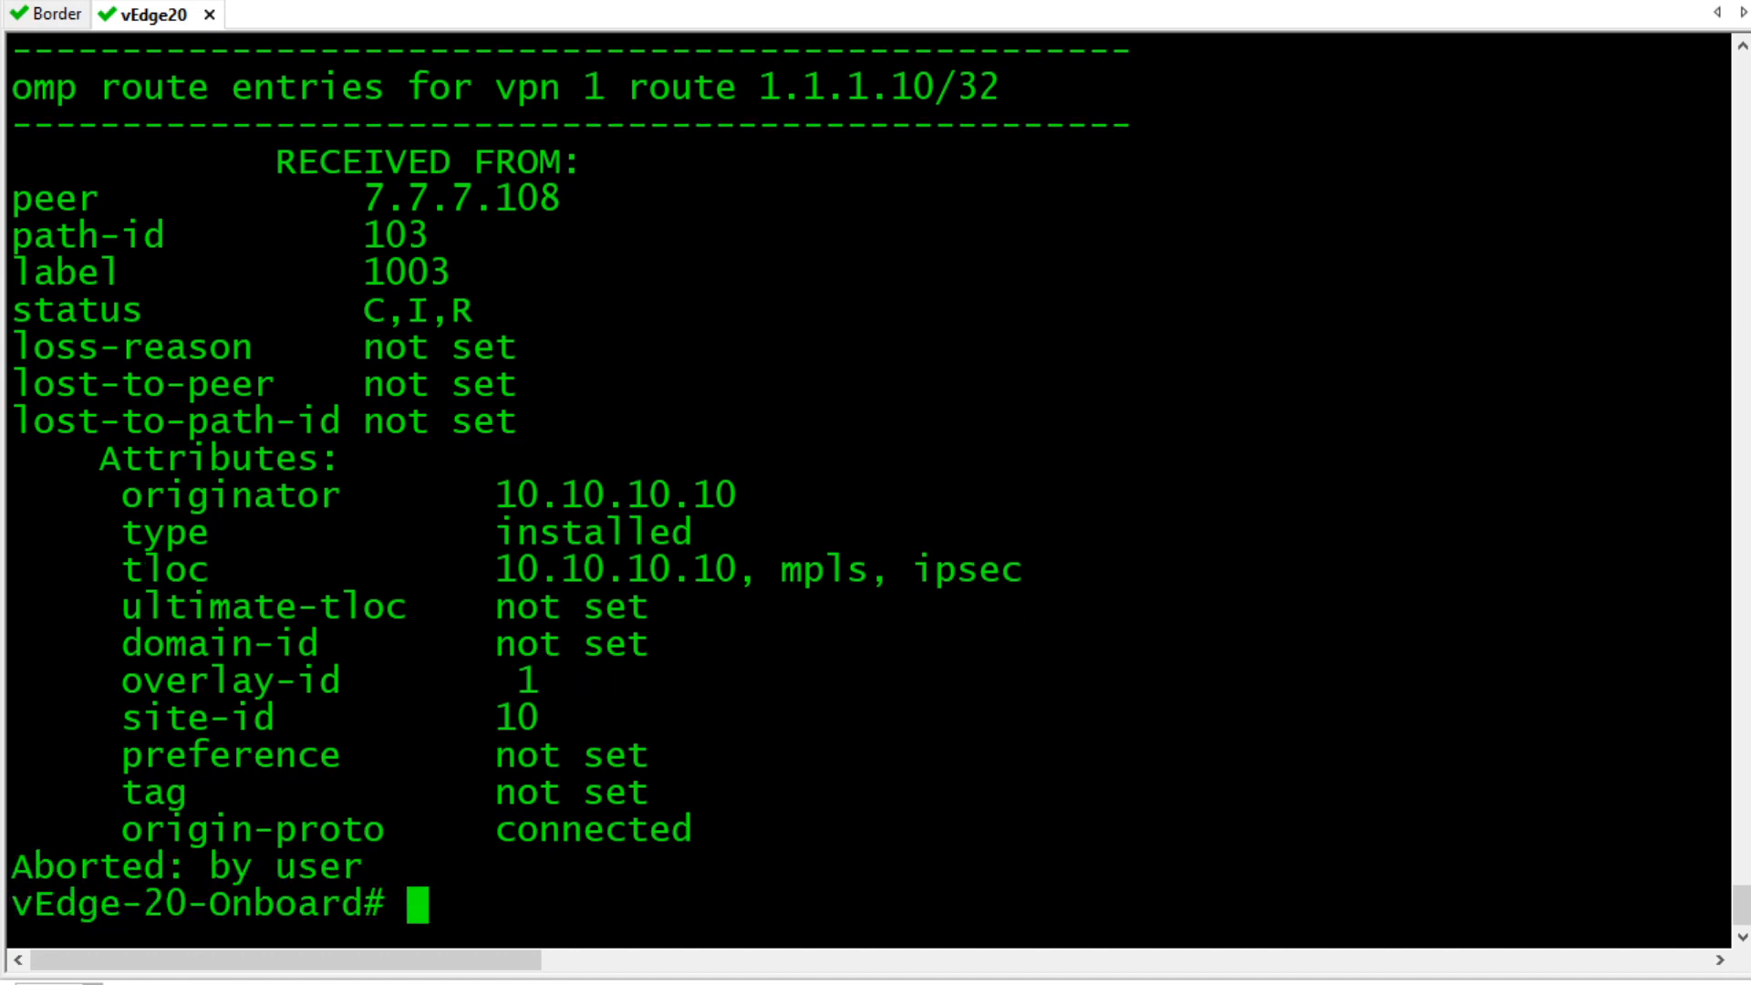
{"action": "type", "text": "show omp route |"}
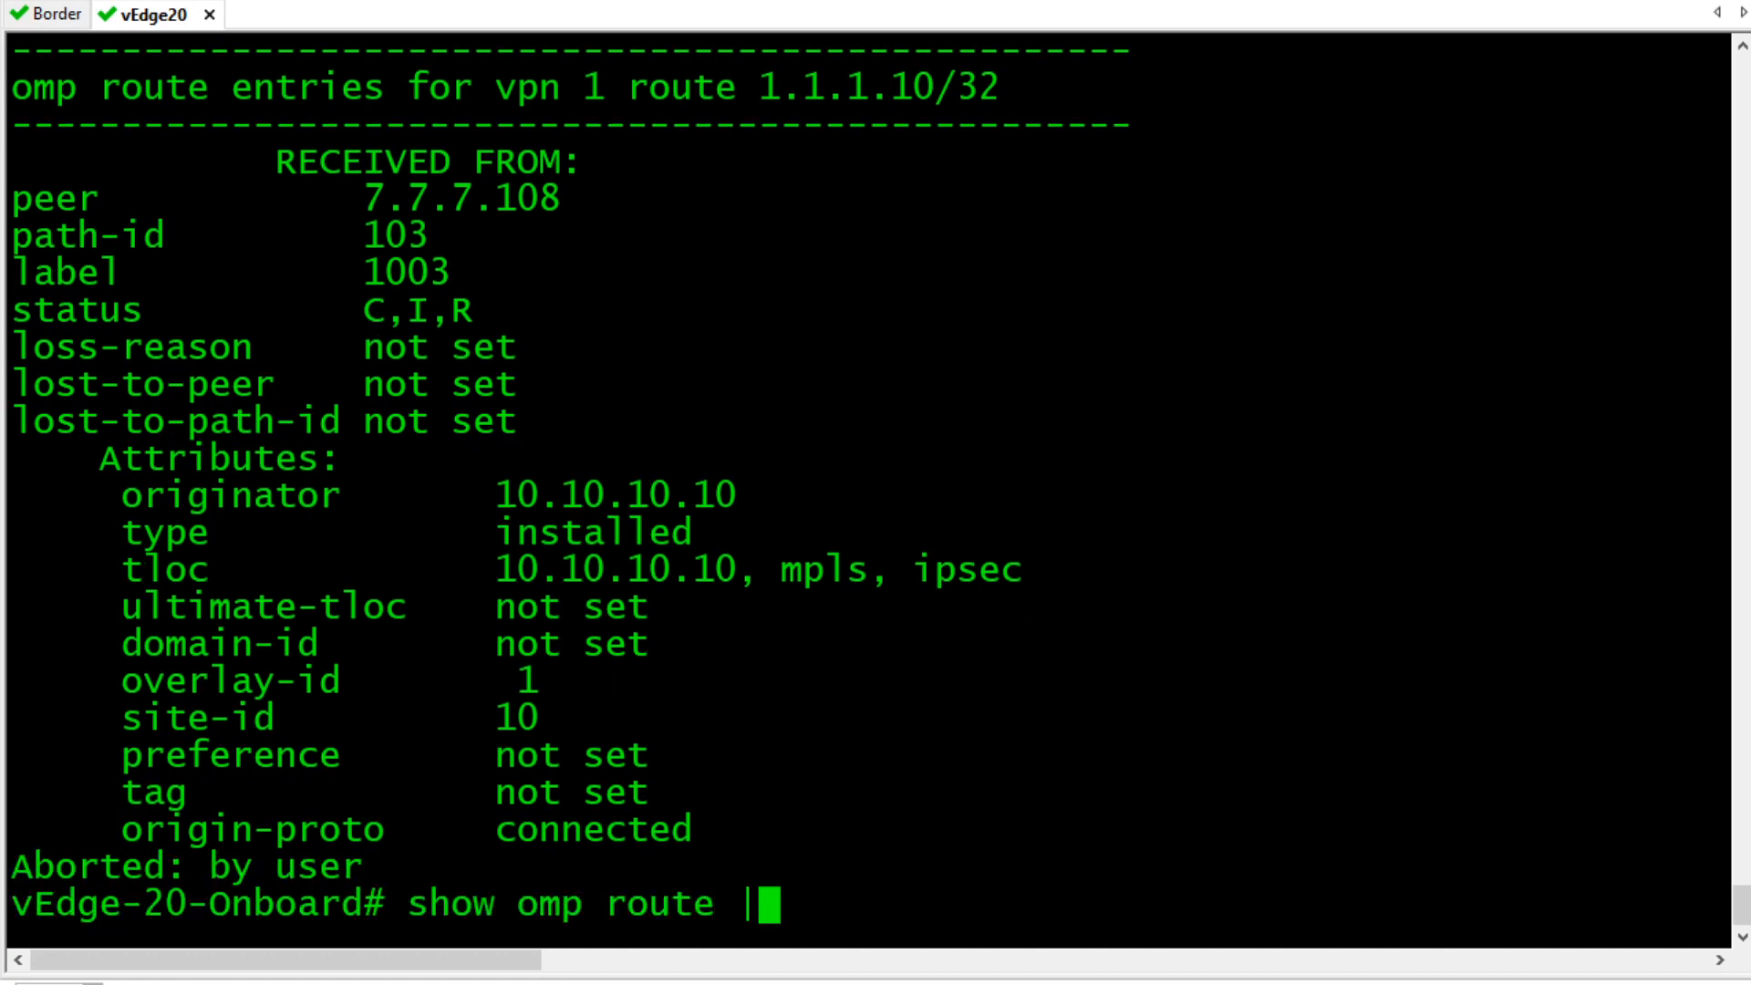
{"action": "type", "text": "tab"}
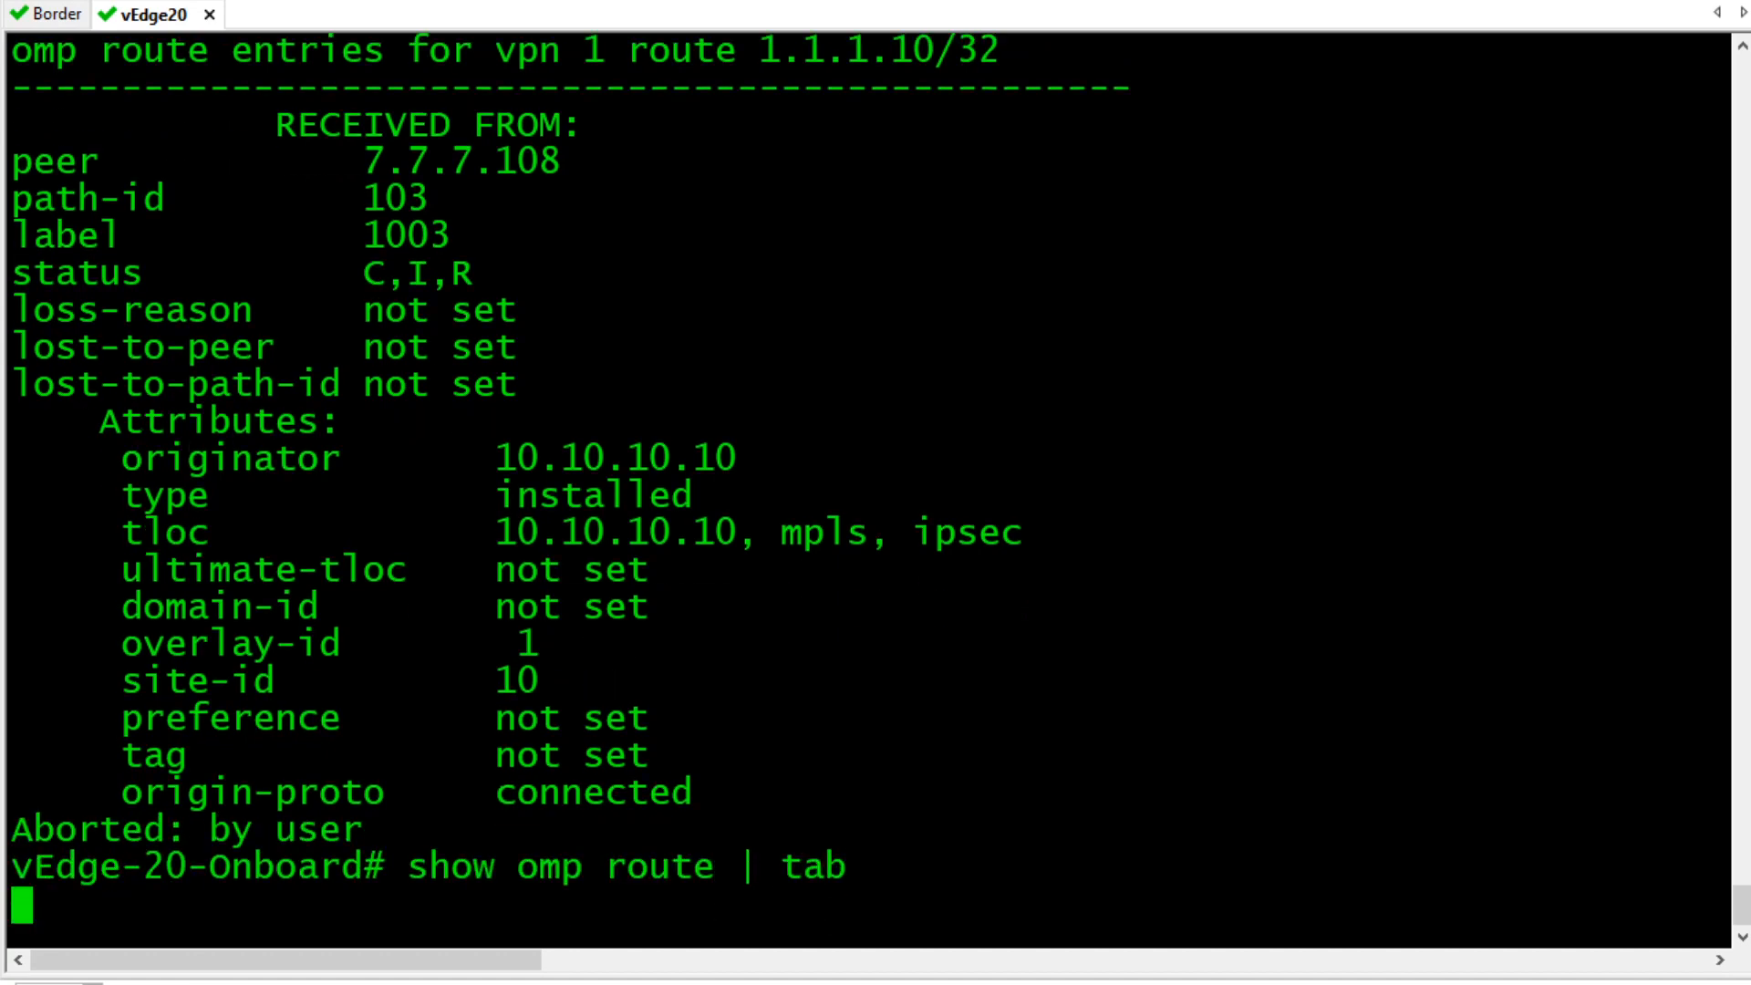
{"action": "key", "text": "Enter"}
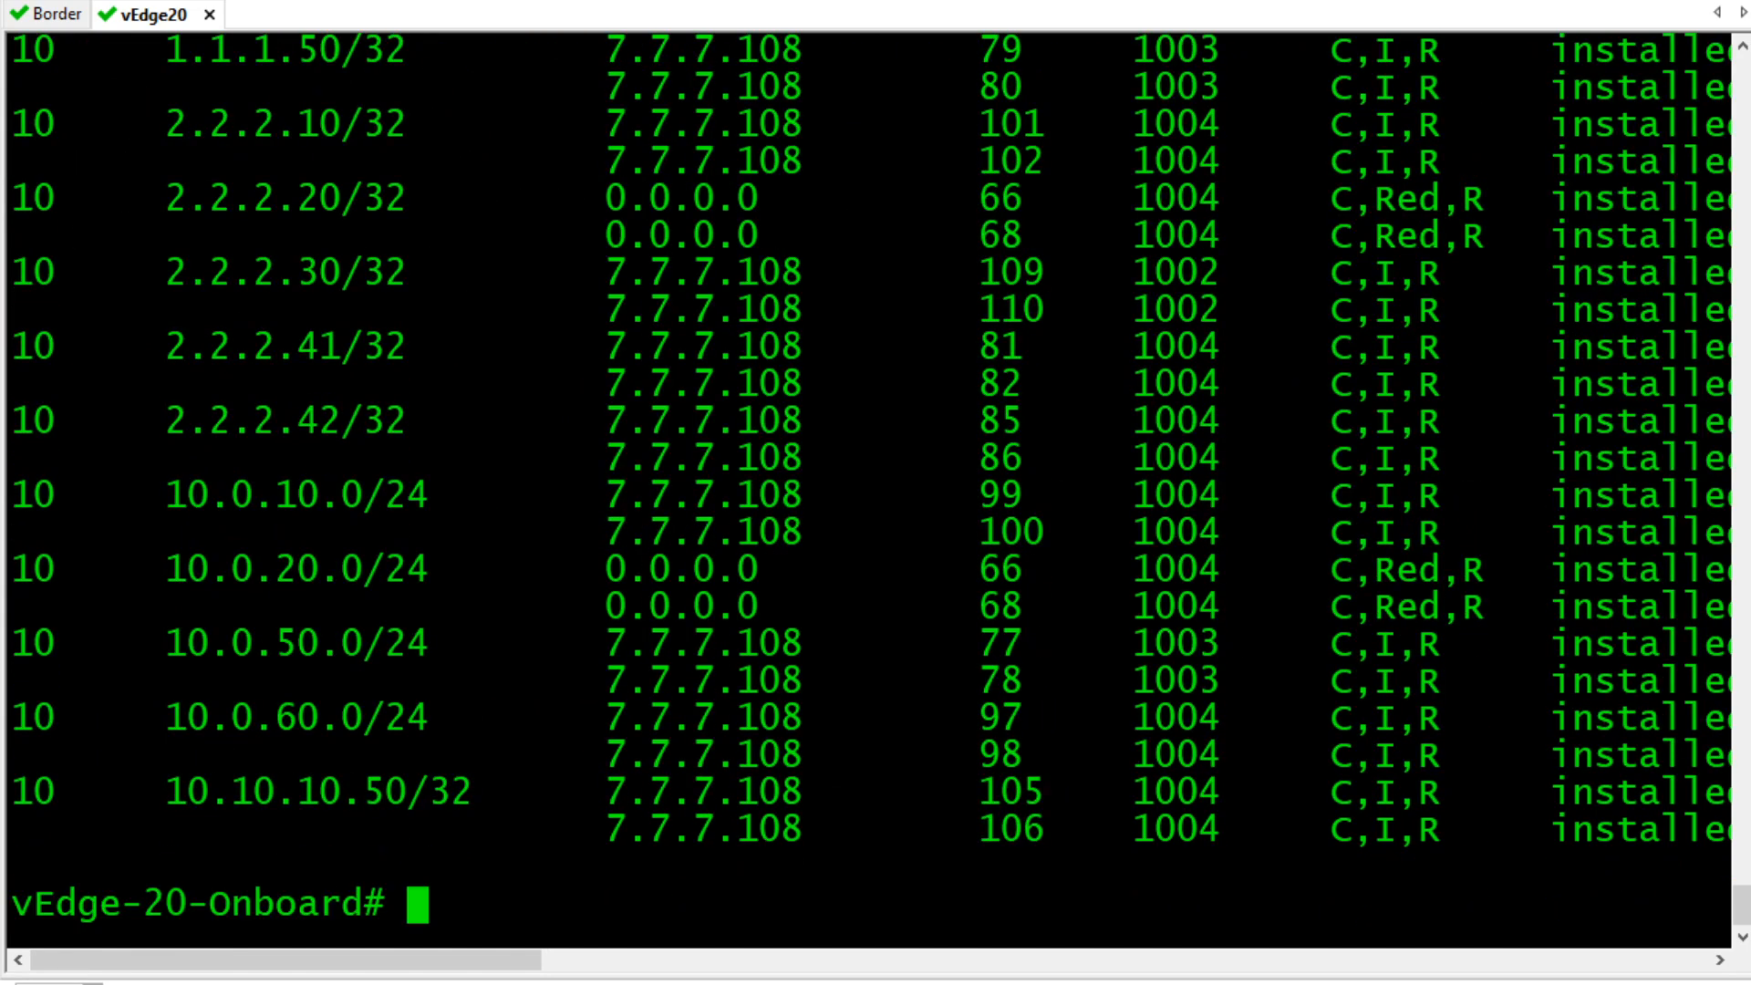
Begin a 'show control connections' command to check the control plane.
{"action": "type", "text": "show"}
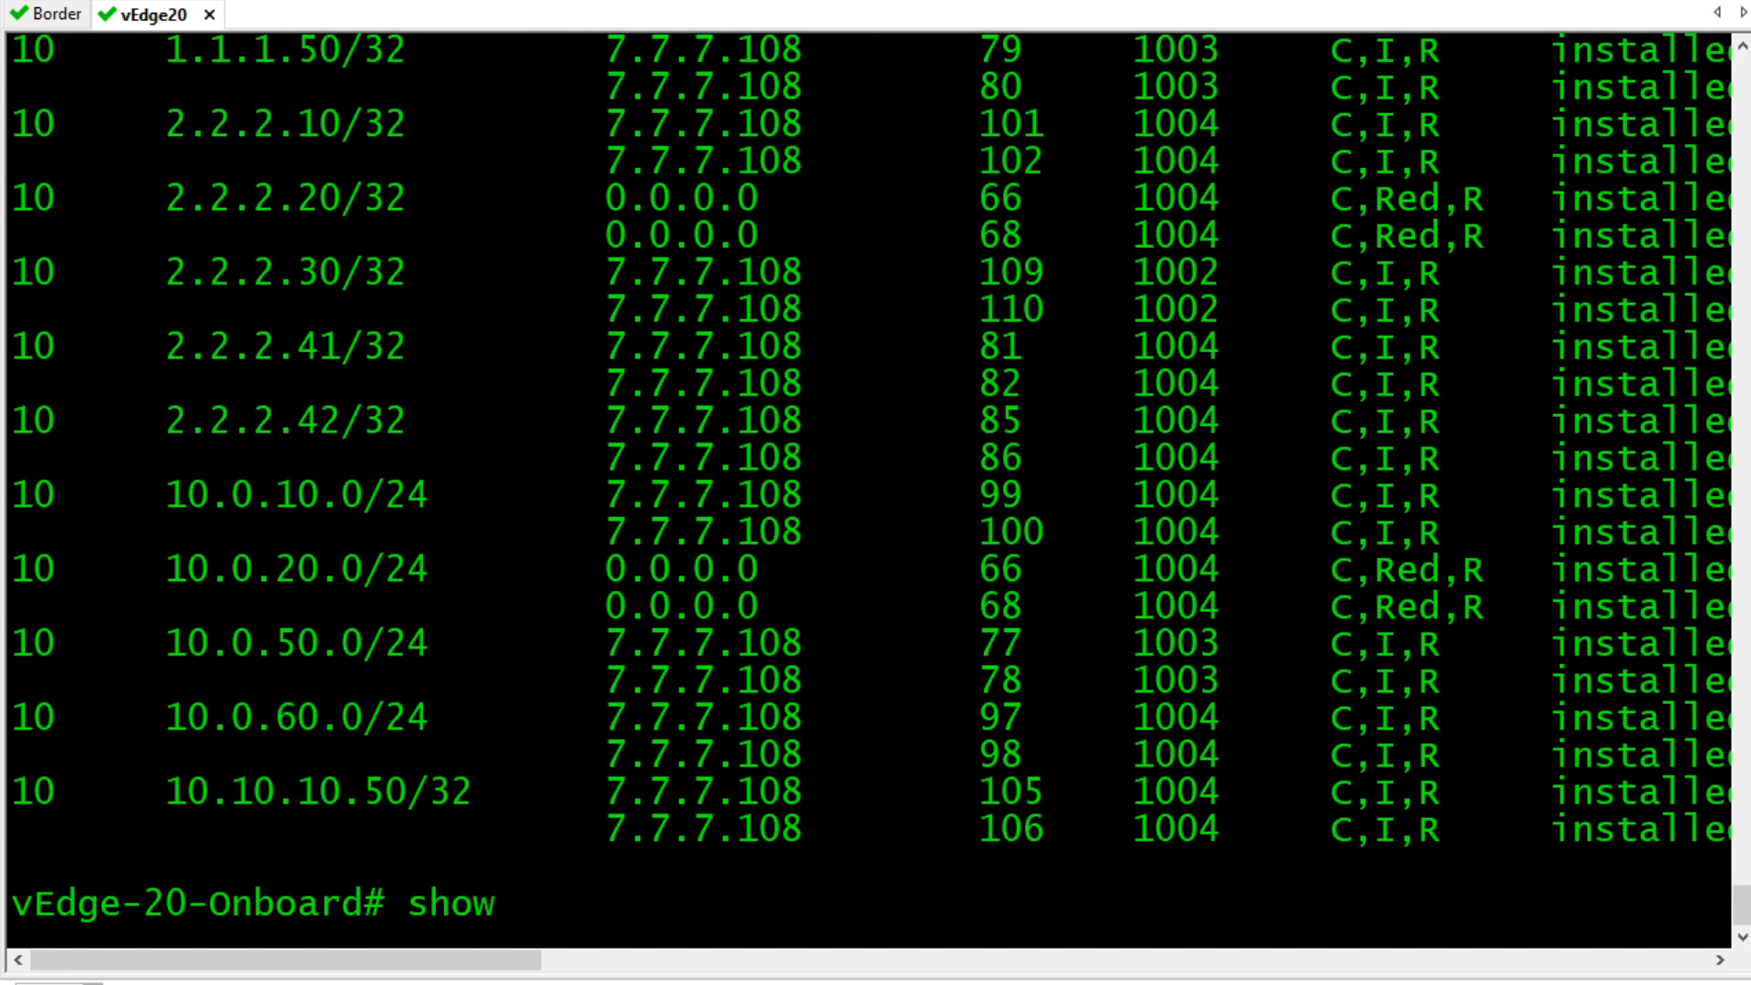
{"action": "type", "text": "control conn"}
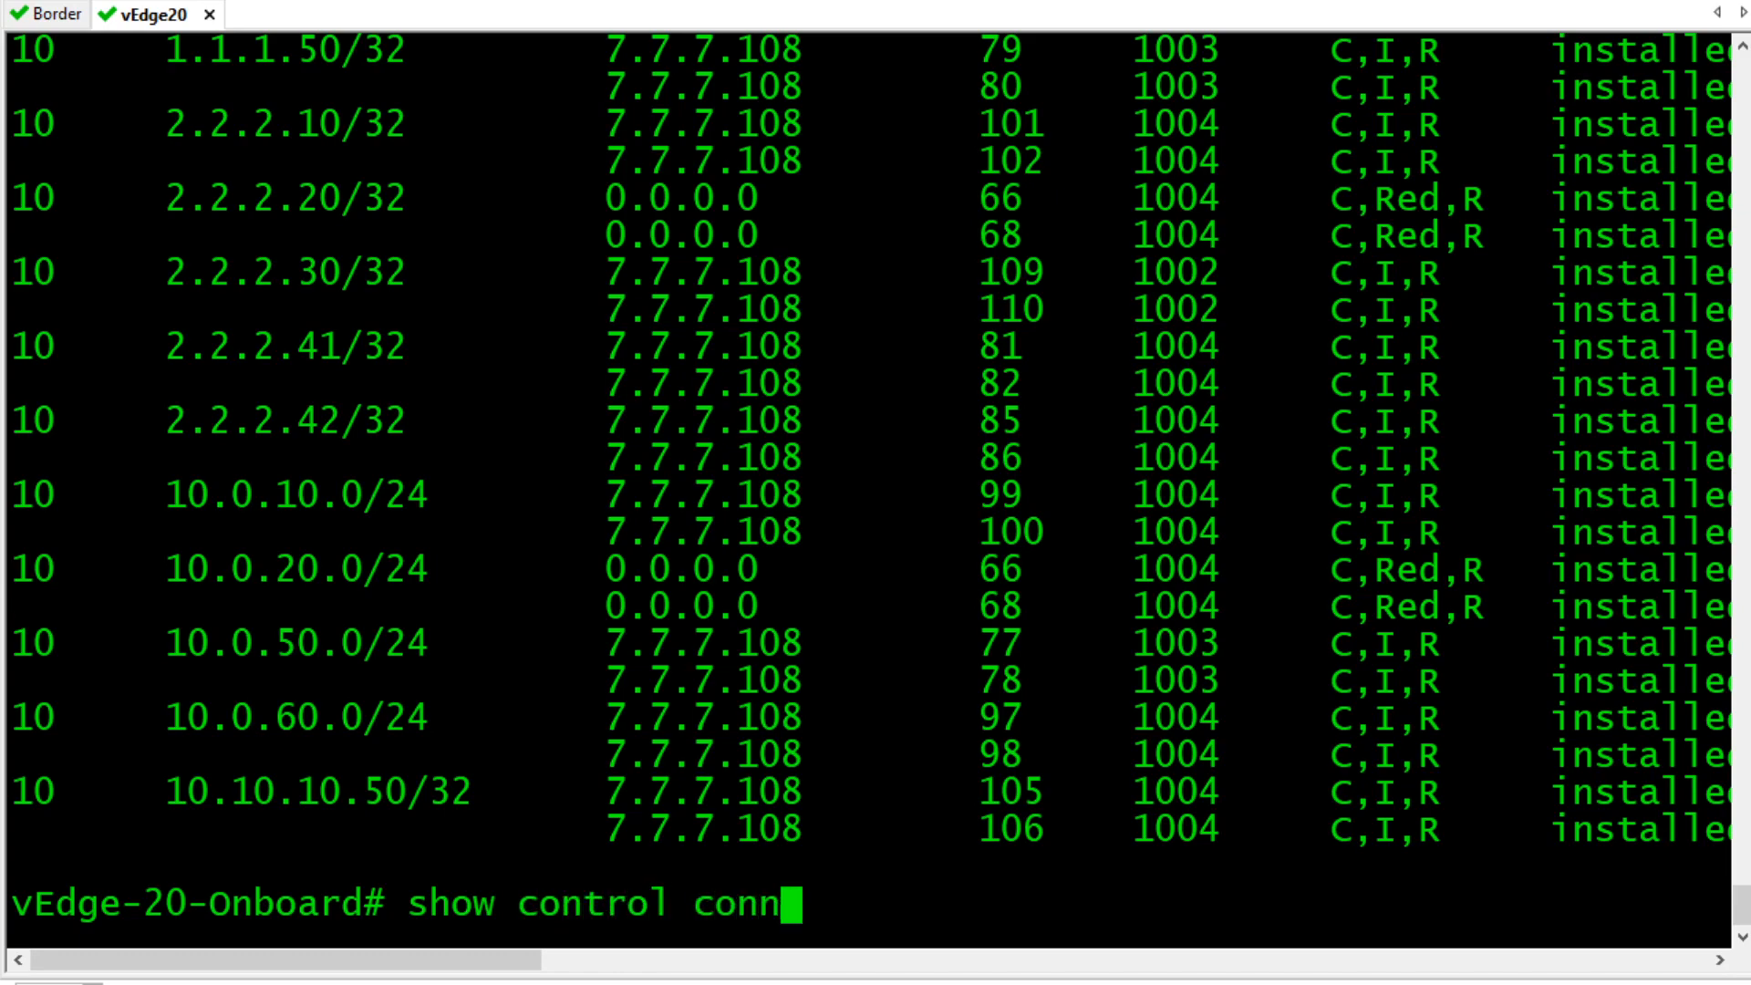